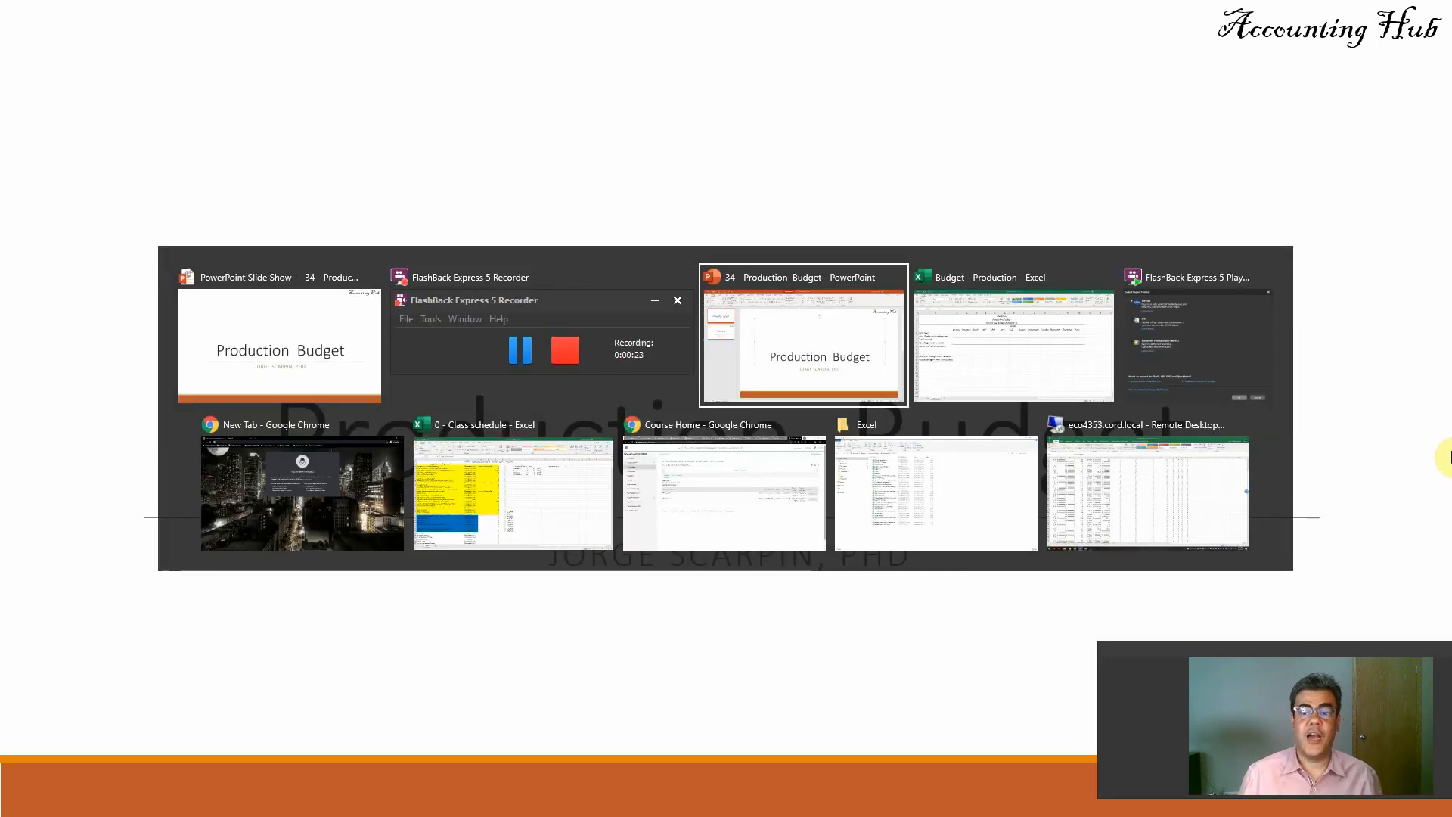
Switch from the slideshow to the Budget - Production workbook and select the Unit sales label.
left_click(1012, 333)
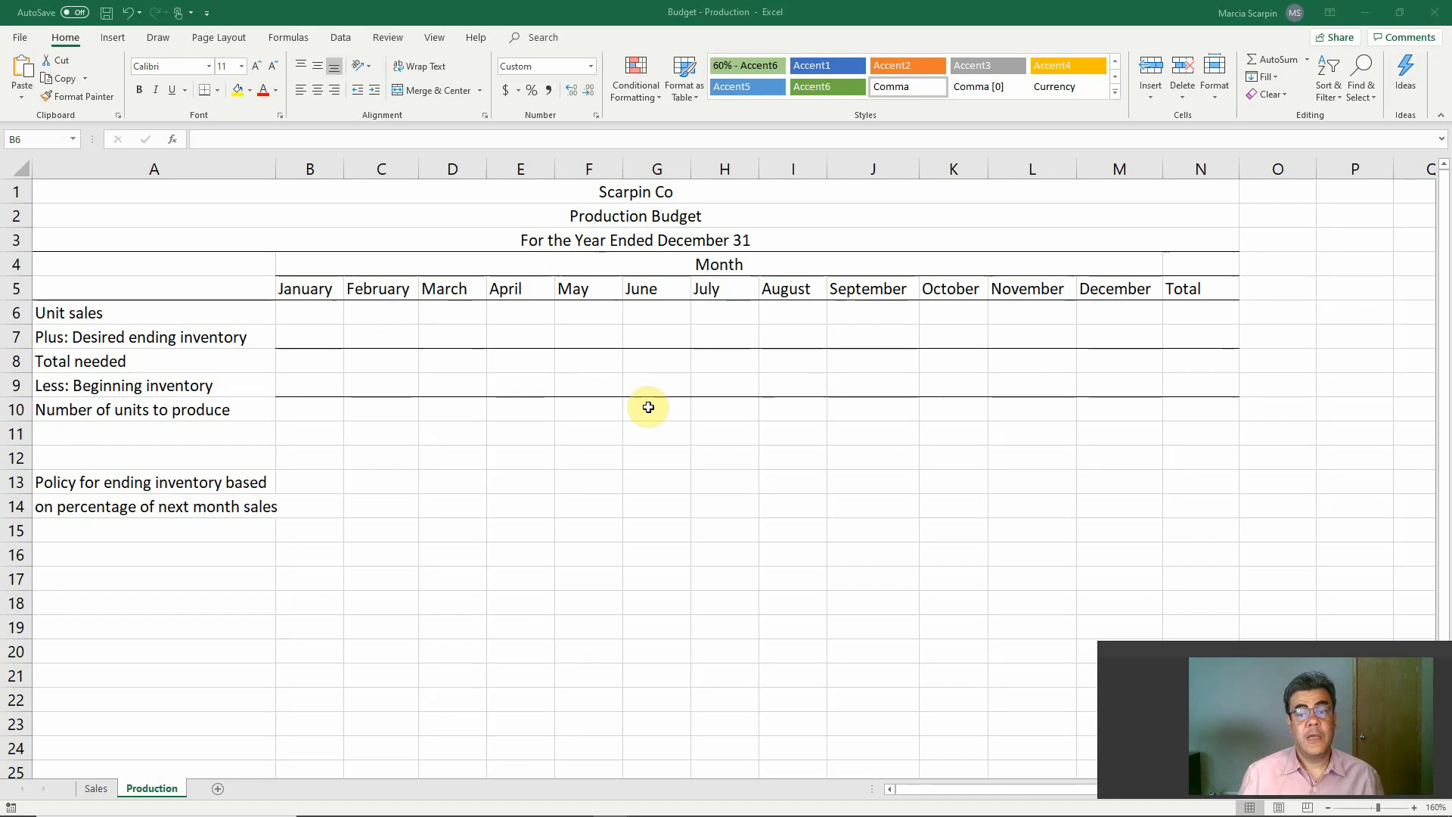
left_click(308, 312)
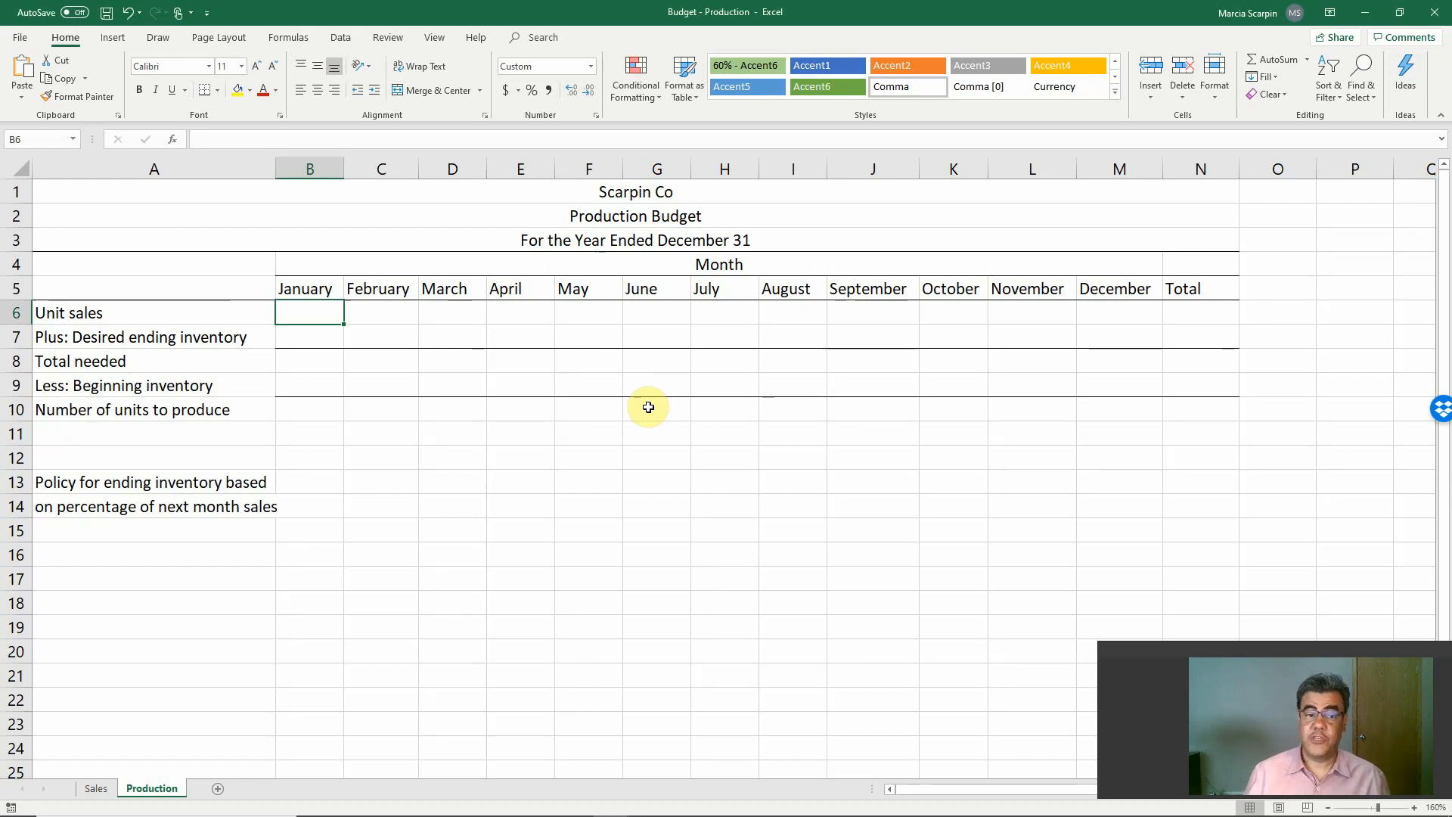
mouse_move(761, 466)
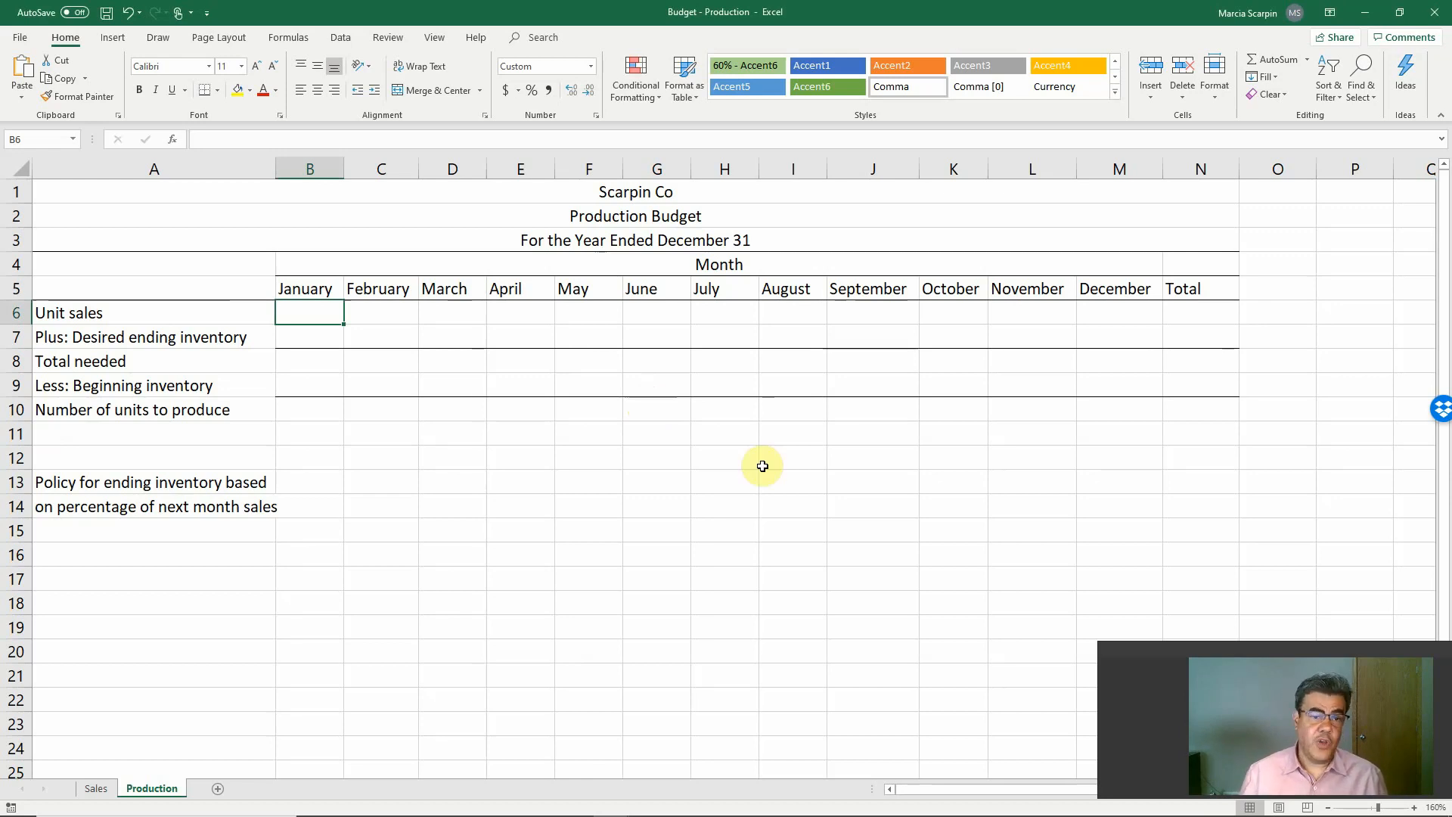
left_click(154, 312)
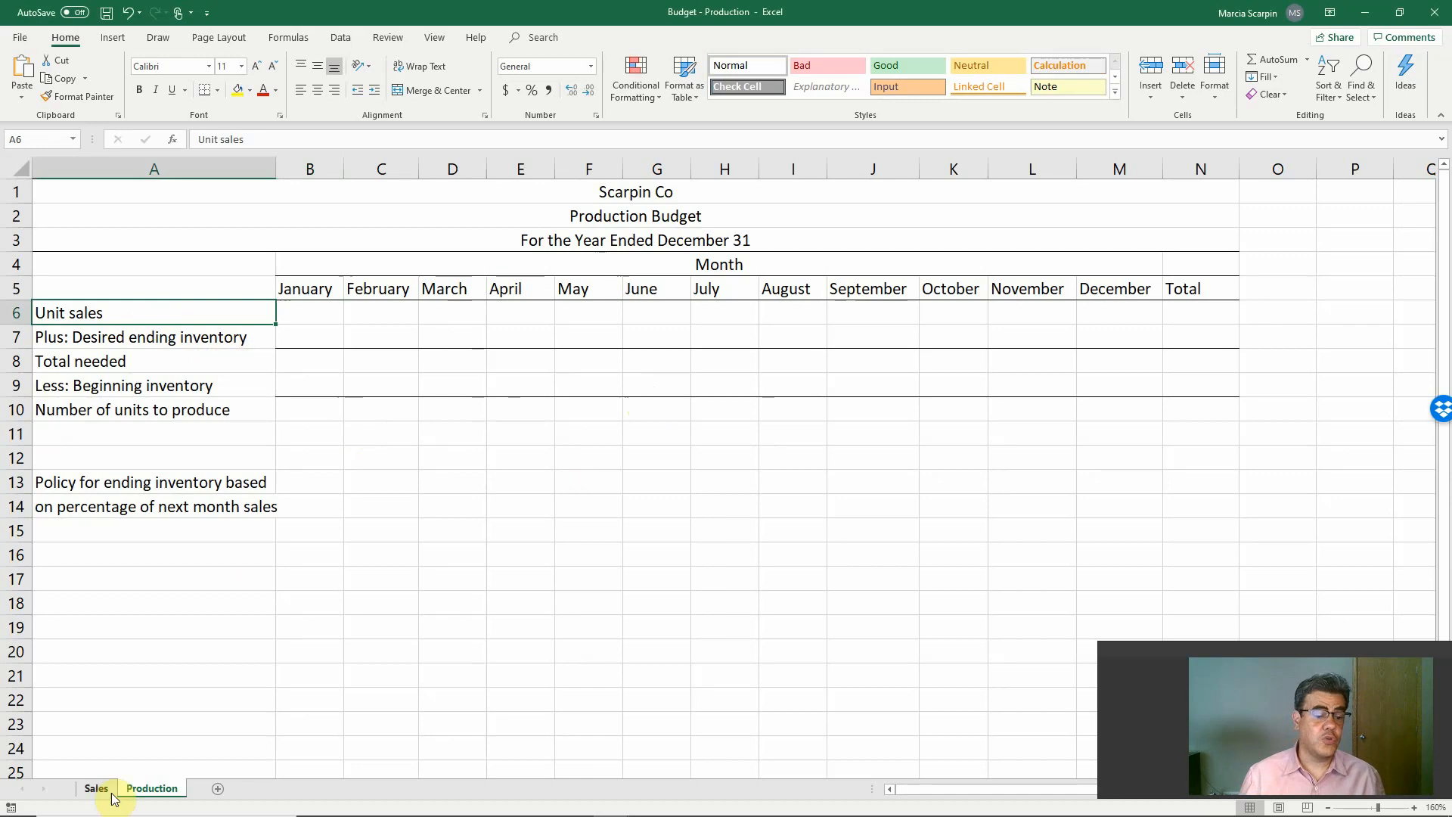
Link January unit sales (B6) to the Sales sheet with =+Sales!B6 and fill through December.
left_click(96, 788)
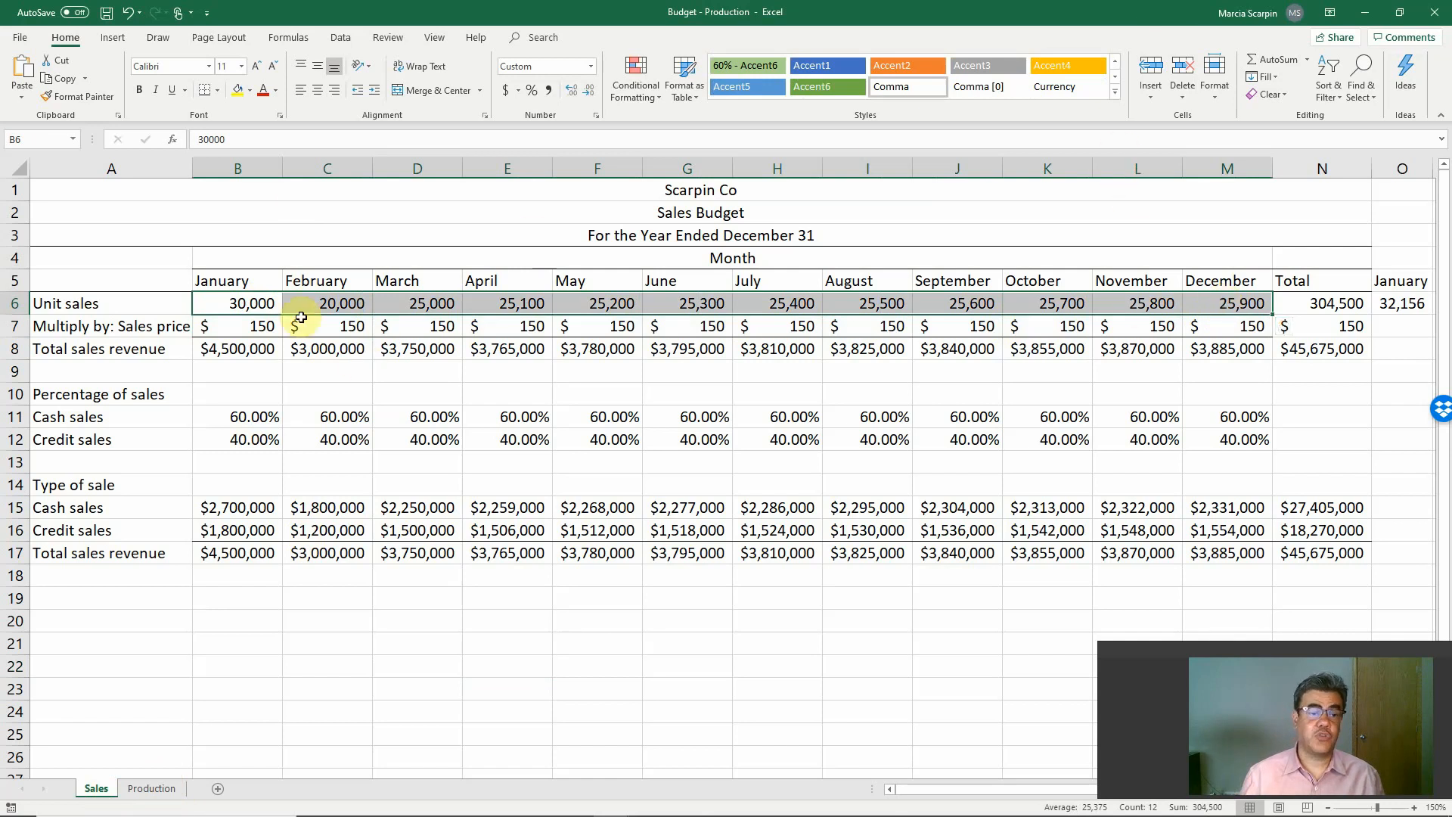
left_click(152, 788)
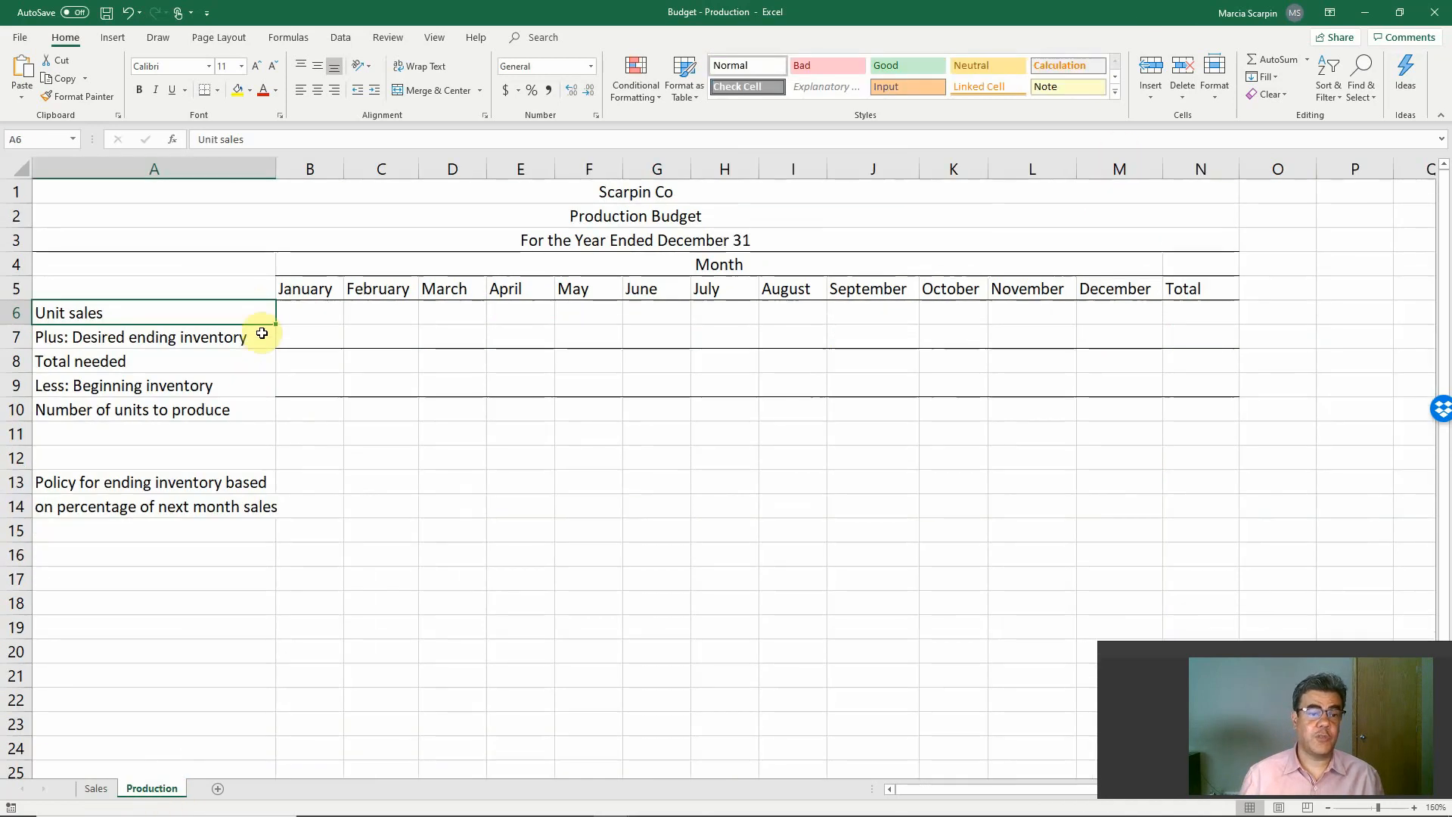
mouse_move(280, 319)
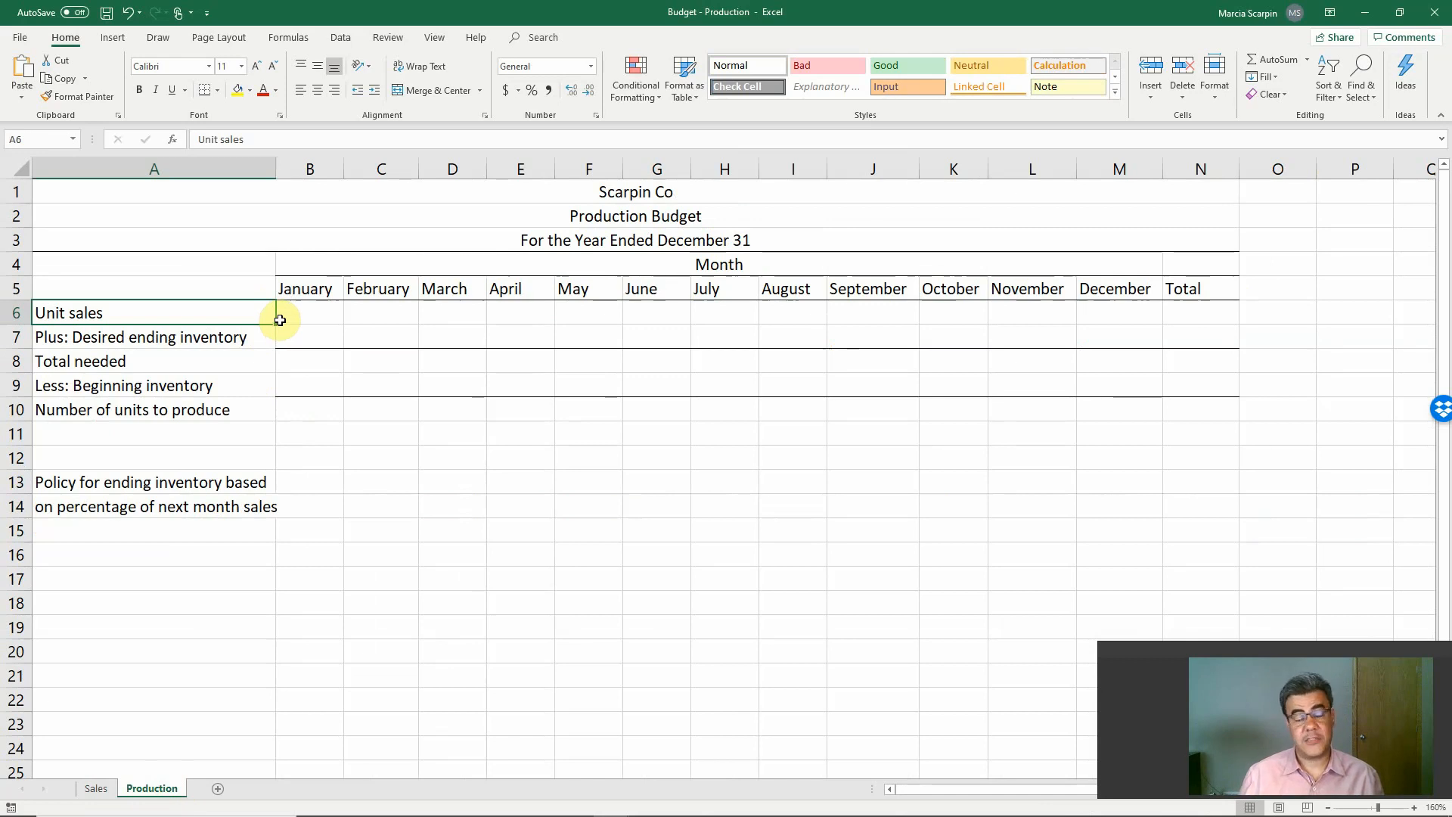
left_click(308, 313)
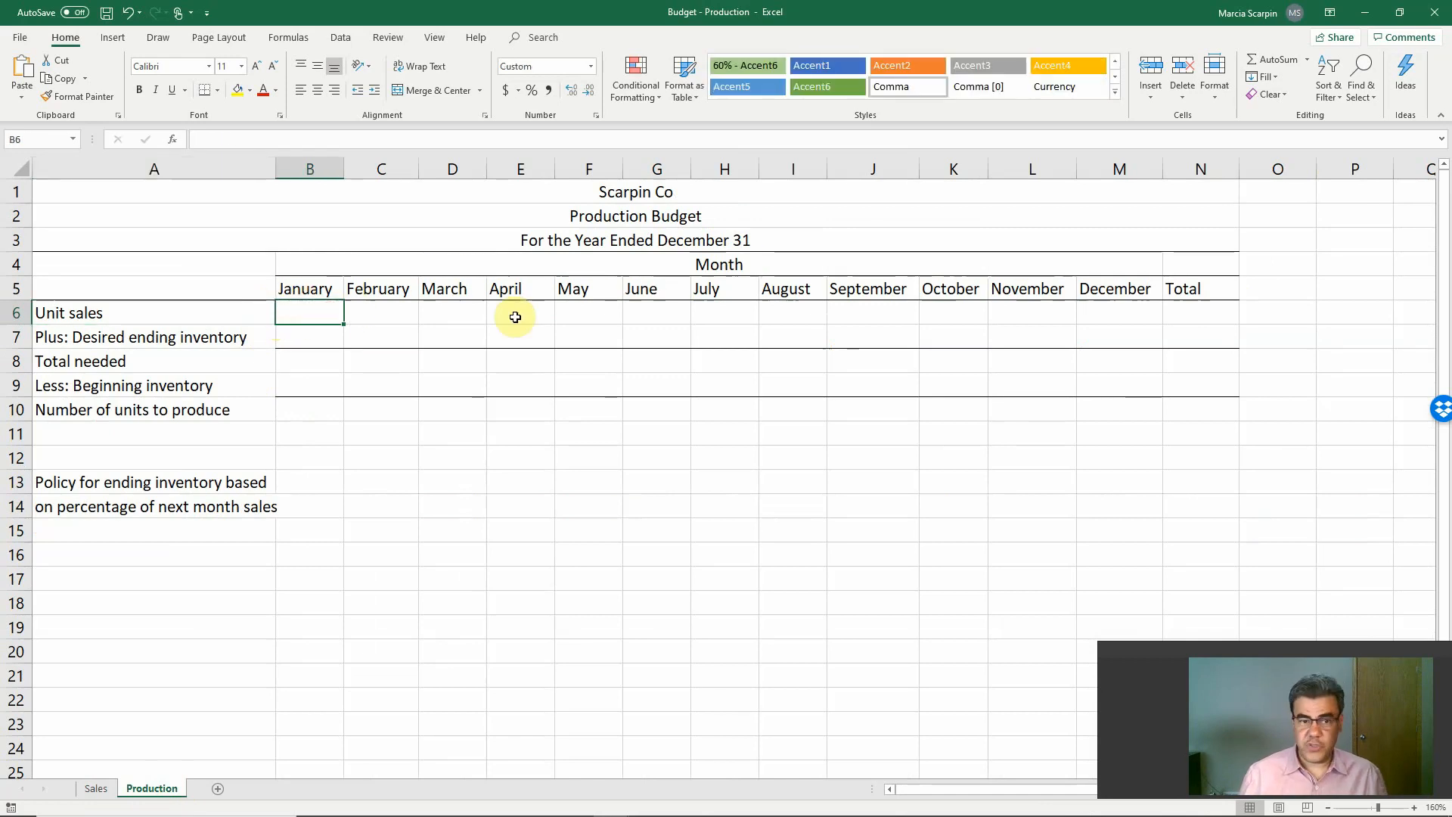
left_click(93, 788)
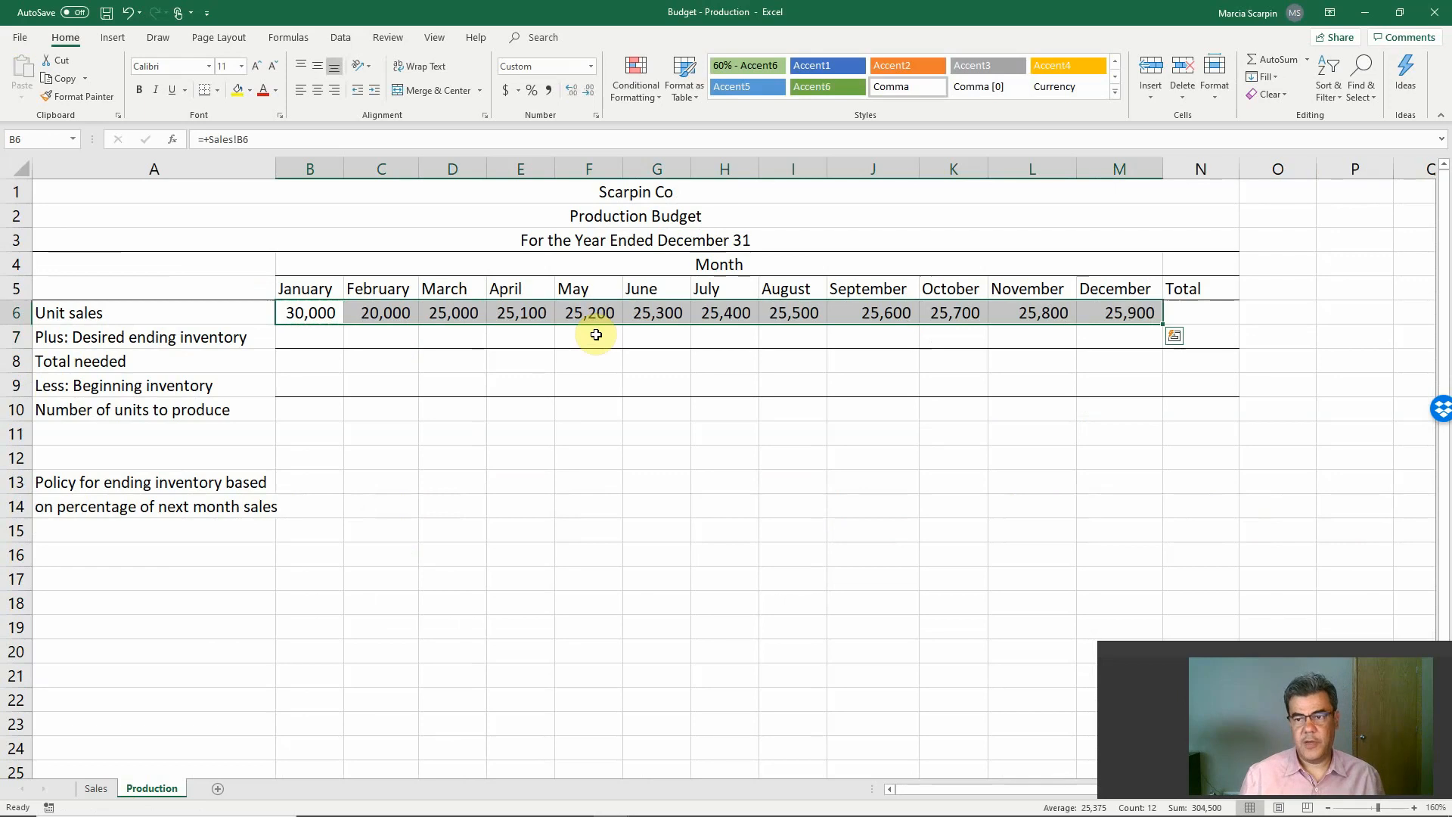
Total the unit sales in N6 with =SUM(B6:M6) and verify 304,500 against the Sales sheet.
left_click(952, 311)
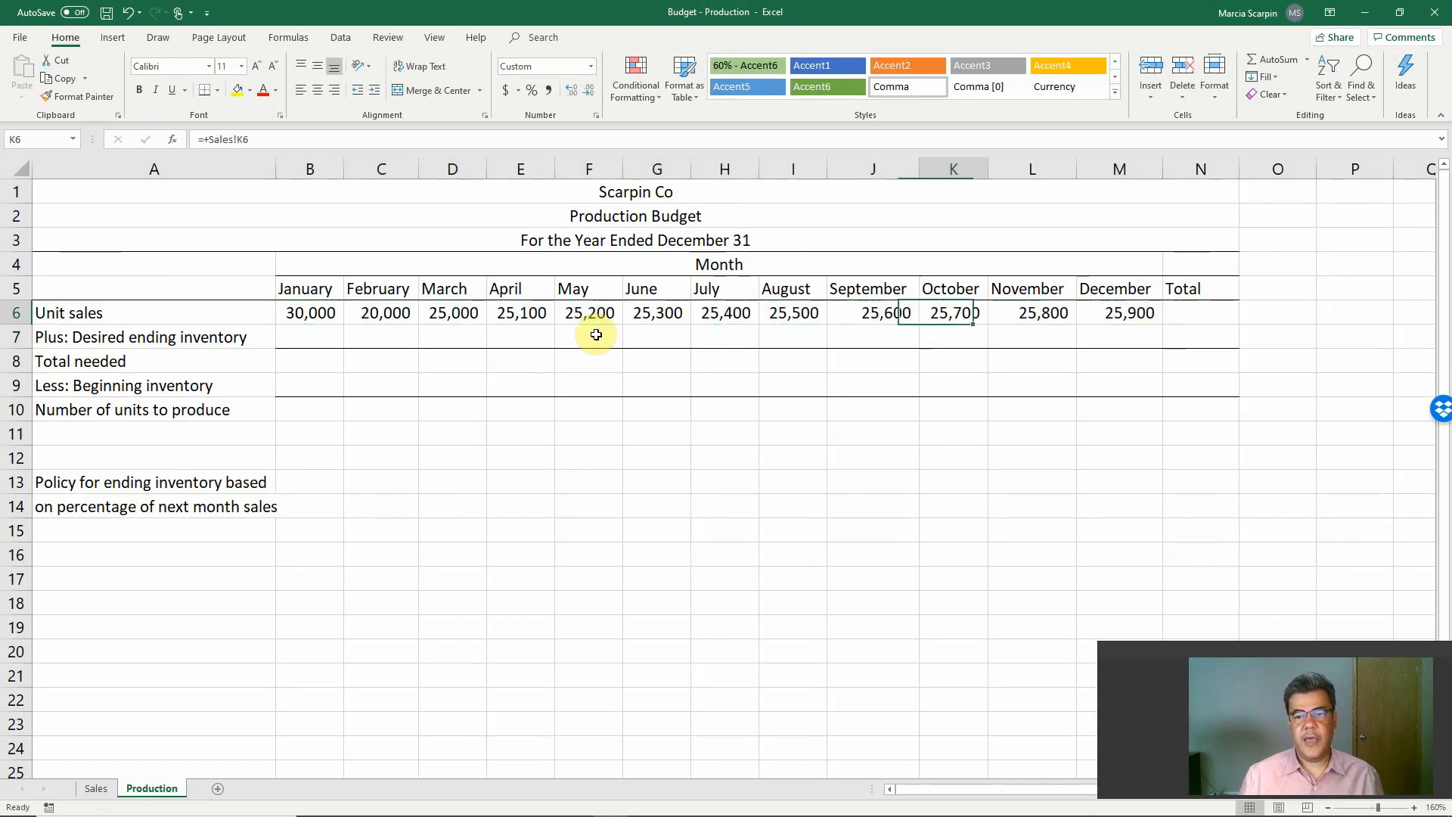
type("=sum")
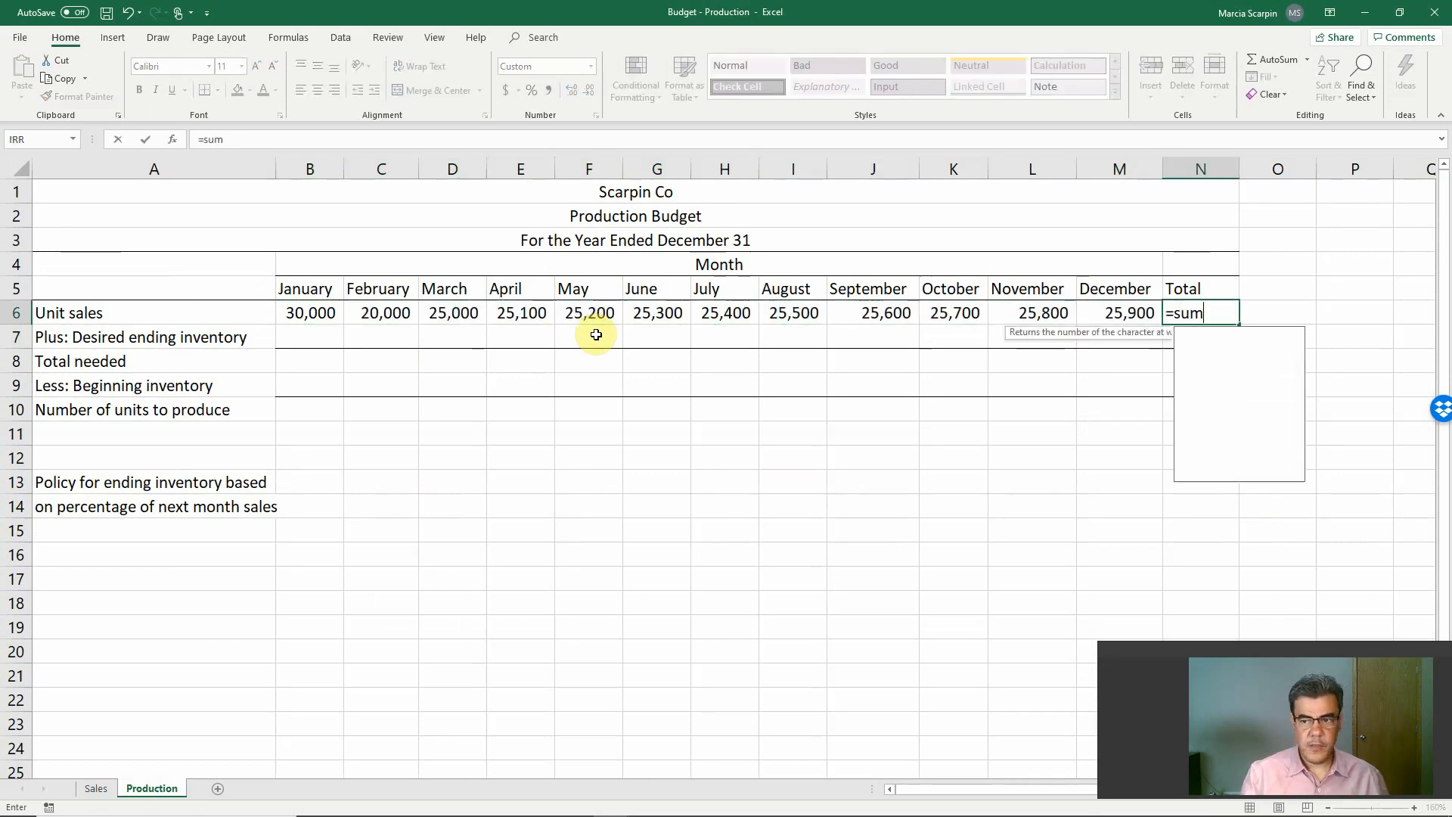
left_click(1119, 311)
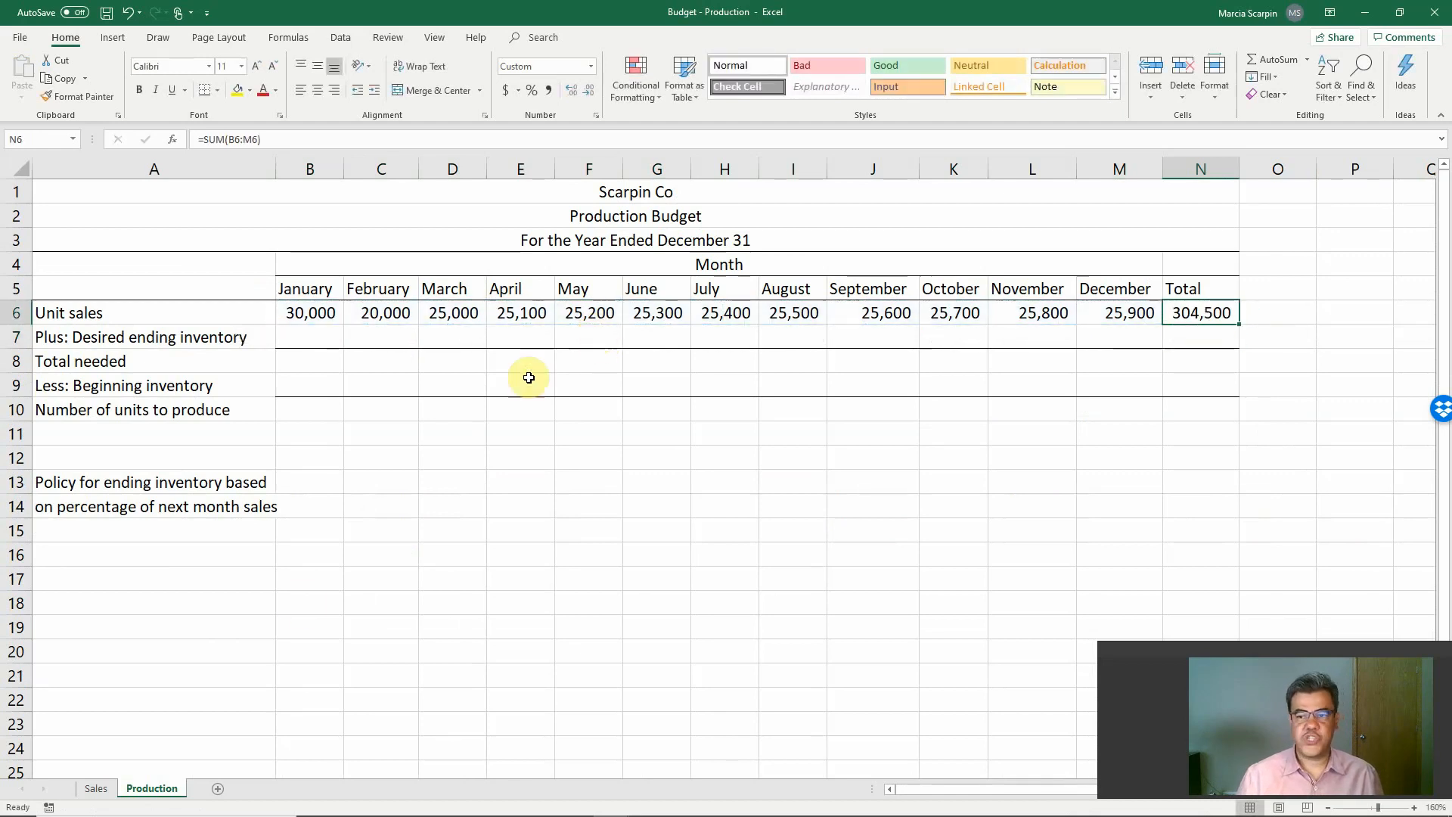
left_click(95, 788)
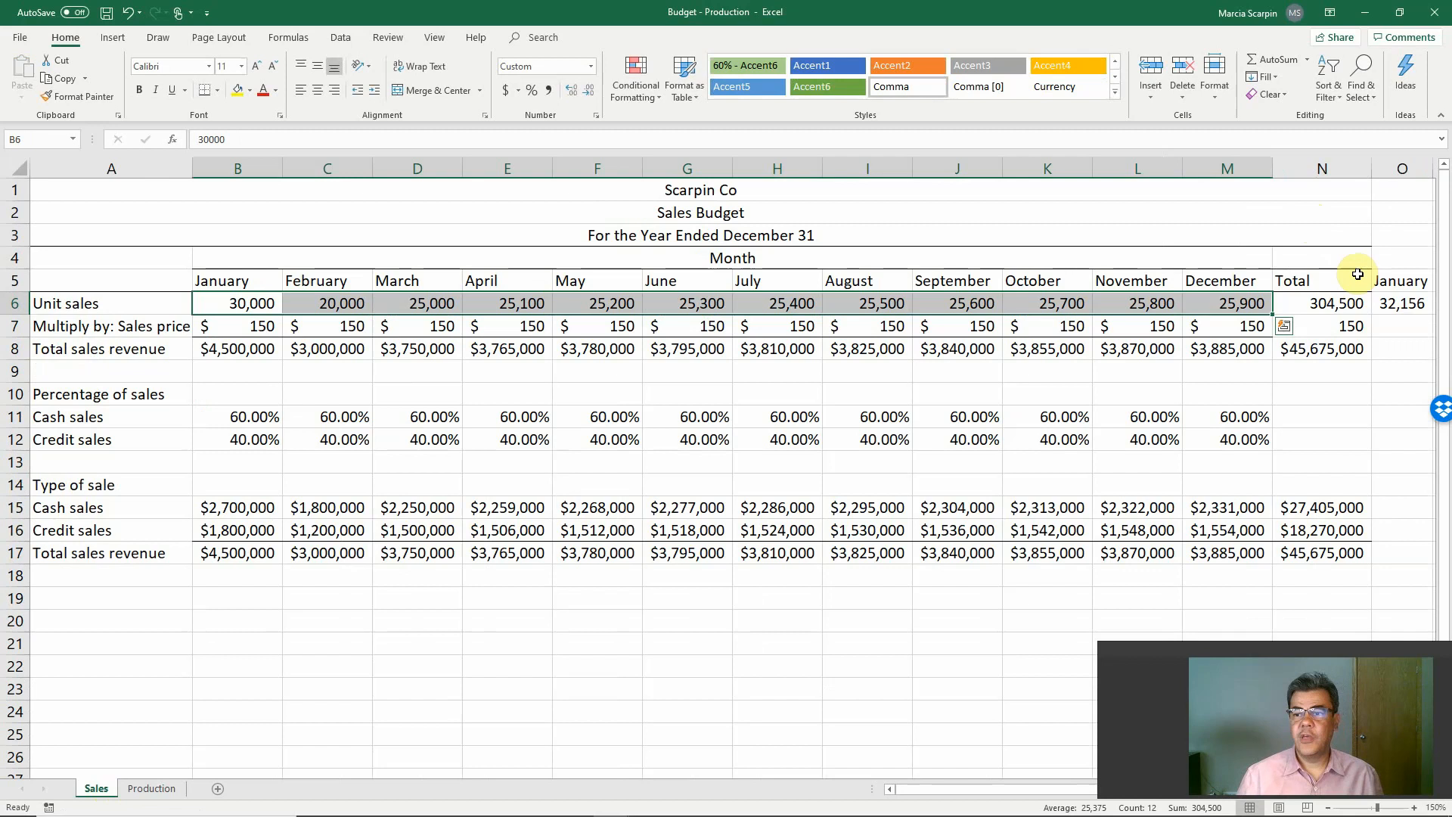
left_click(1322, 303)
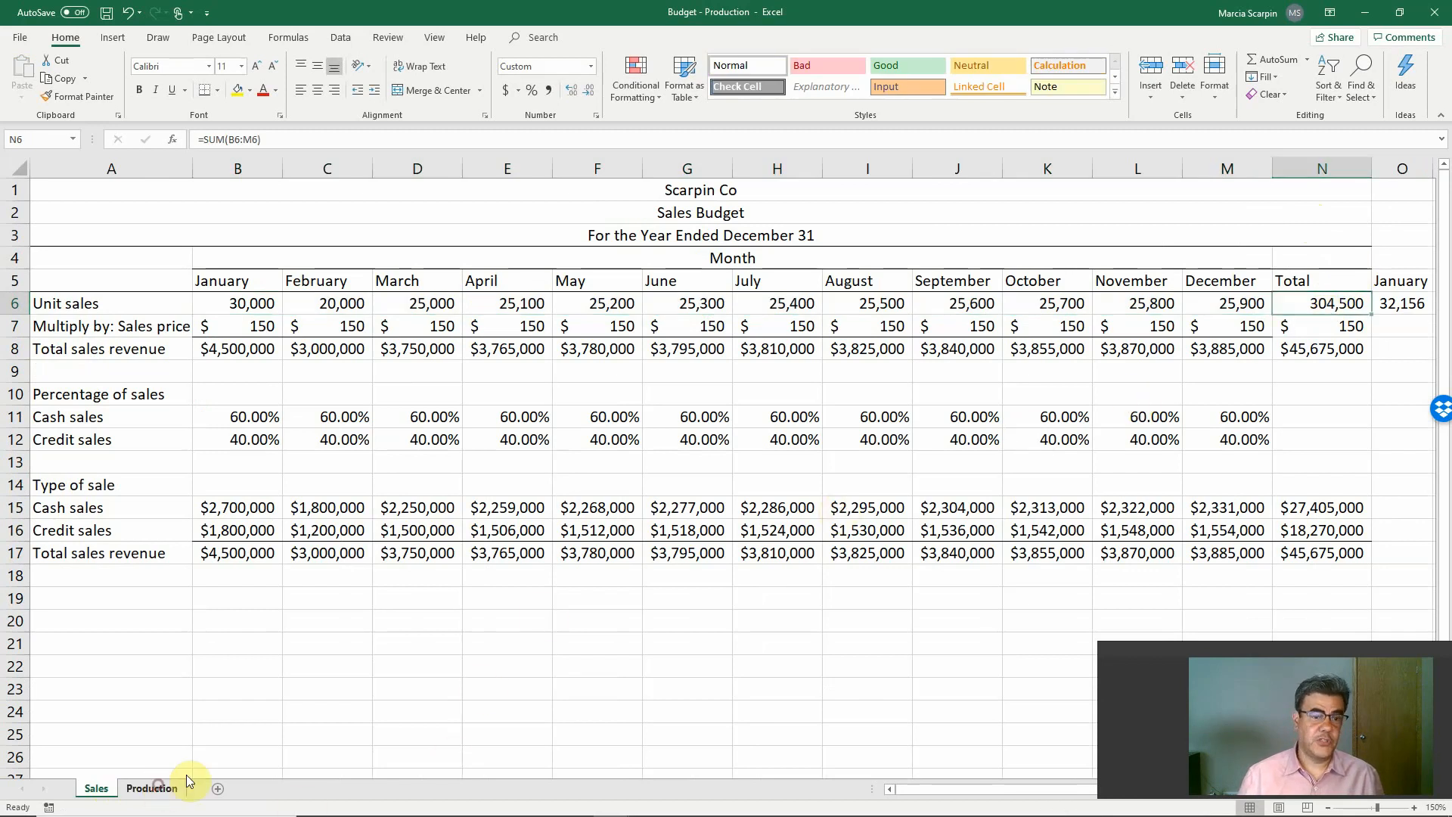
left_click(151, 789)
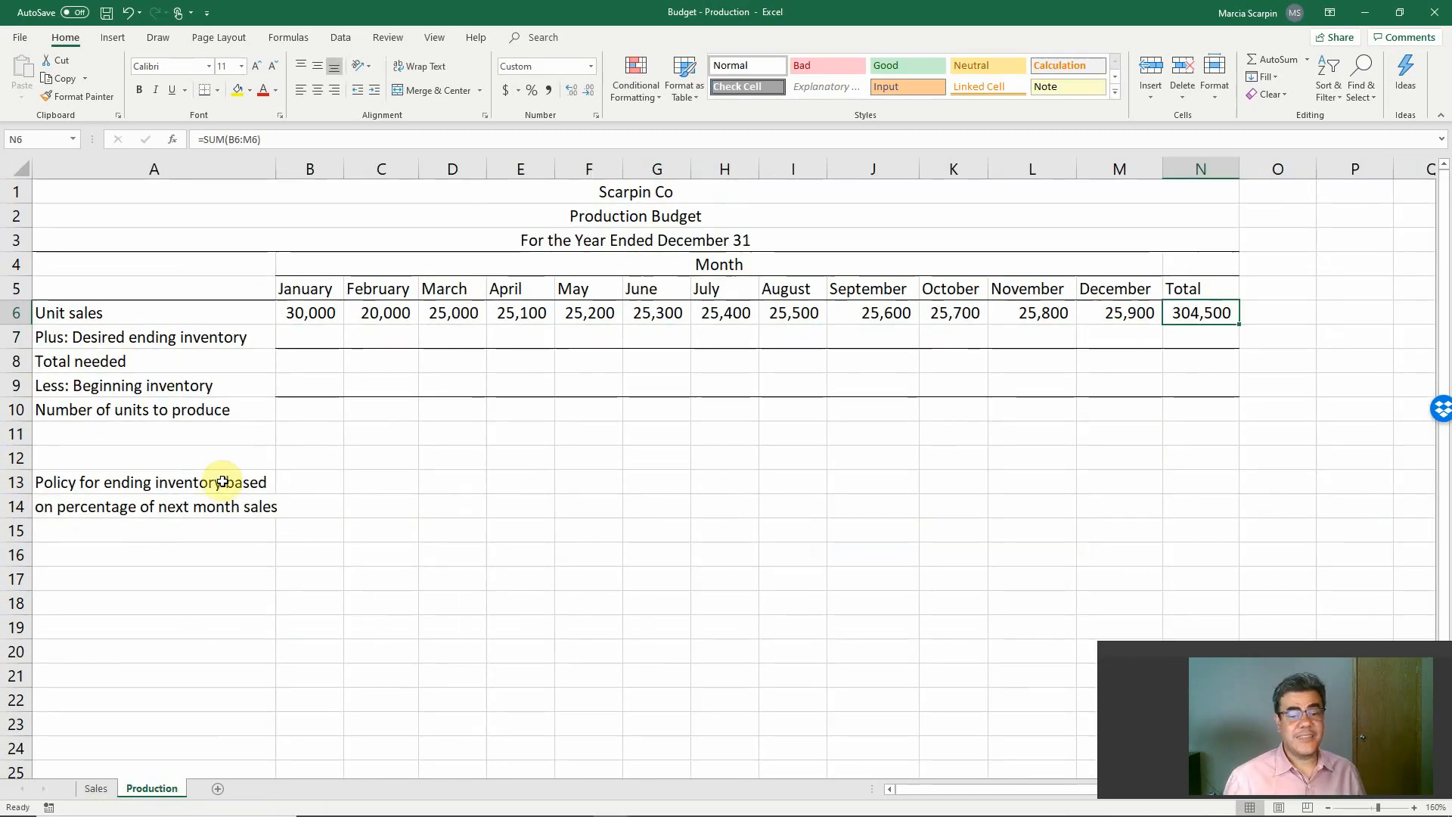
mouse_move(371, 427)
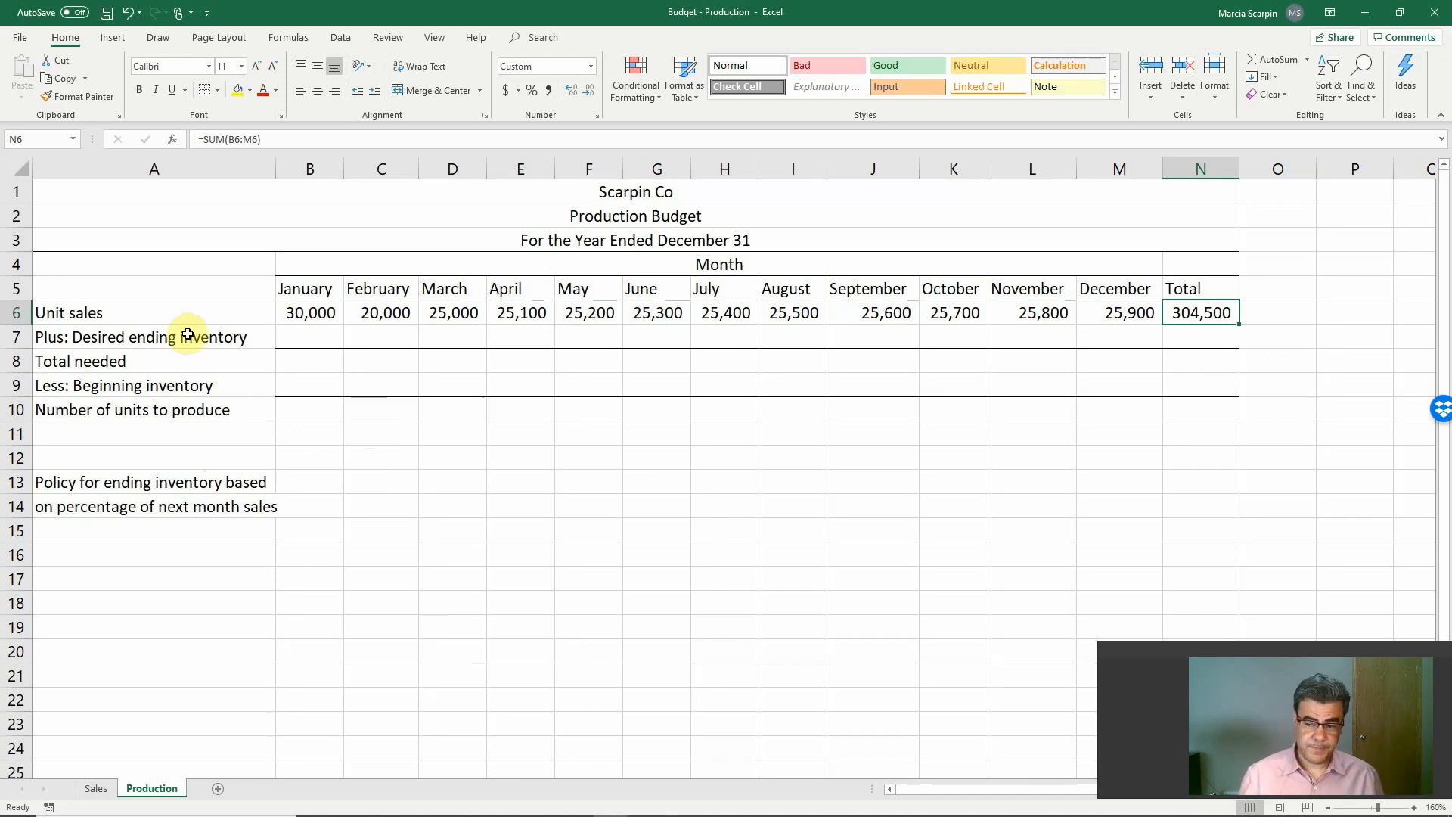
mouse_move(233, 372)
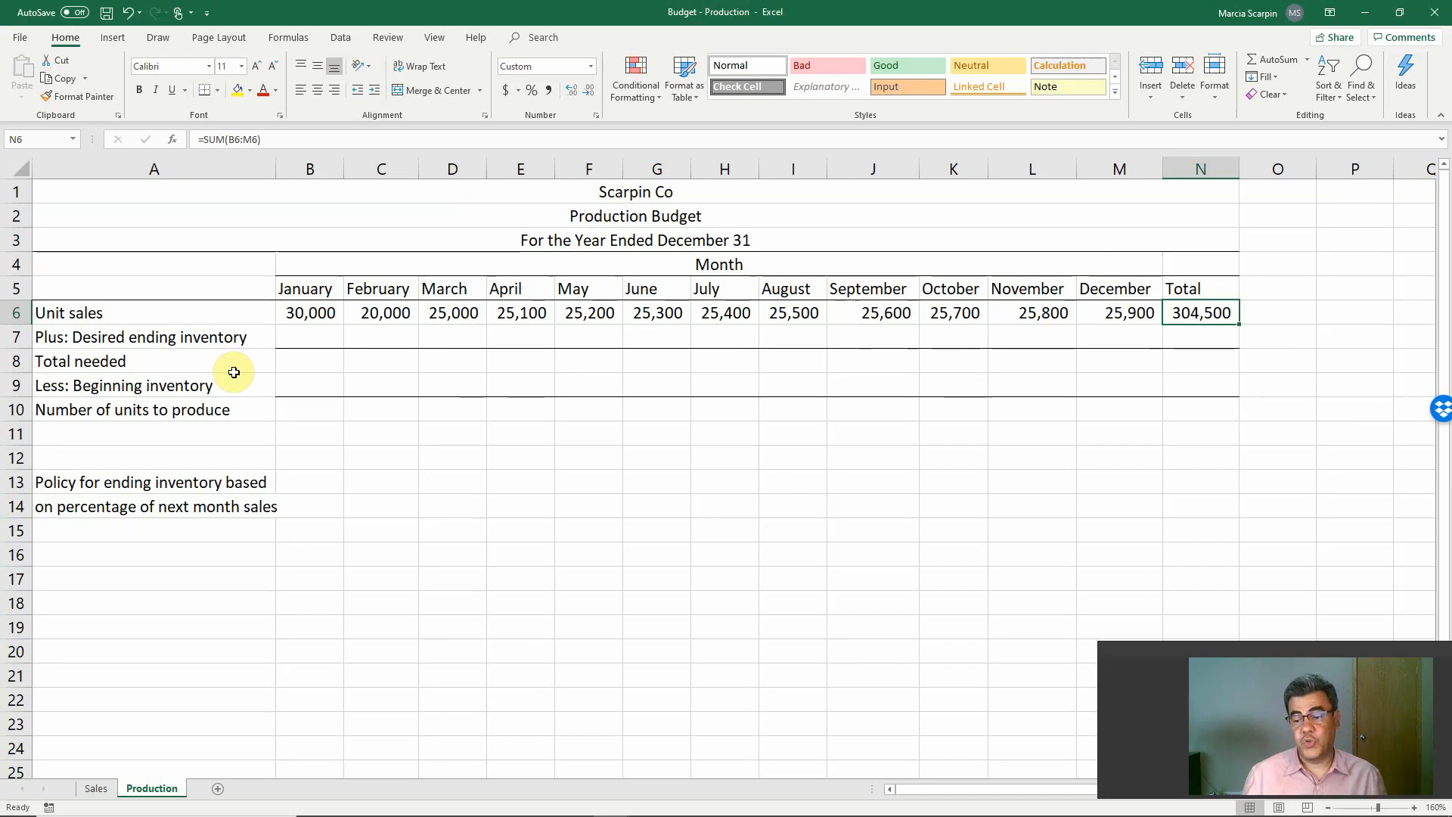
mouse_move(247, 356)
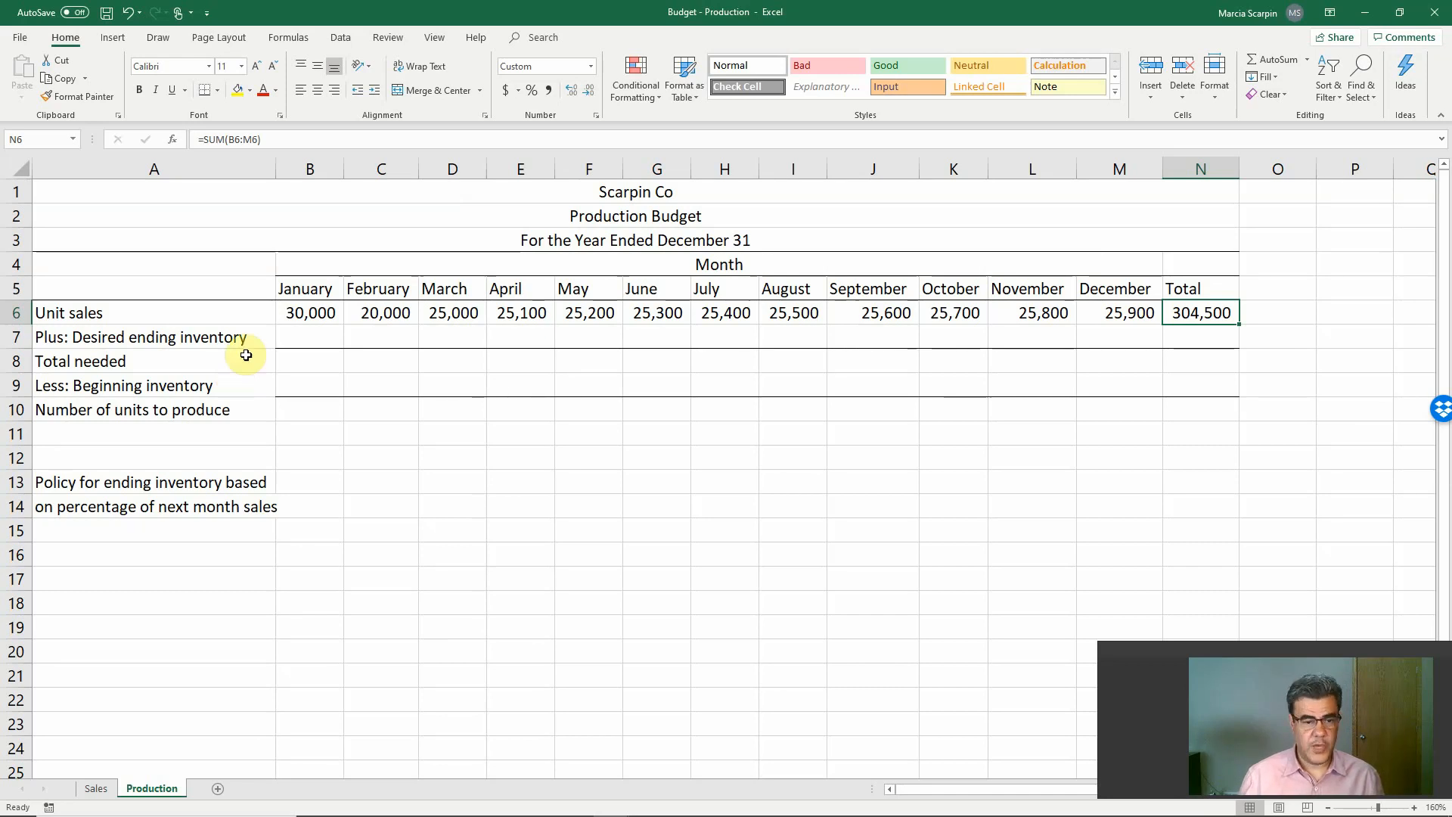
mouse_move(333, 383)
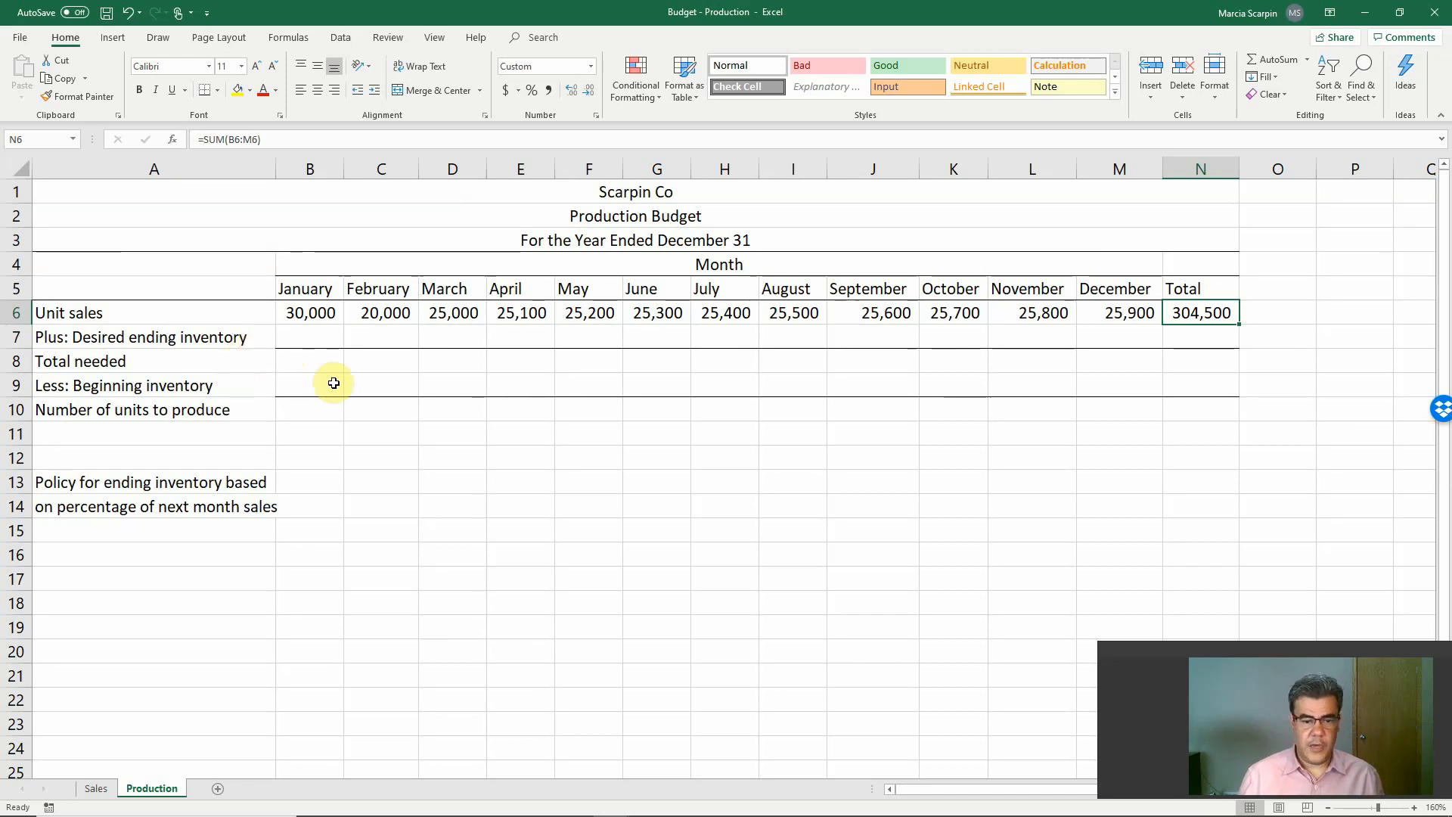
mouse_move(329, 400)
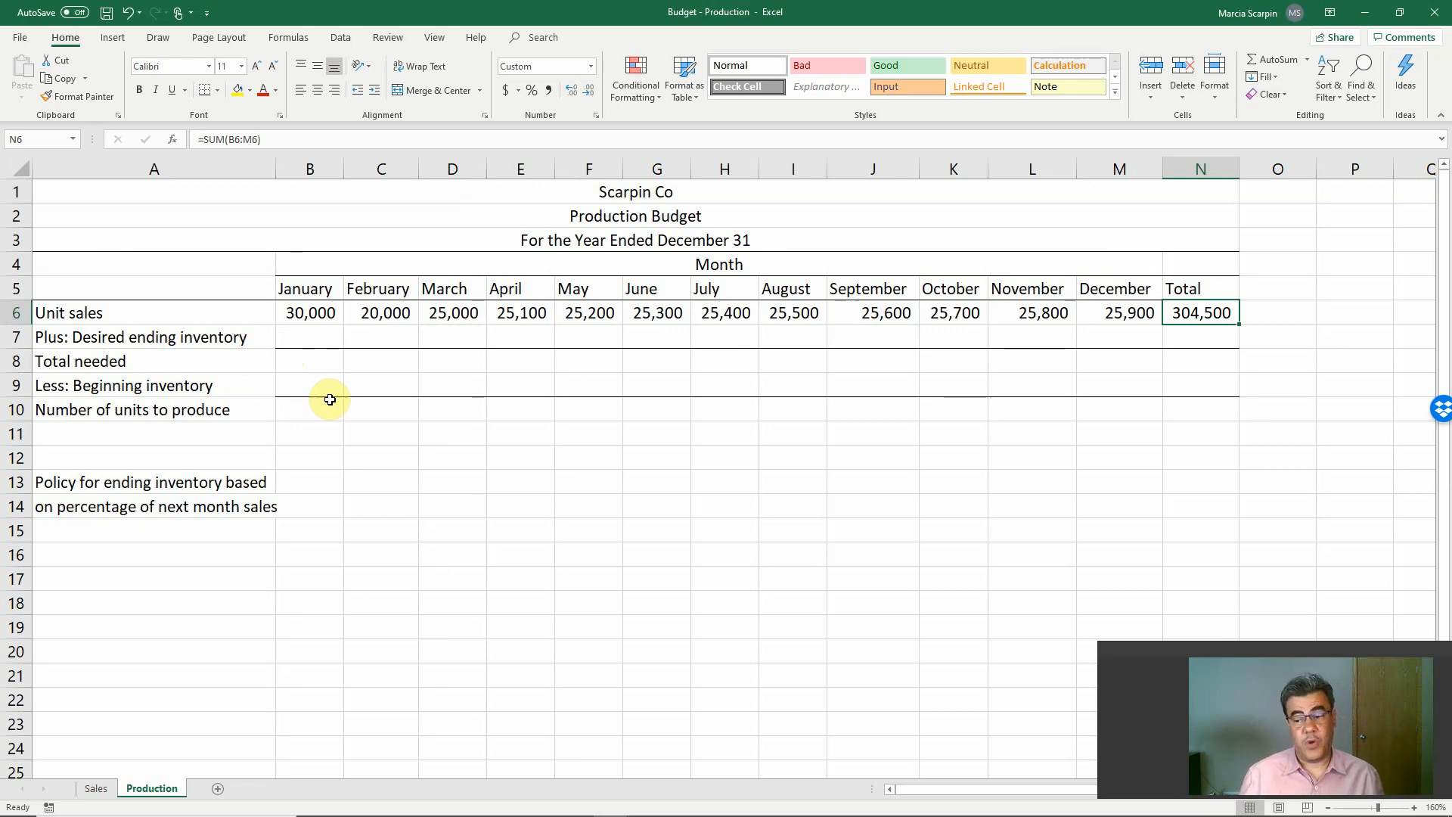
mouse_move(219, 355)
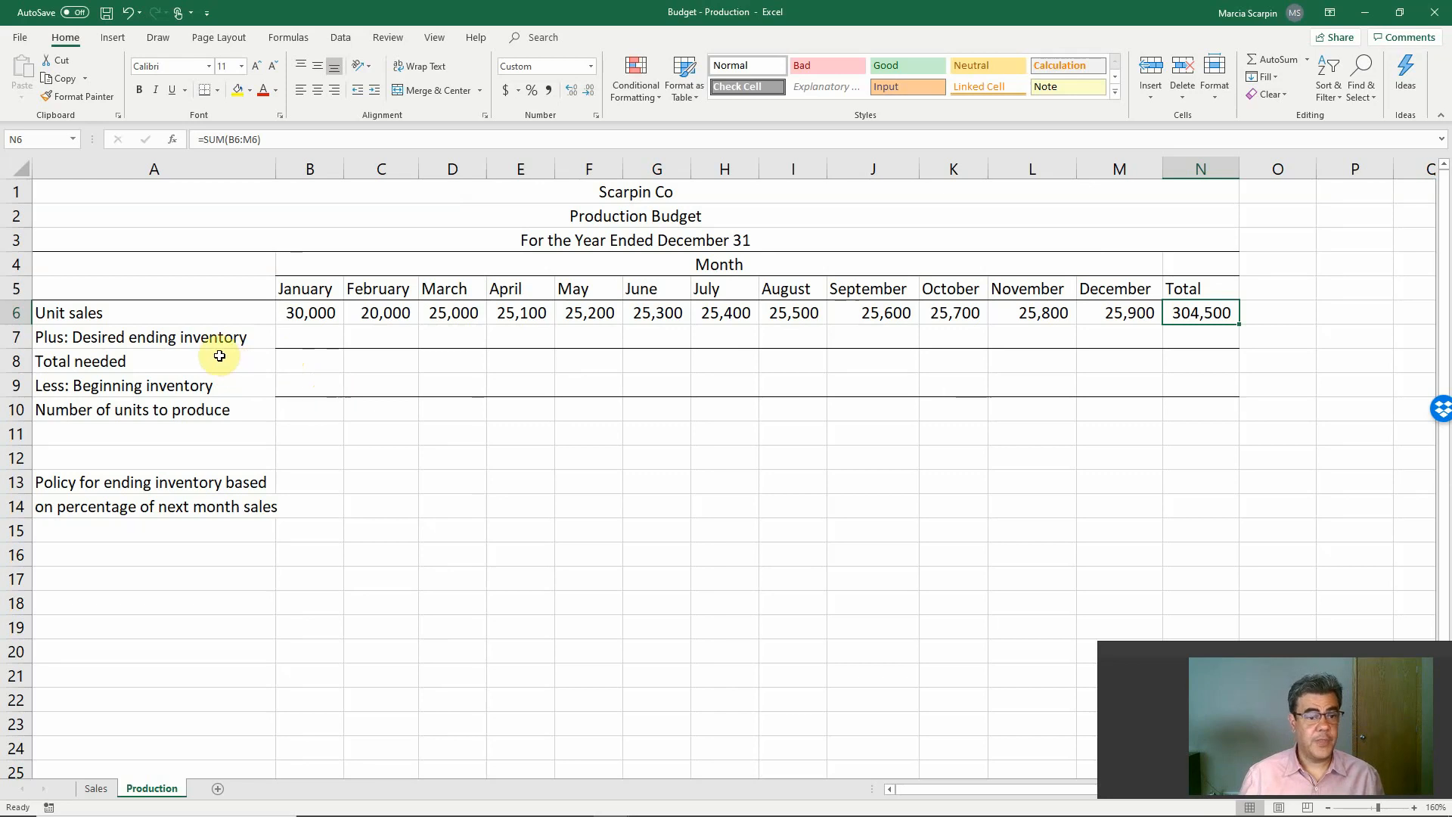
mouse_move(217, 345)
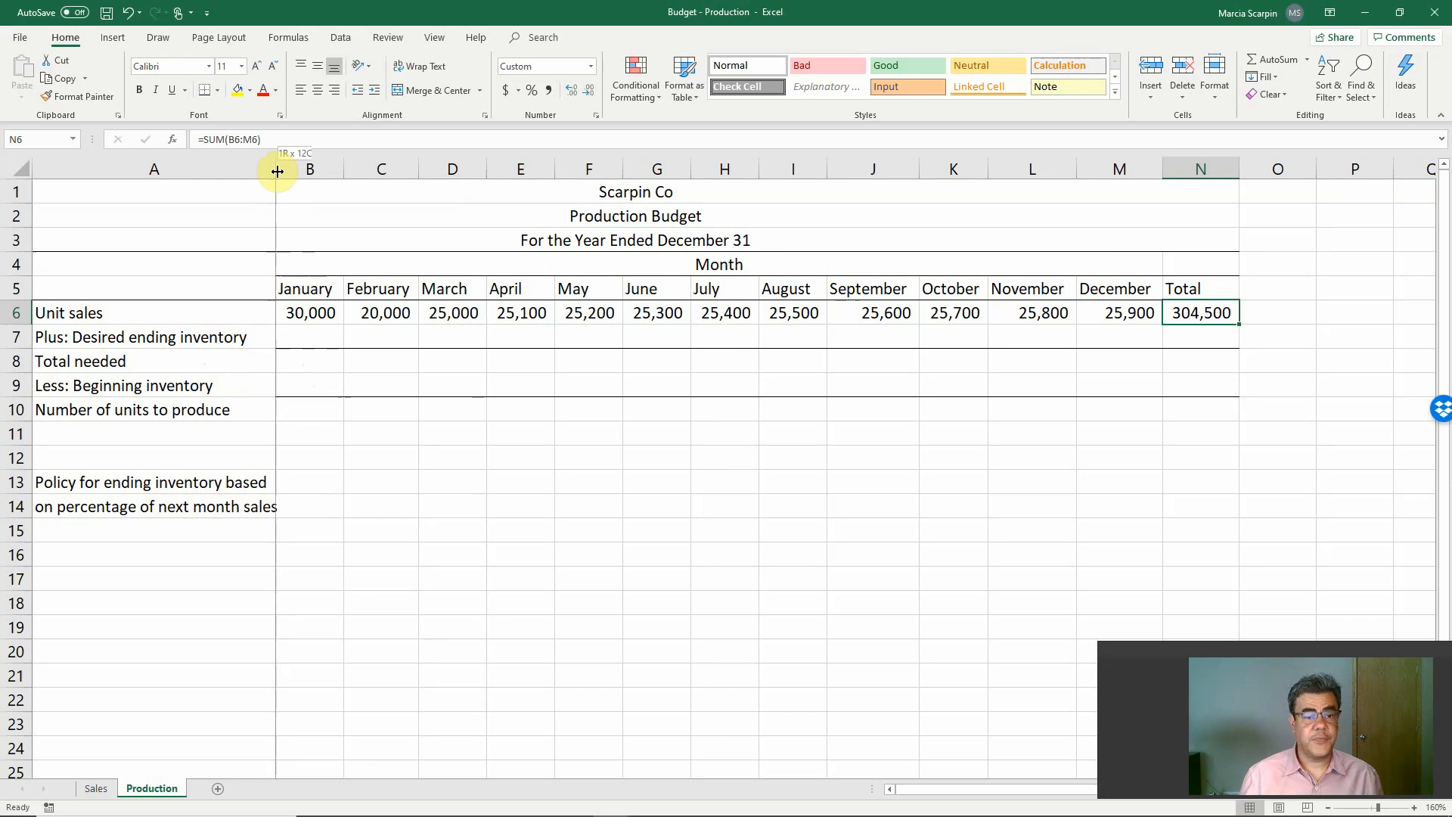
Widen column A, enter 15% in B14 and link February–December to it with =+B14.
left_click(340, 505)
type("15")
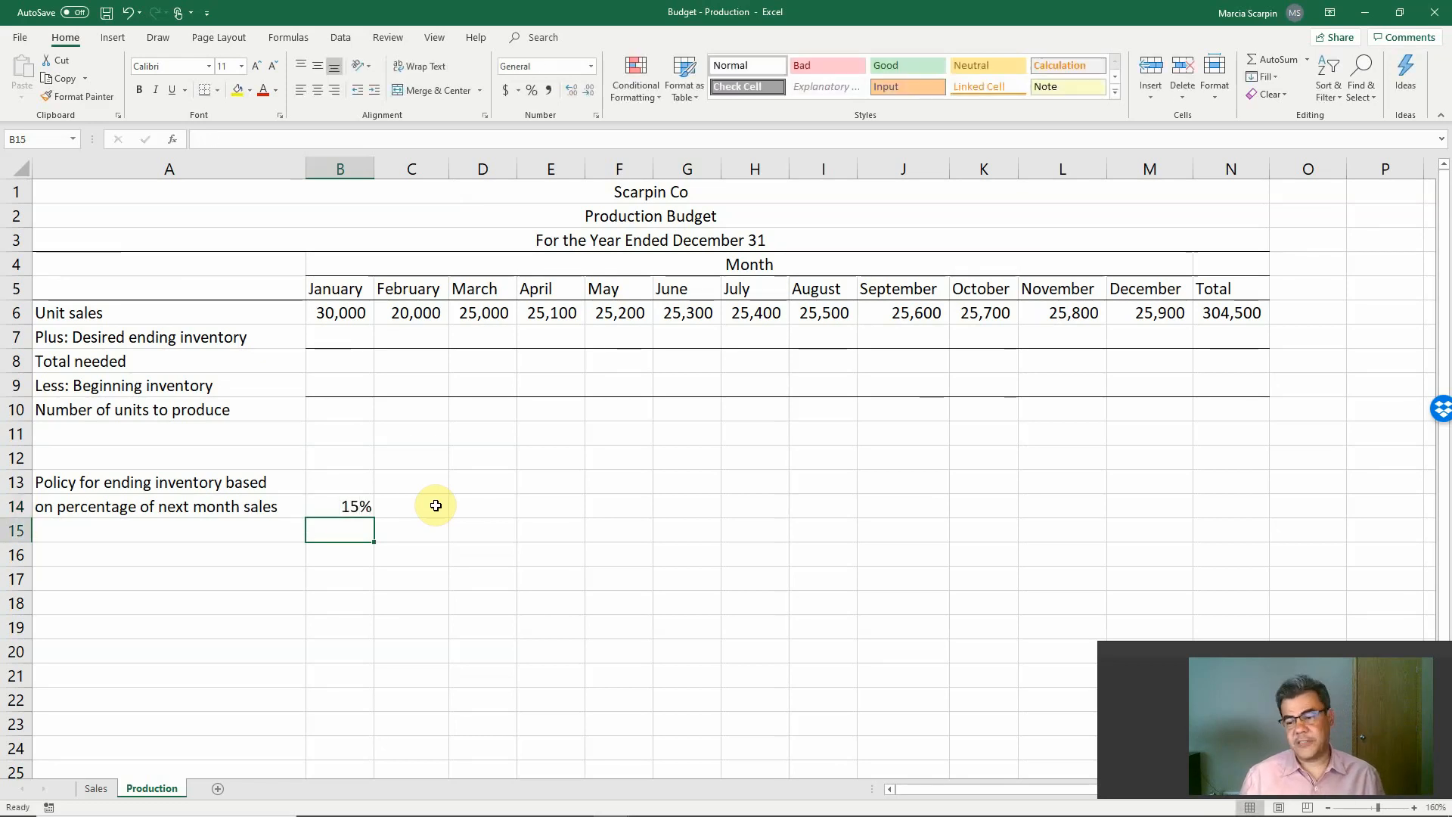
left_click(340, 506)
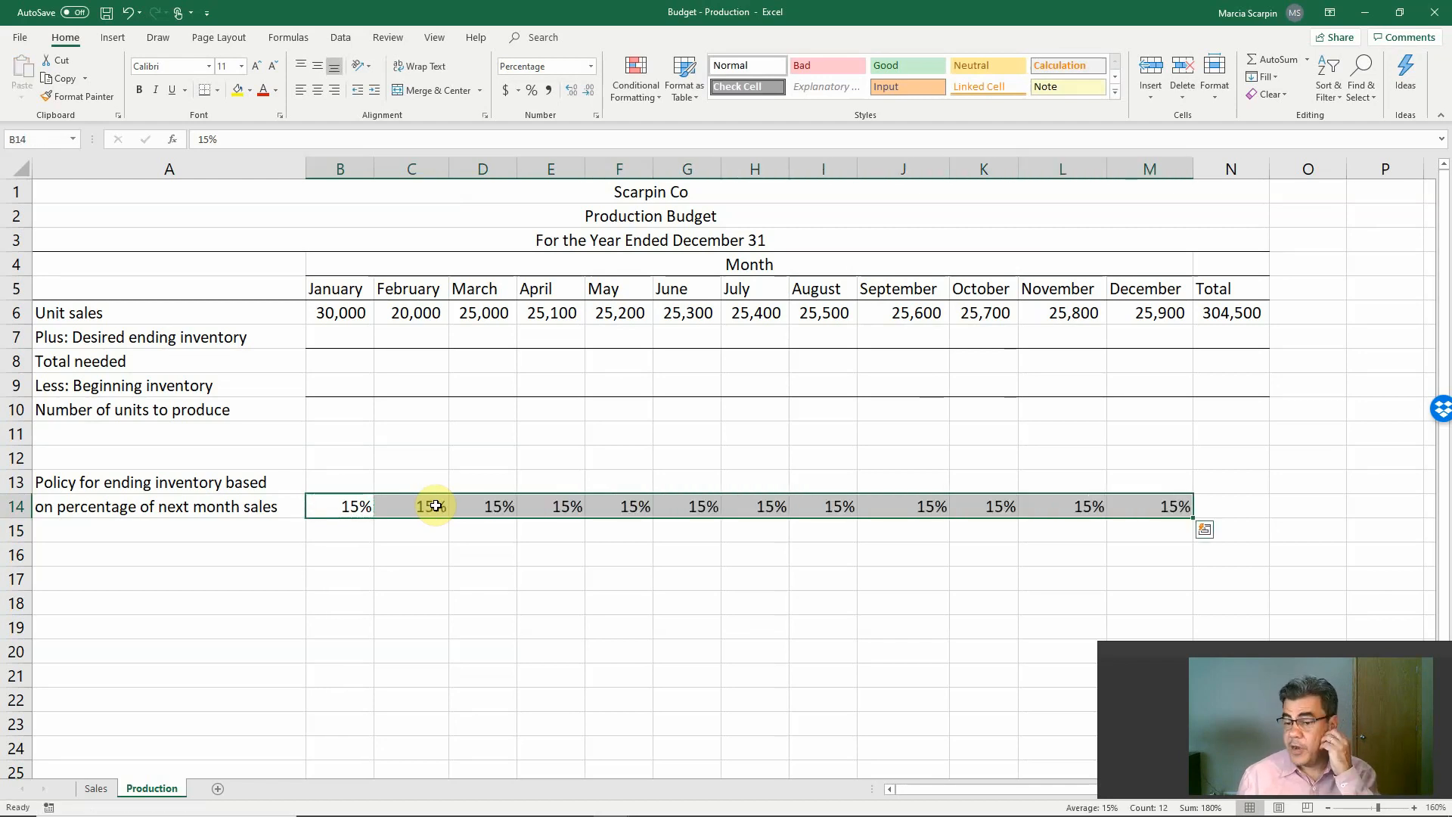
left_click(411, 507)
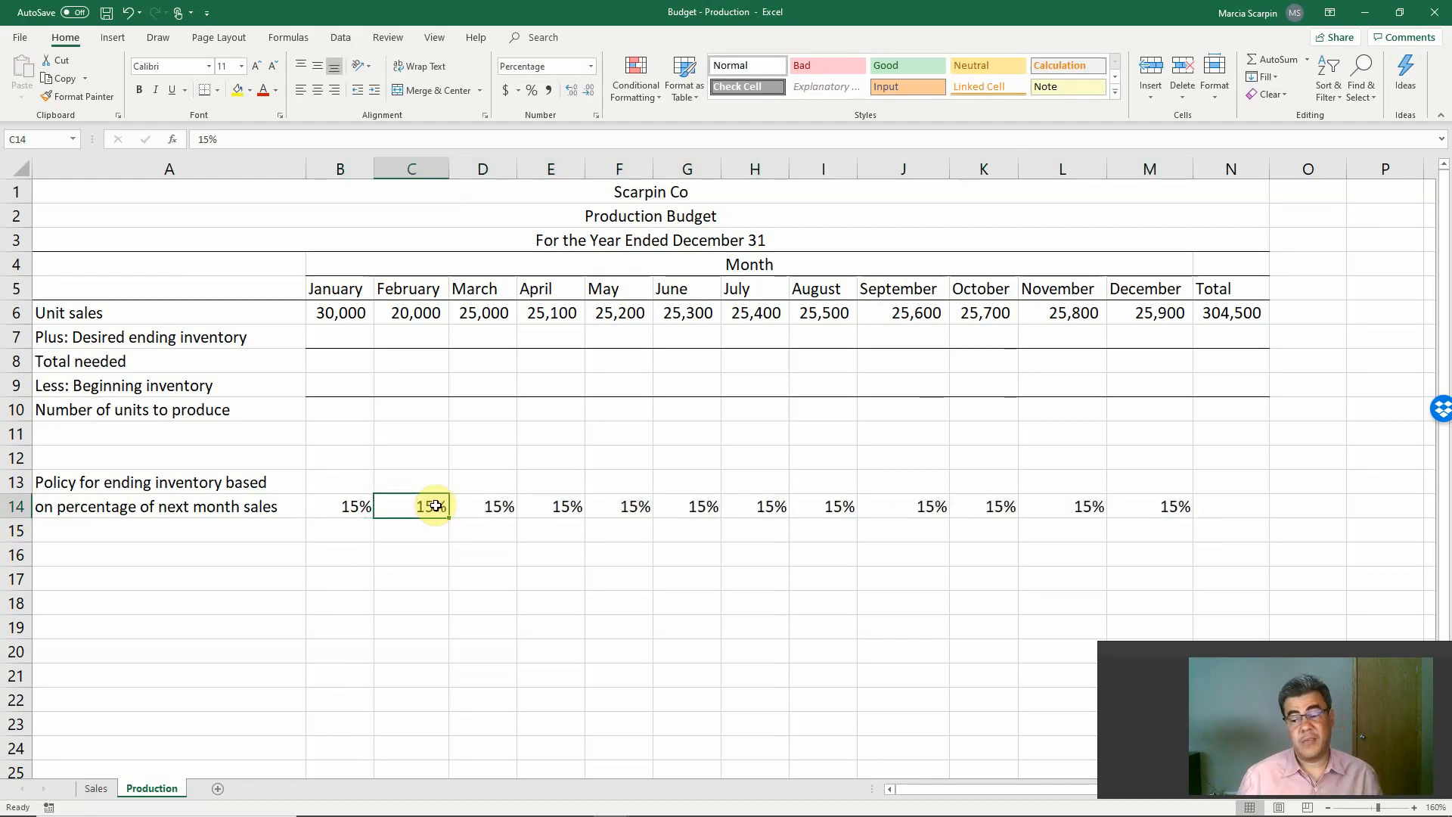
type("=+B14")
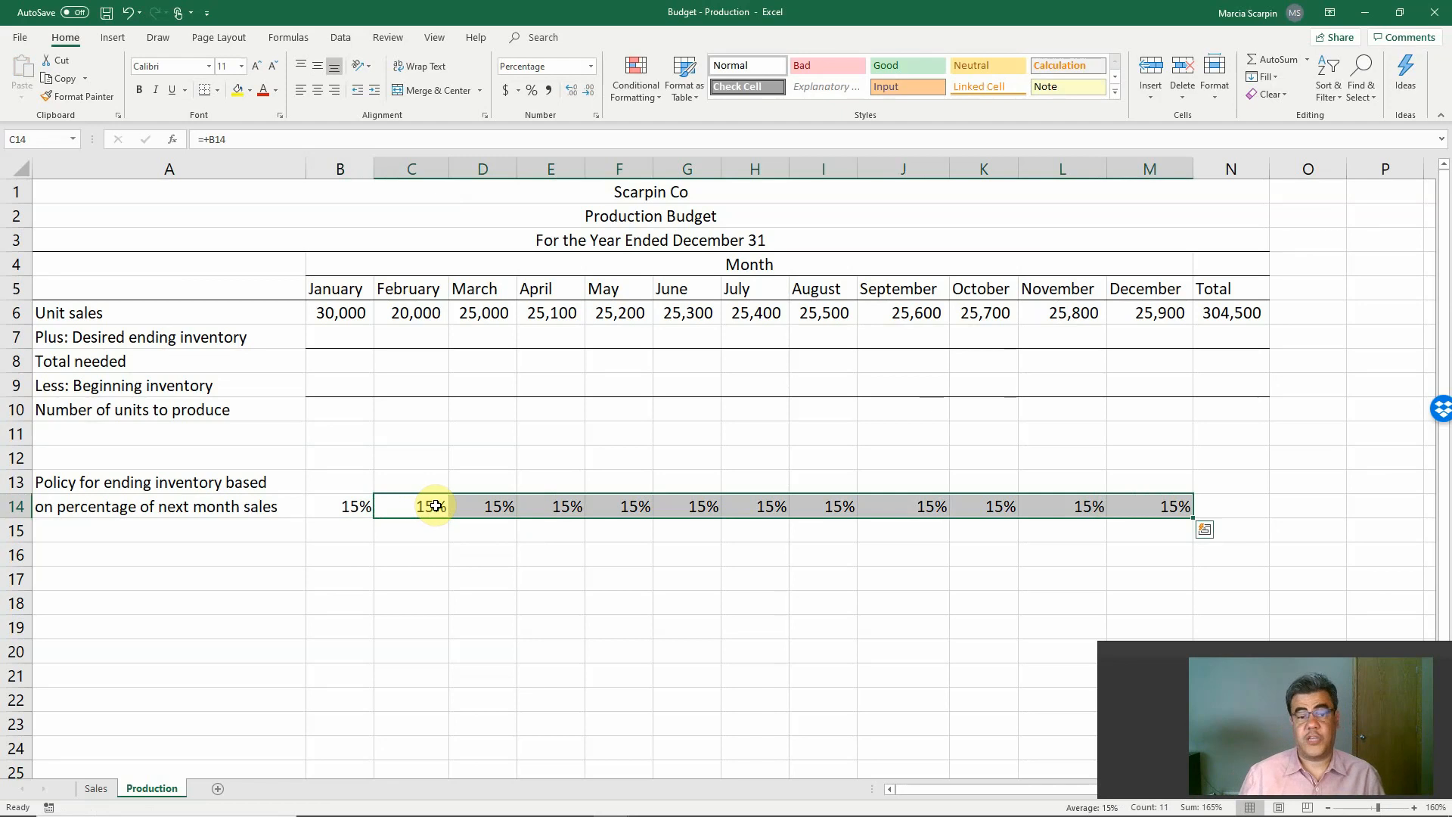
Enter desired ending inventory =+C6*B14 in B7, fill through November, and start December's =+N6*M14.
left_click(410, 386)
type("+C6*")
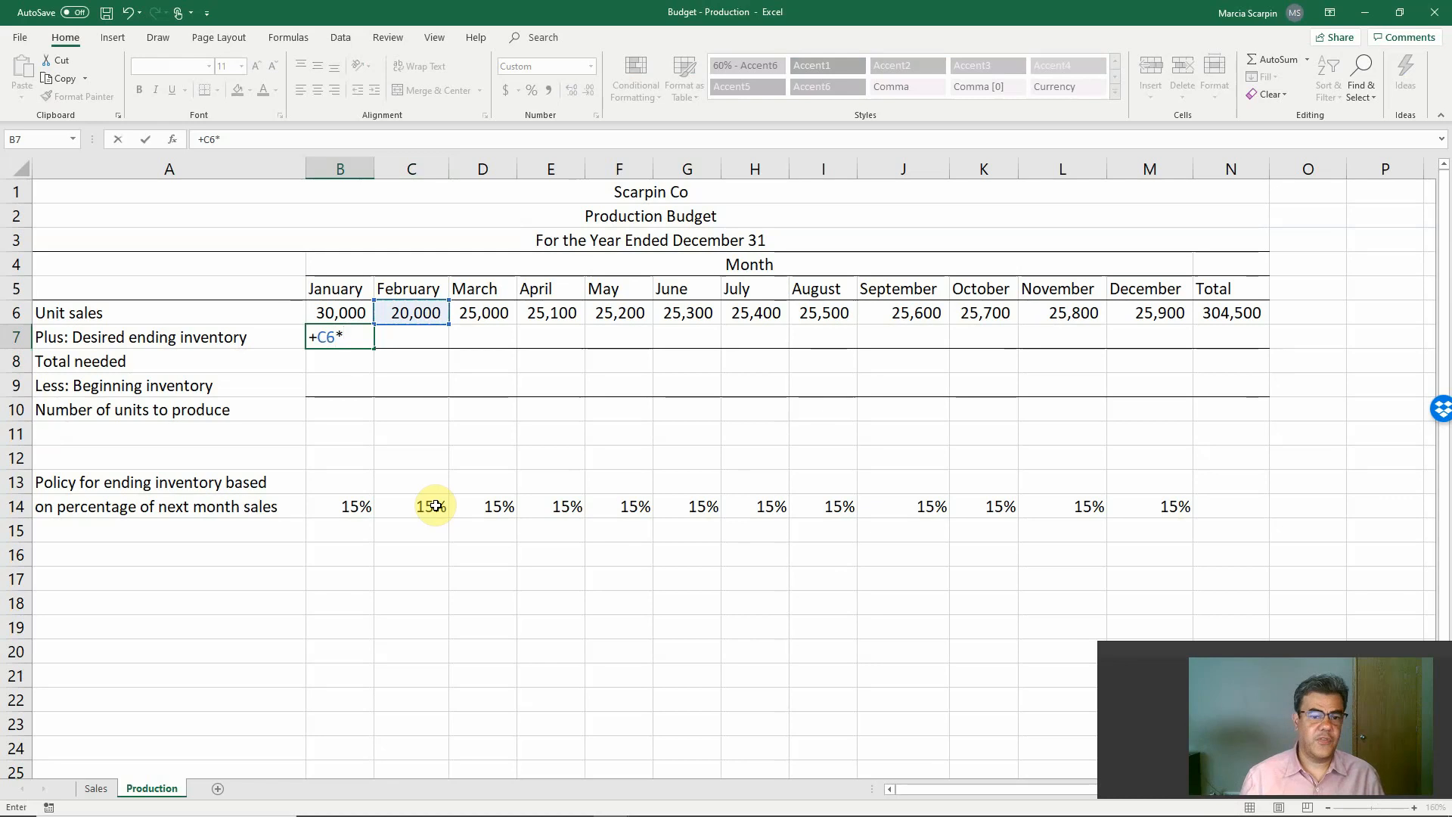
left_click(340, 507)
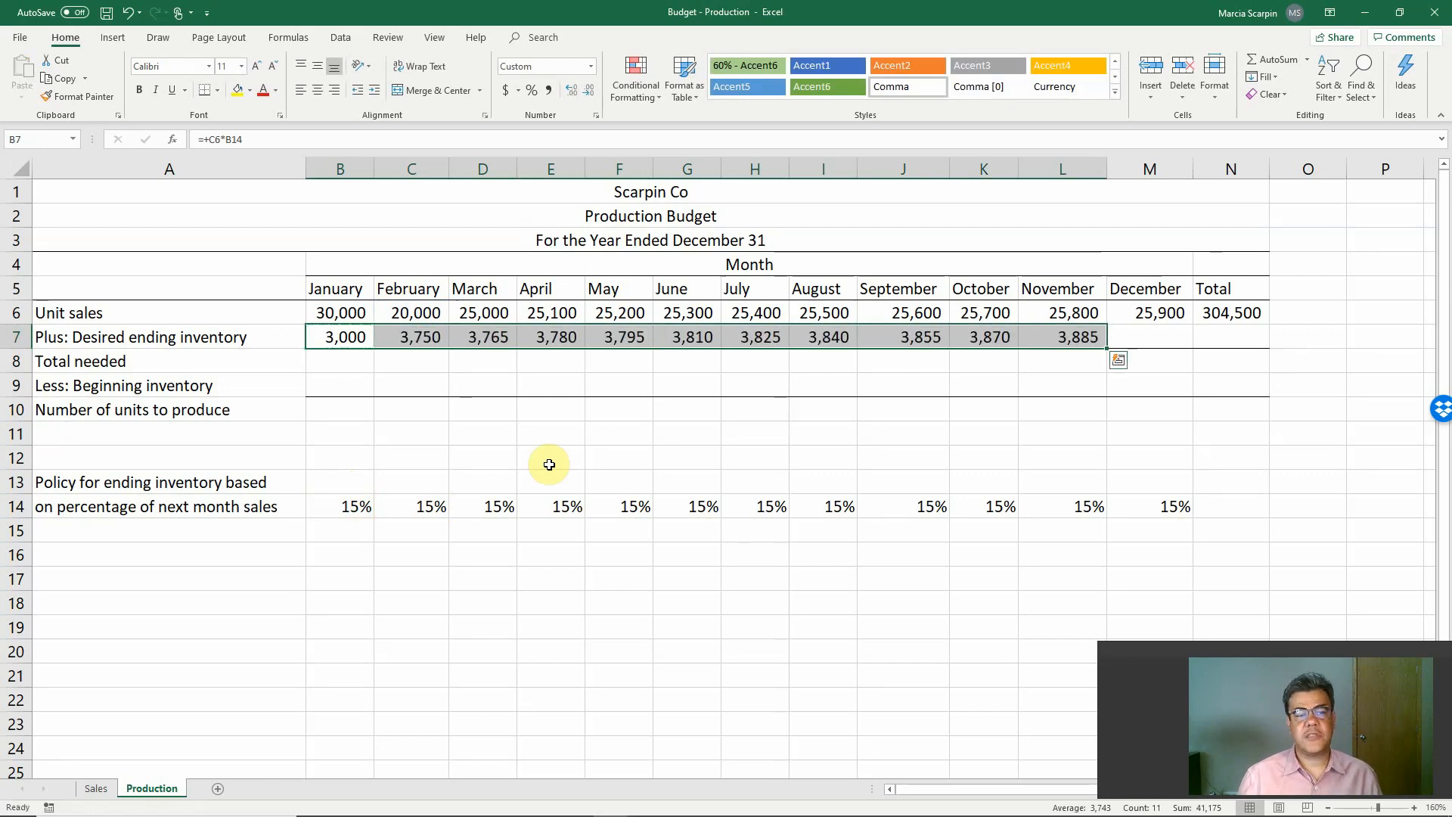
left_click(983, 336)
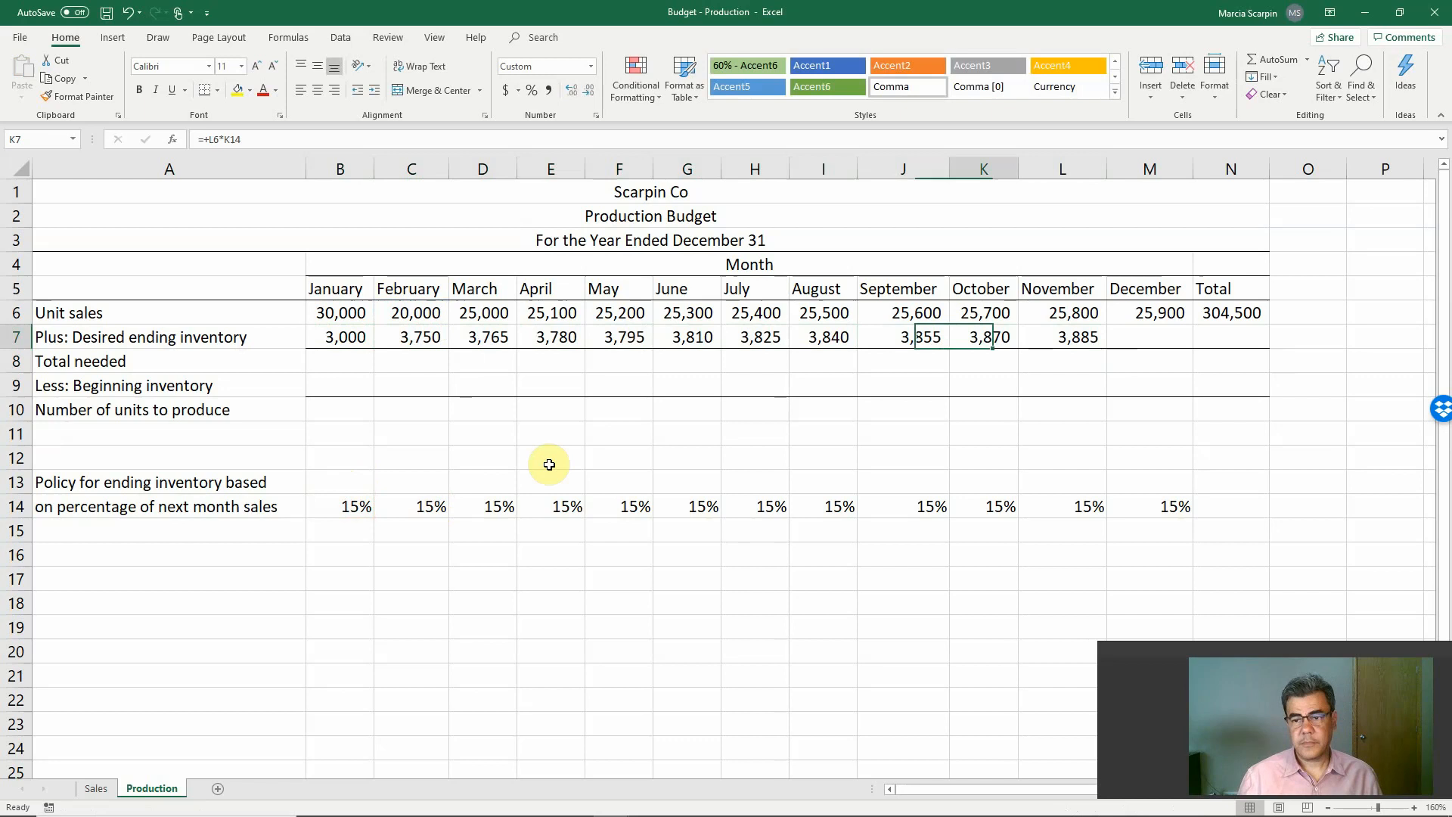
left_click(1148, 336)
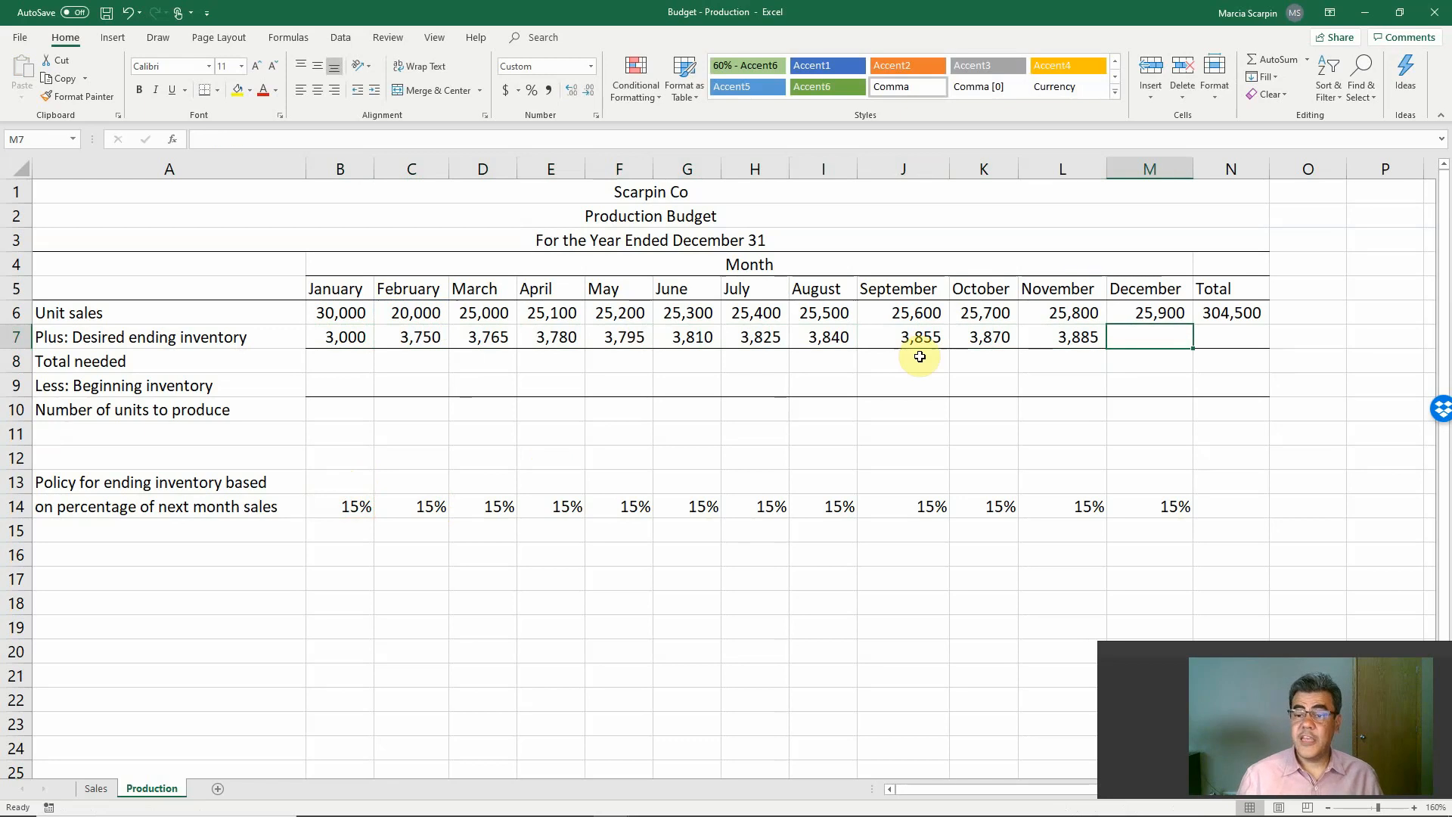
type("=+N6*M14")
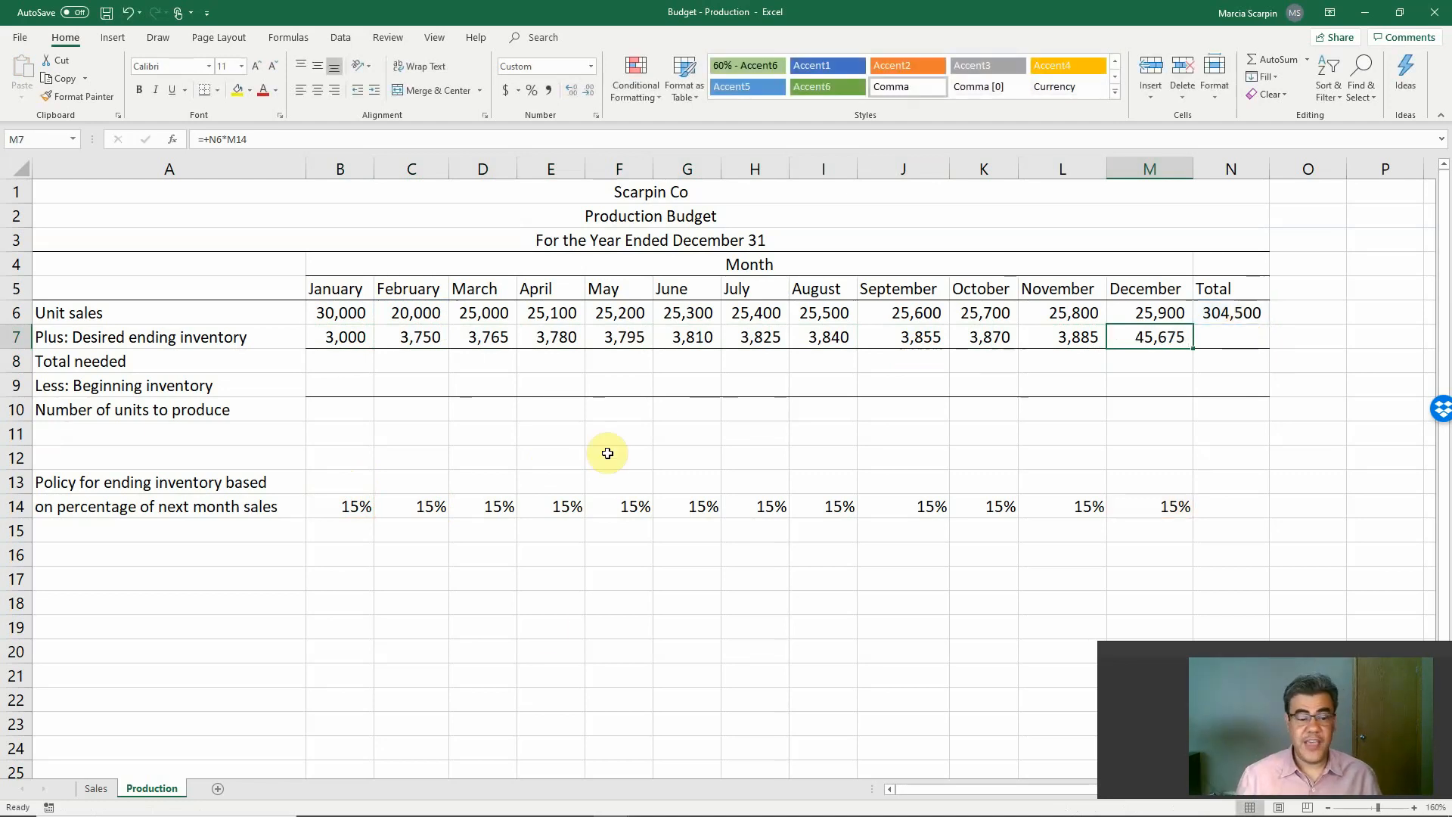
Rewrite December's ending inventory as =+Sales!O6*Production!M14 (4,823) and carry it to the total N7.
left_click(96, 788)
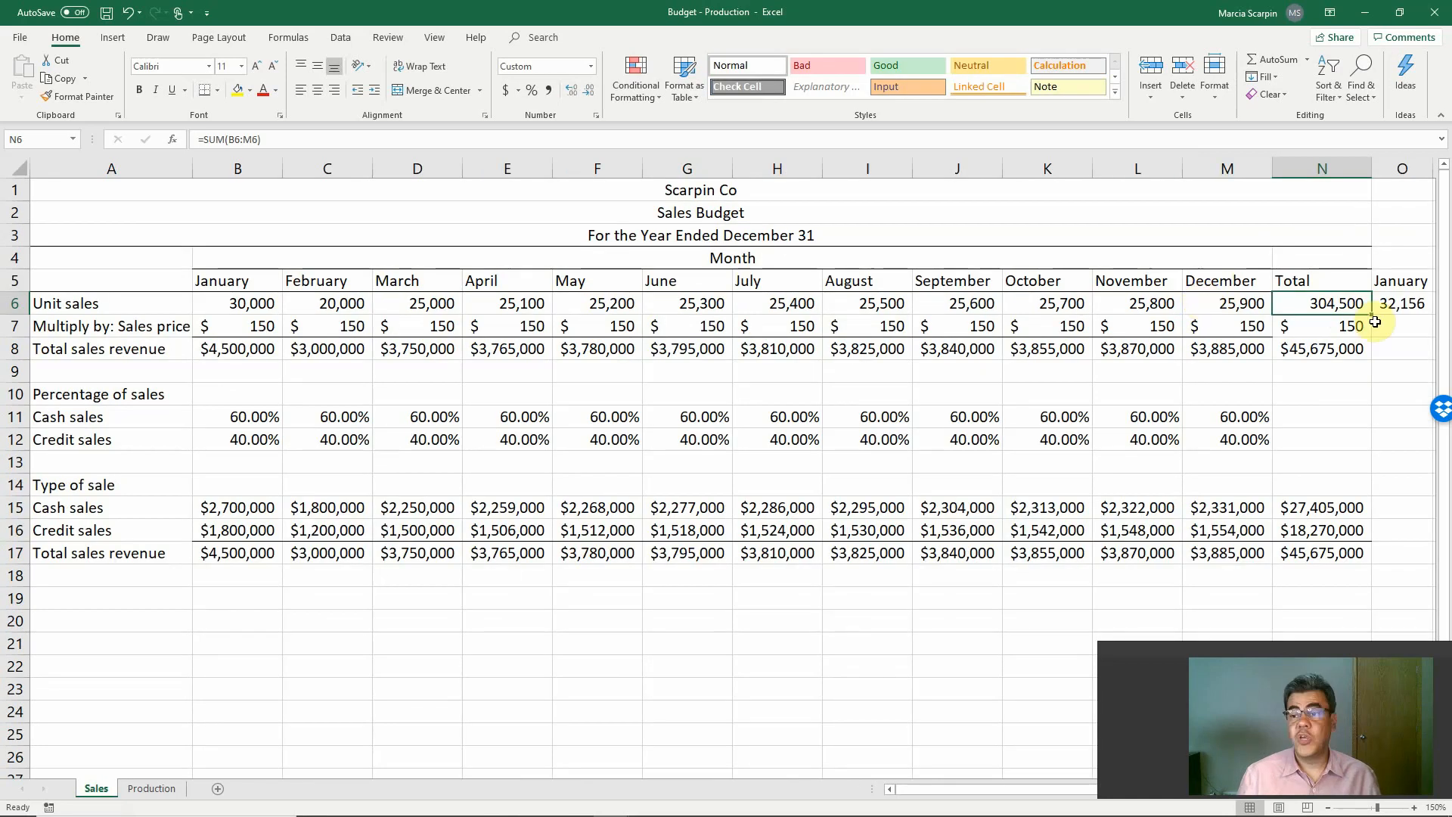
left_click(1400, 302)
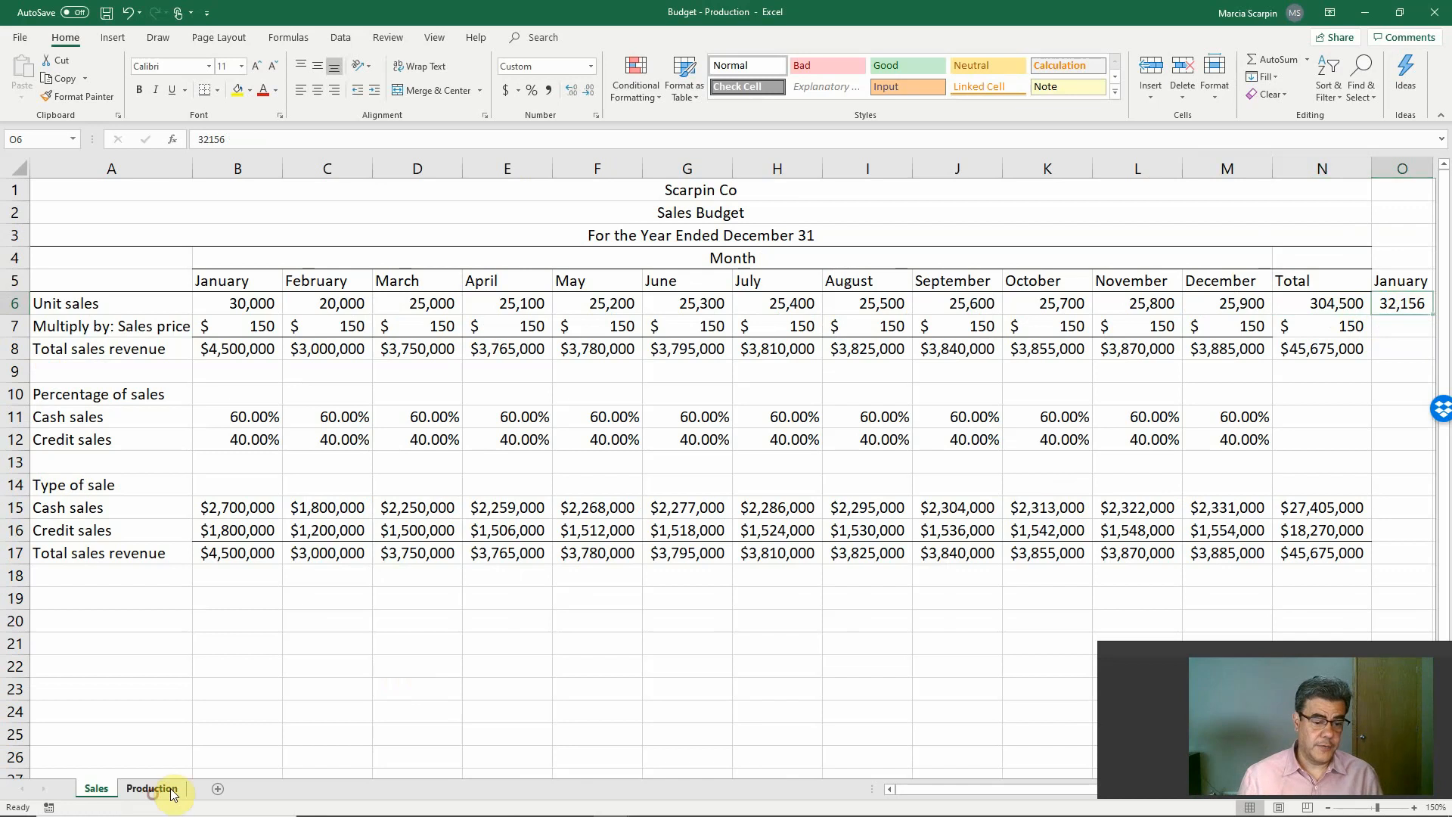
left_click(151, 788)
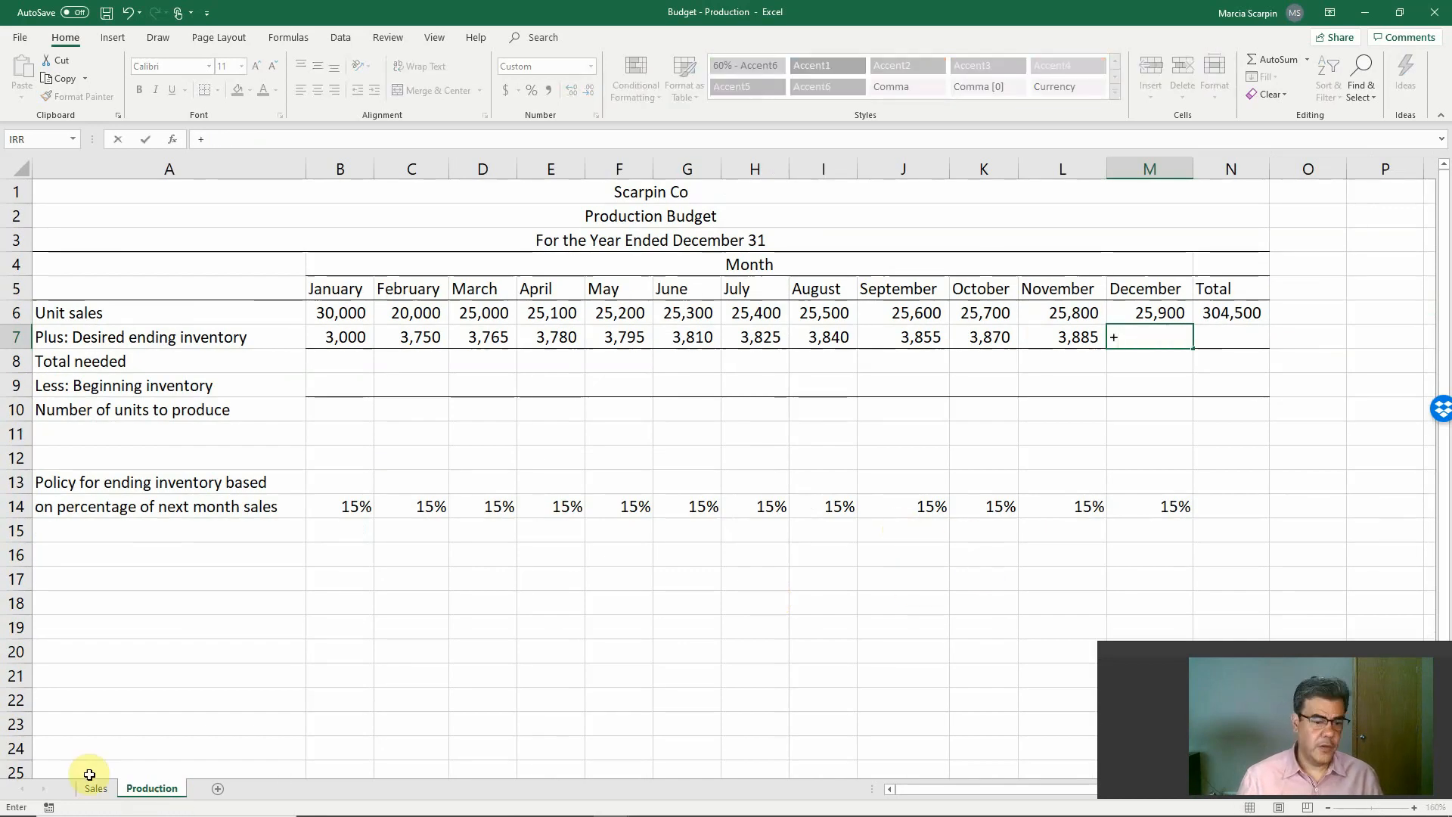
left_click(94, 788)
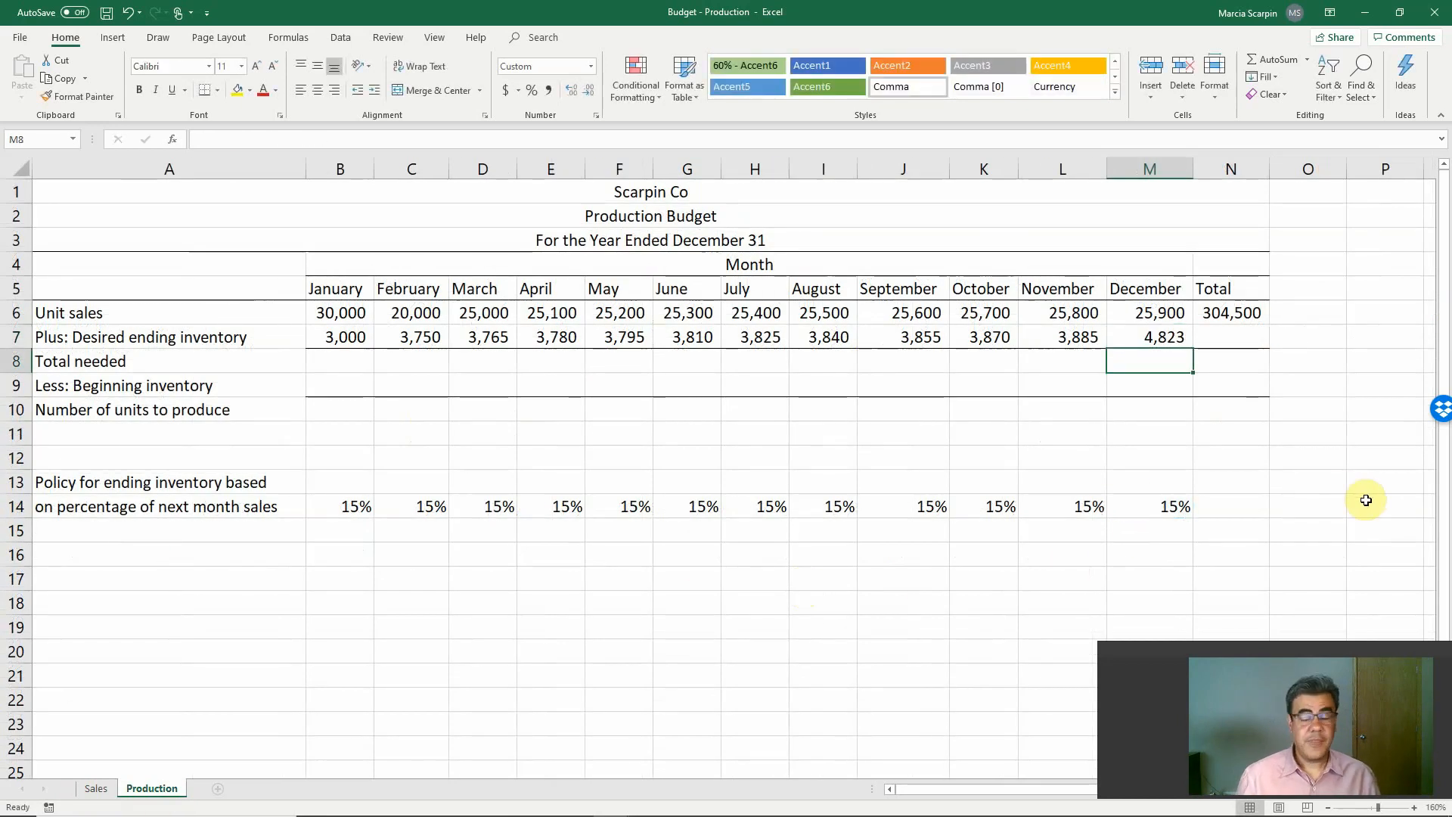
left_click(1148, 336)
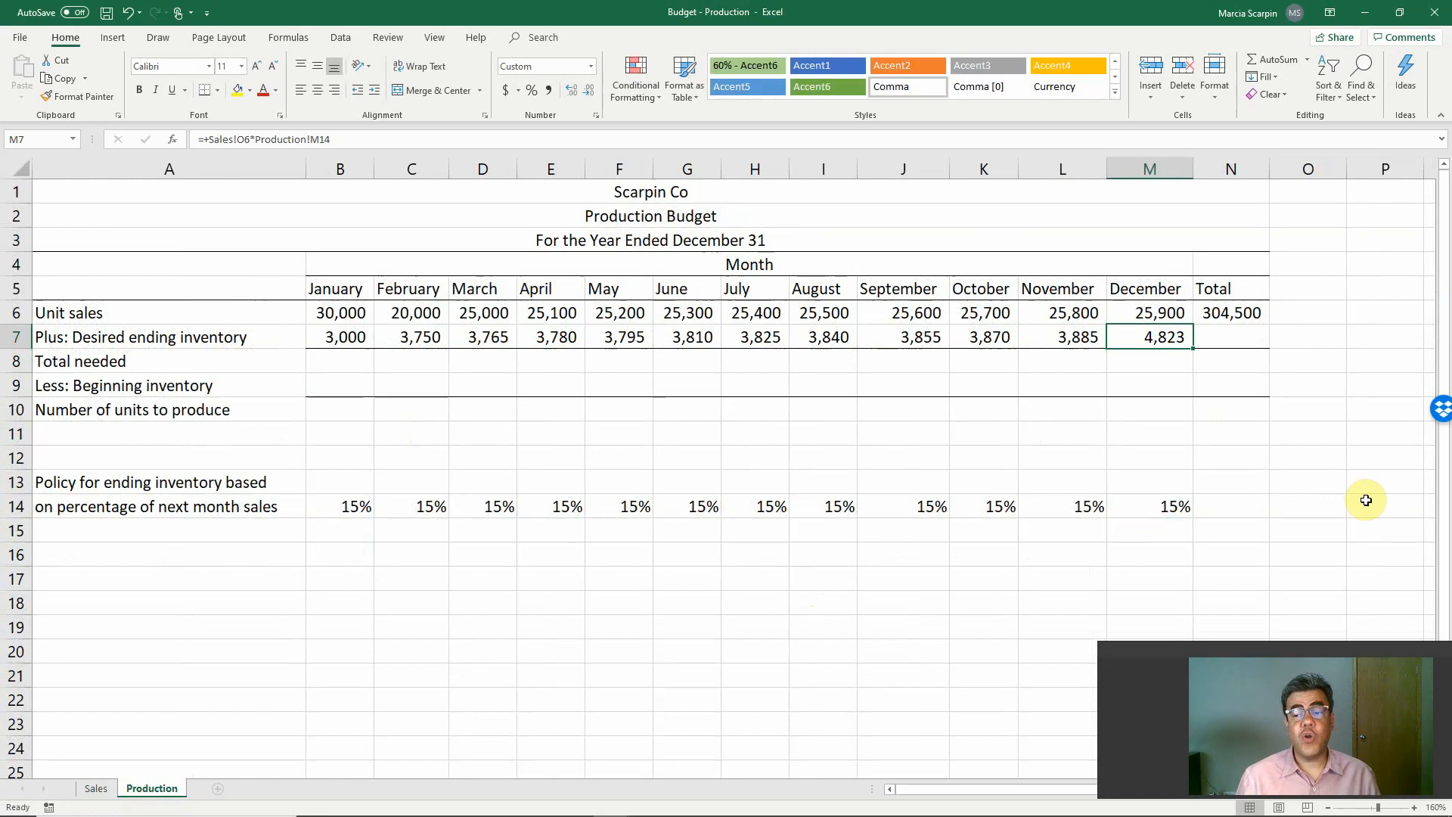
left_click(1231, 335)
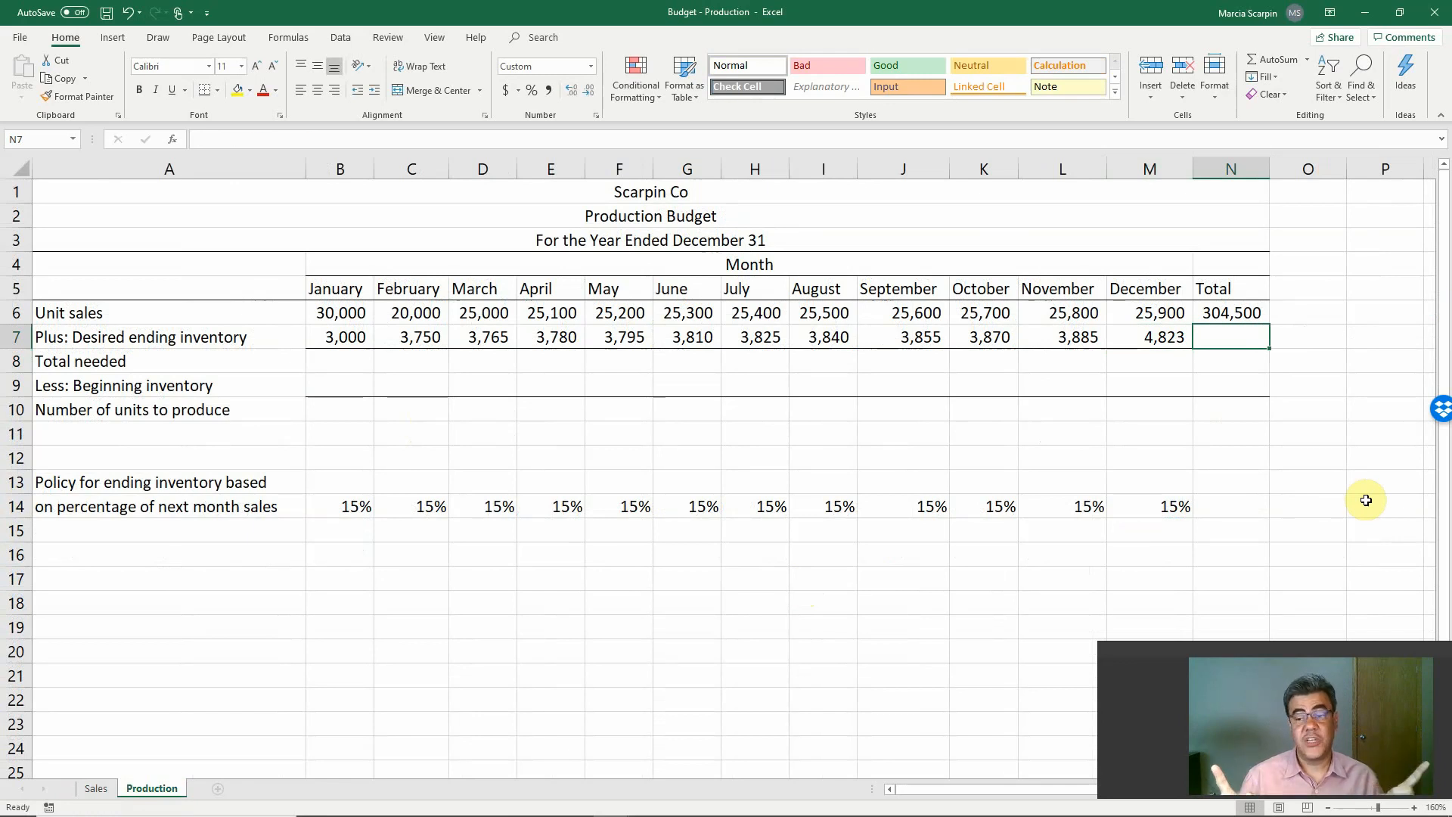
mouse_move(1159, 372)
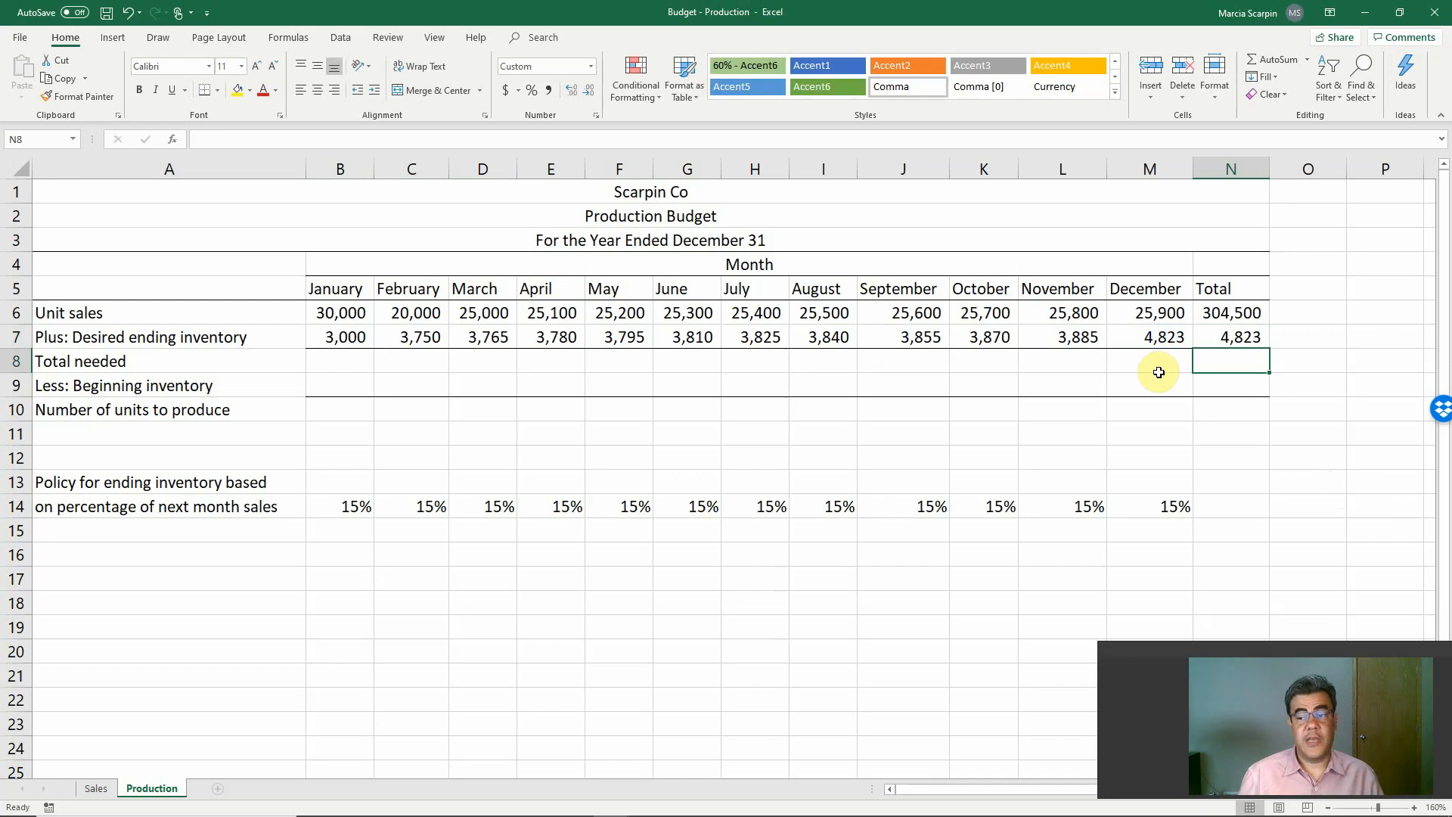
Enter Total needed =B6+B7 across to N8 and beginning inventory =+B7 from February through December.
left_click(821, 360)
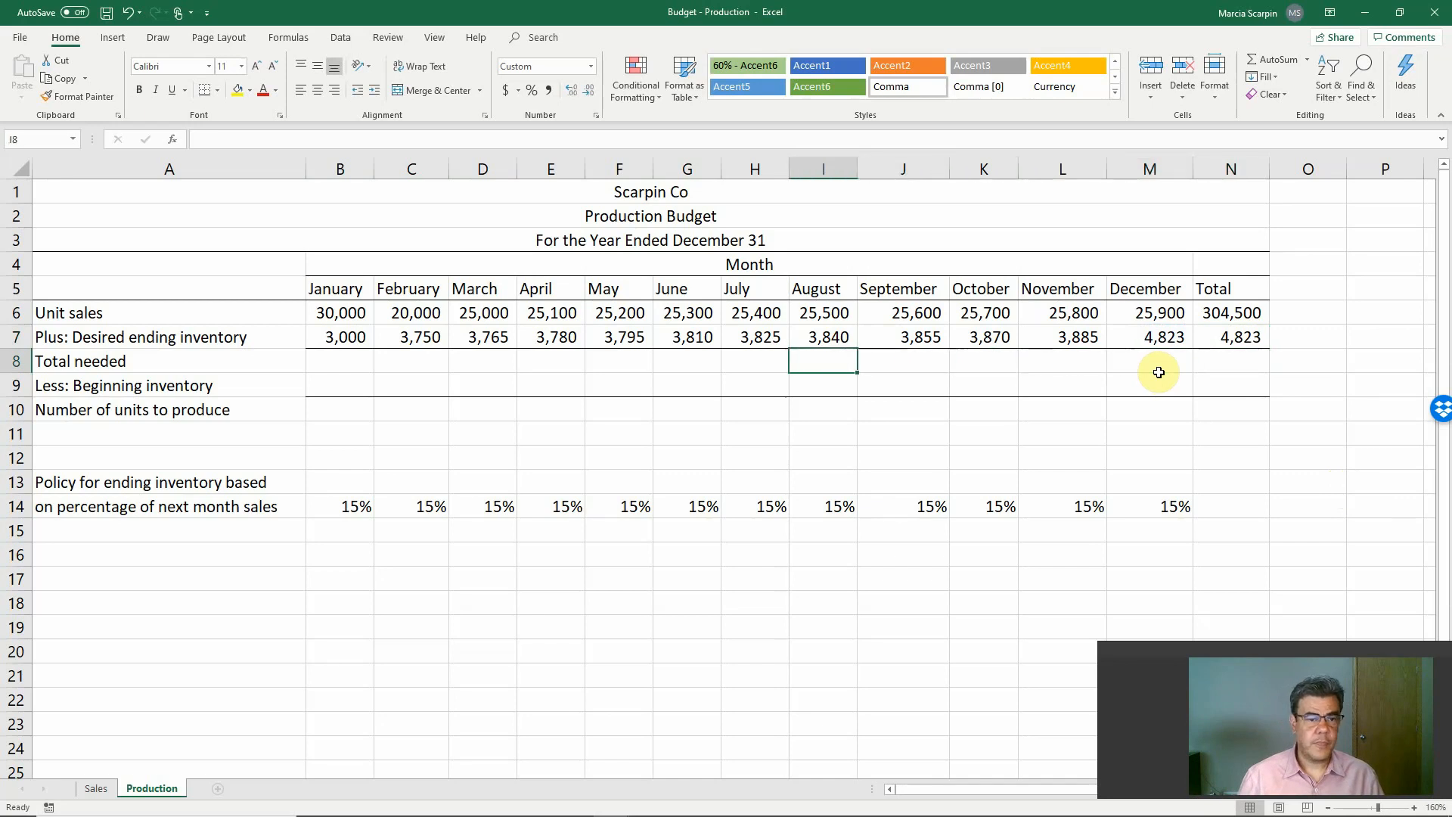
left_click(340, 360)
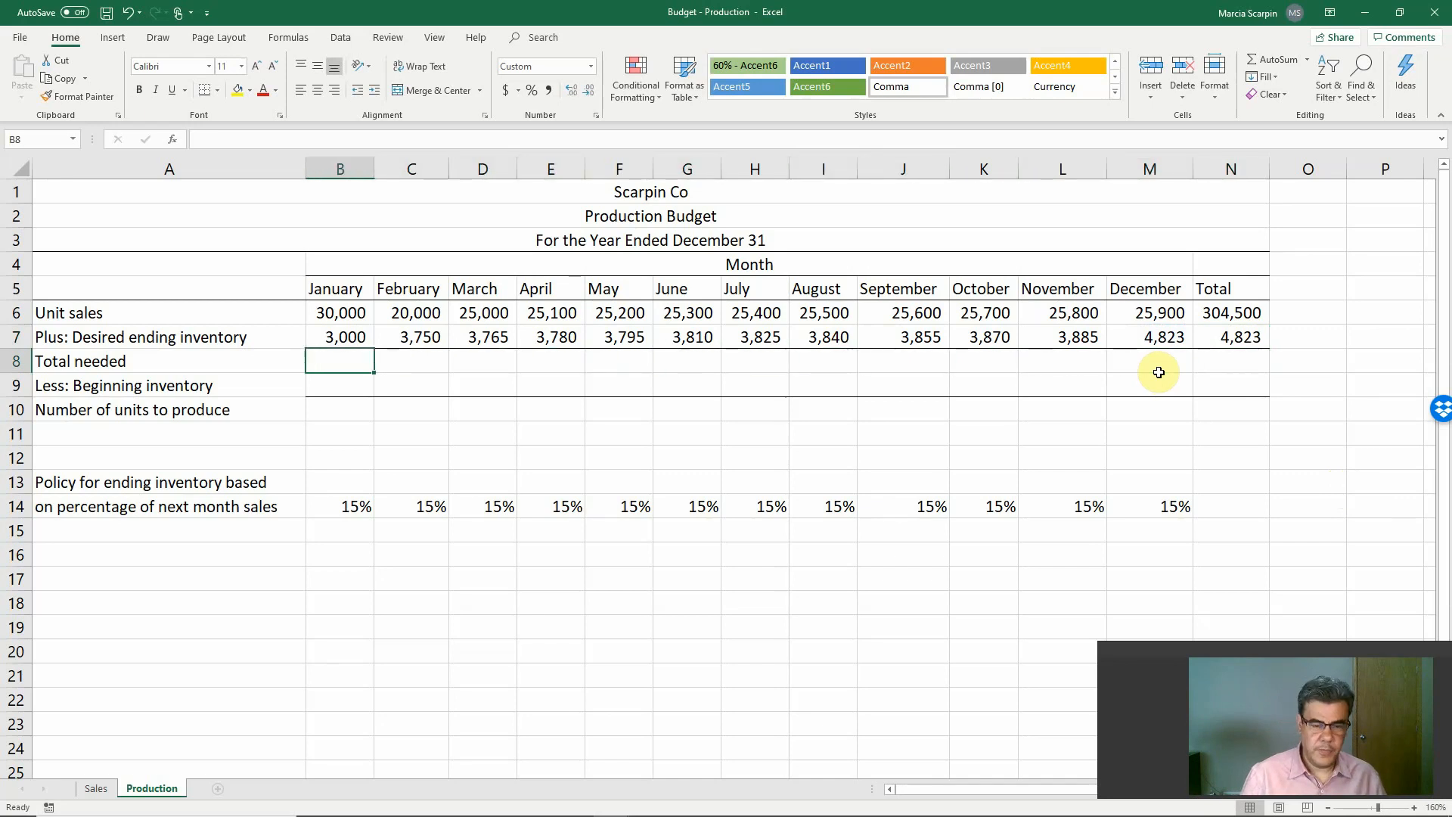
type("=B6+B7")
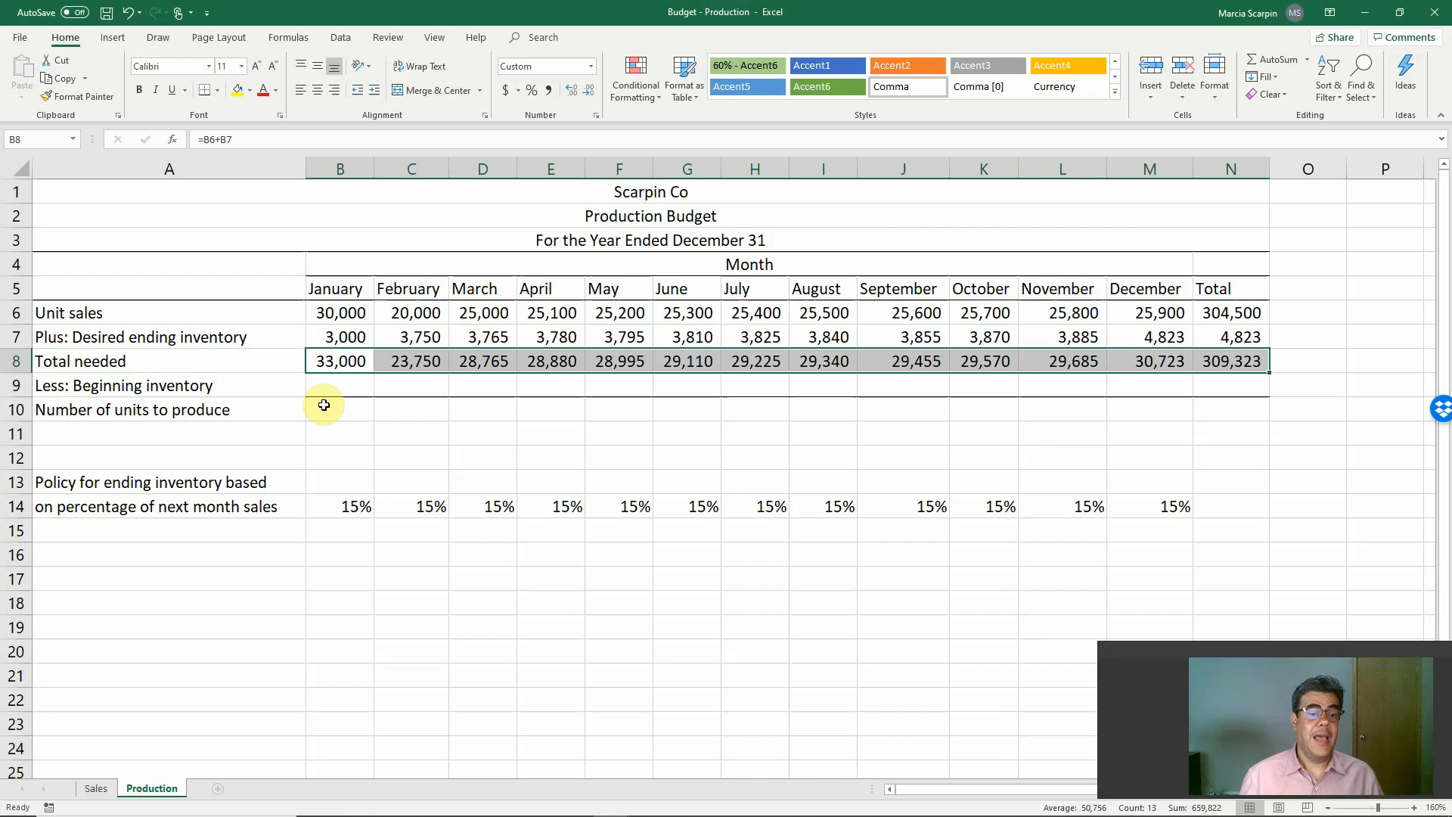
left_click(341, 386)
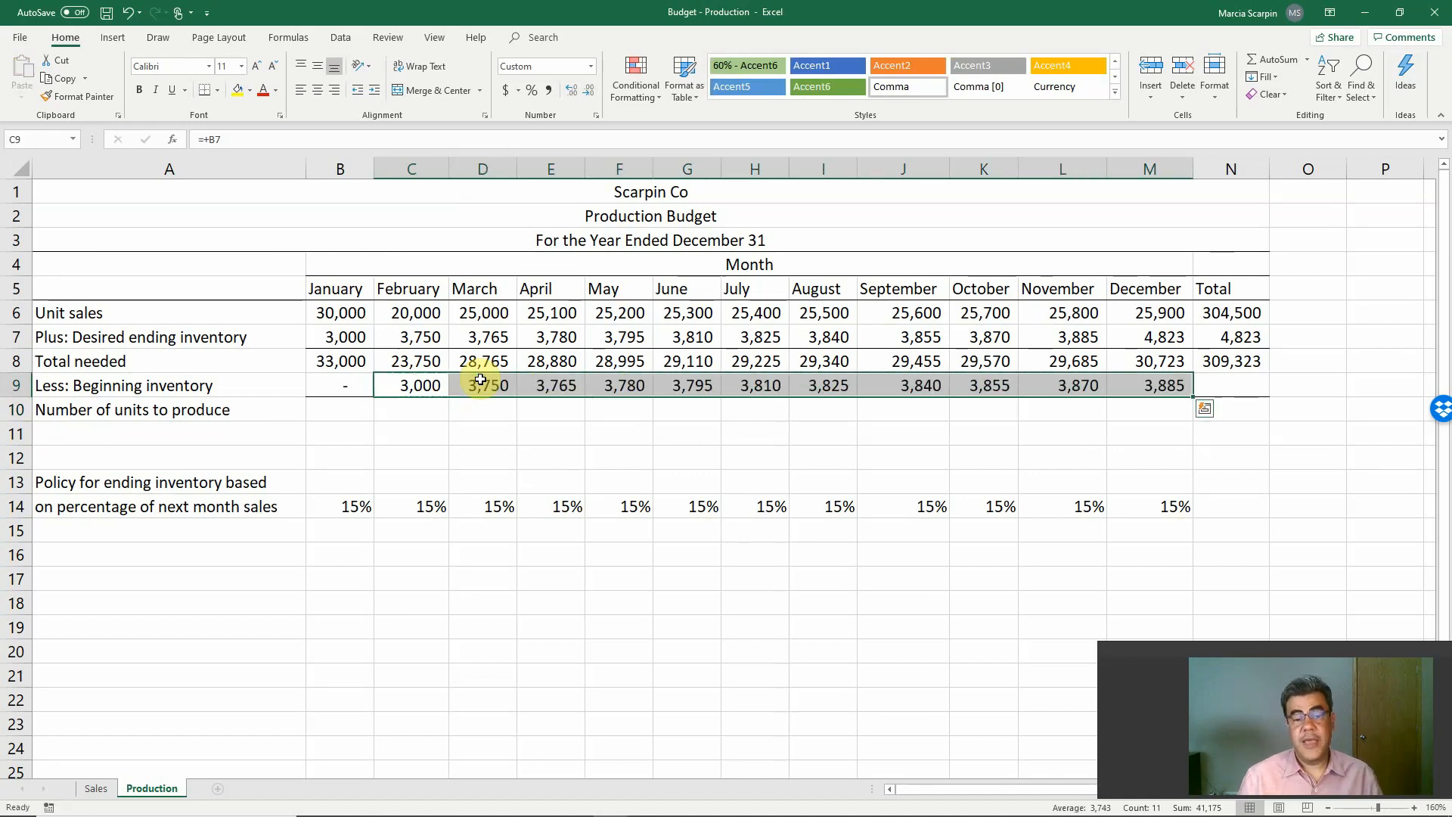
Link the beginning inventory total N9 to January with =+B9 and shade M7:N7 yellow.
left_click(984, 386)
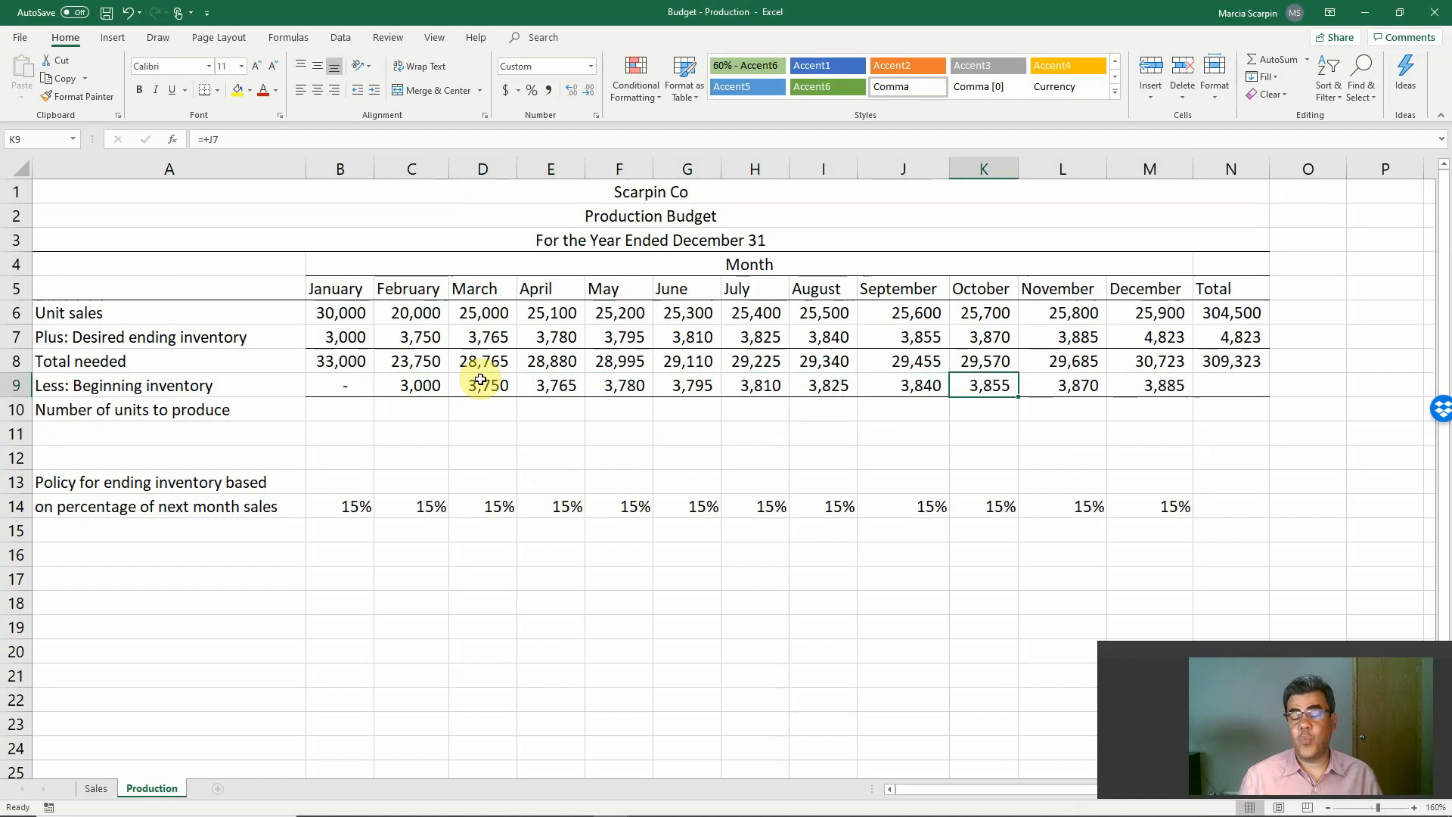
left_click(1231, 386)
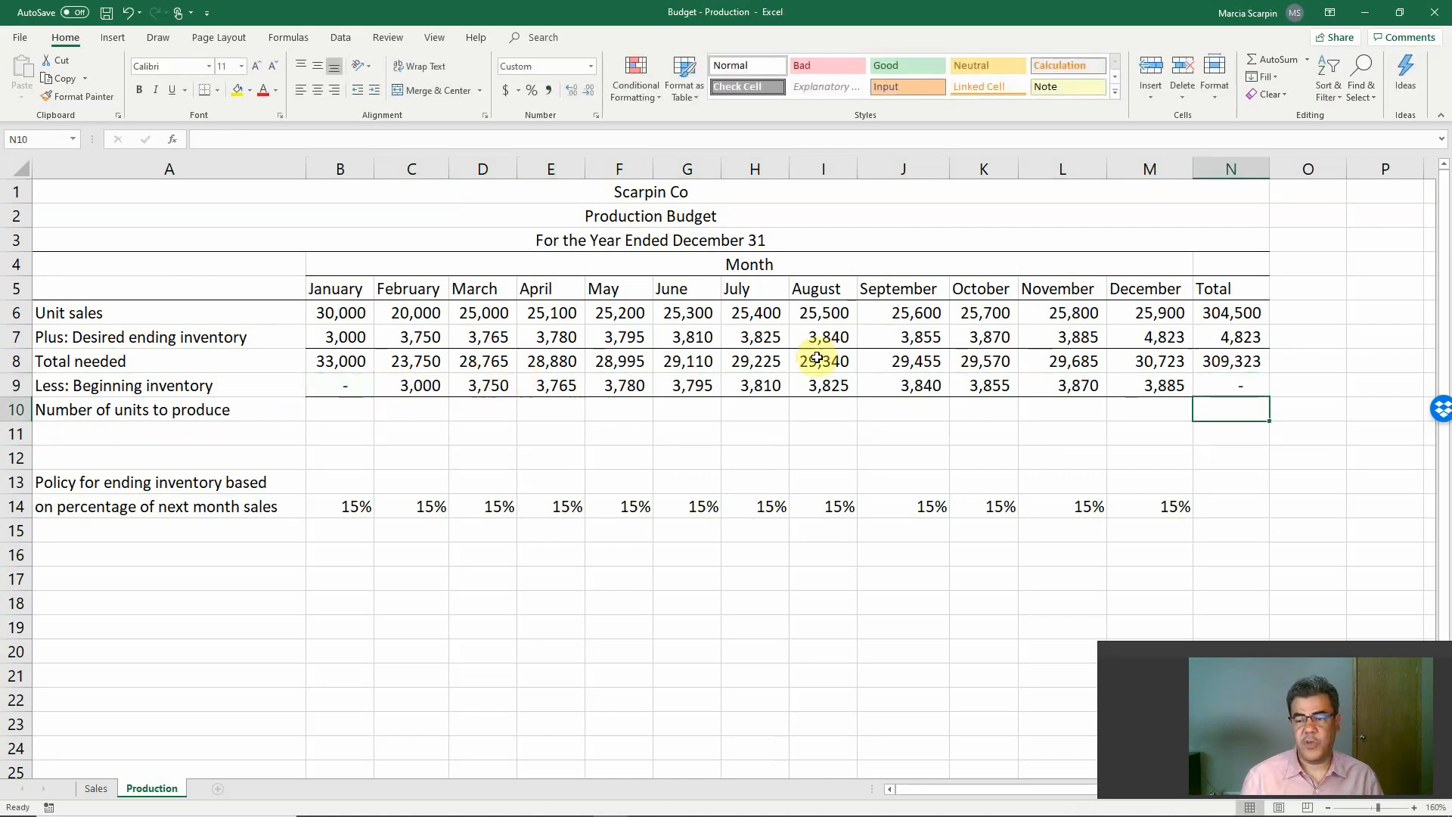
left_click(1231, 336)
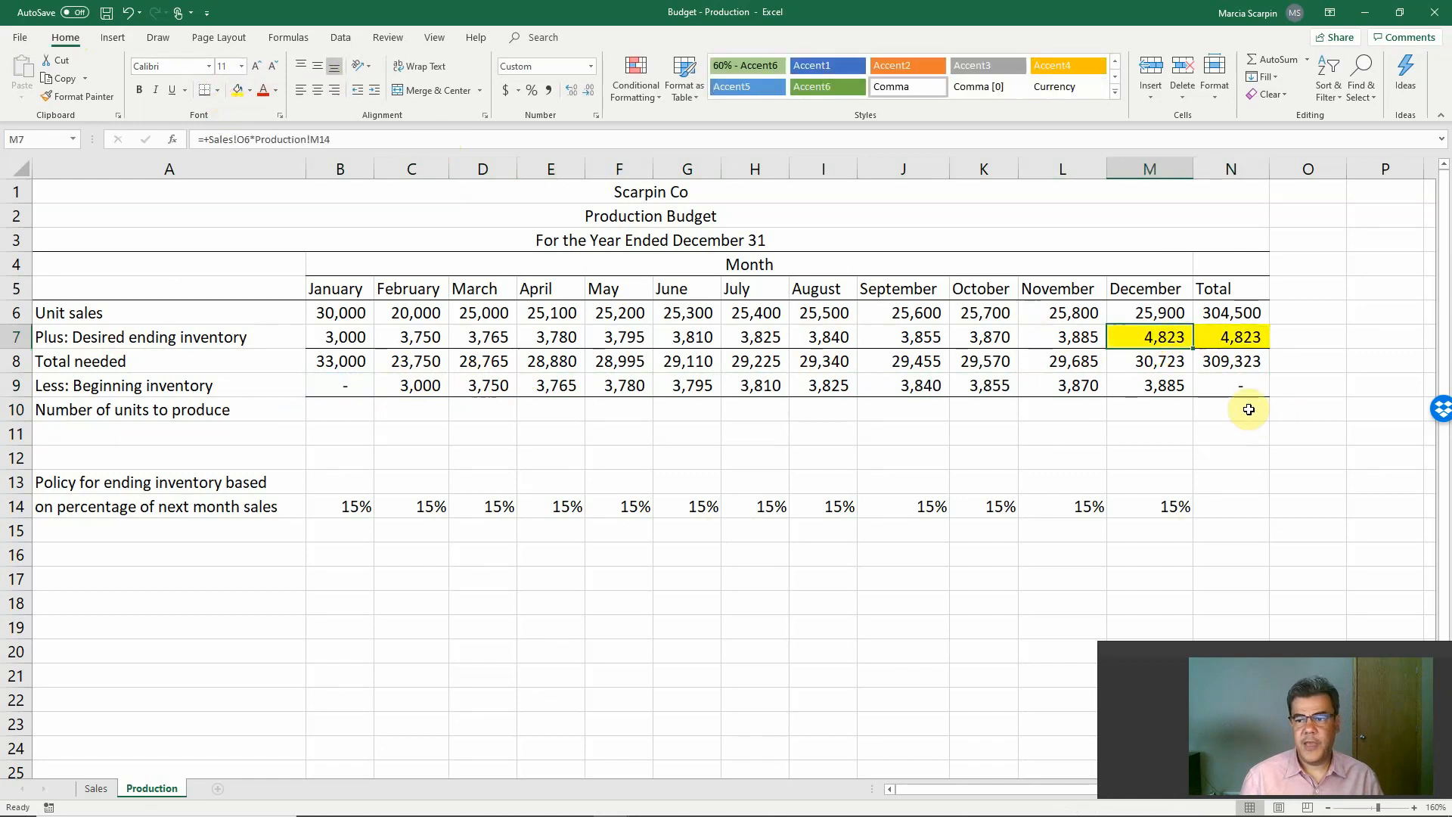
Shade the beginning inventory total N9 and January's B9 green.
left_click(253, 90)
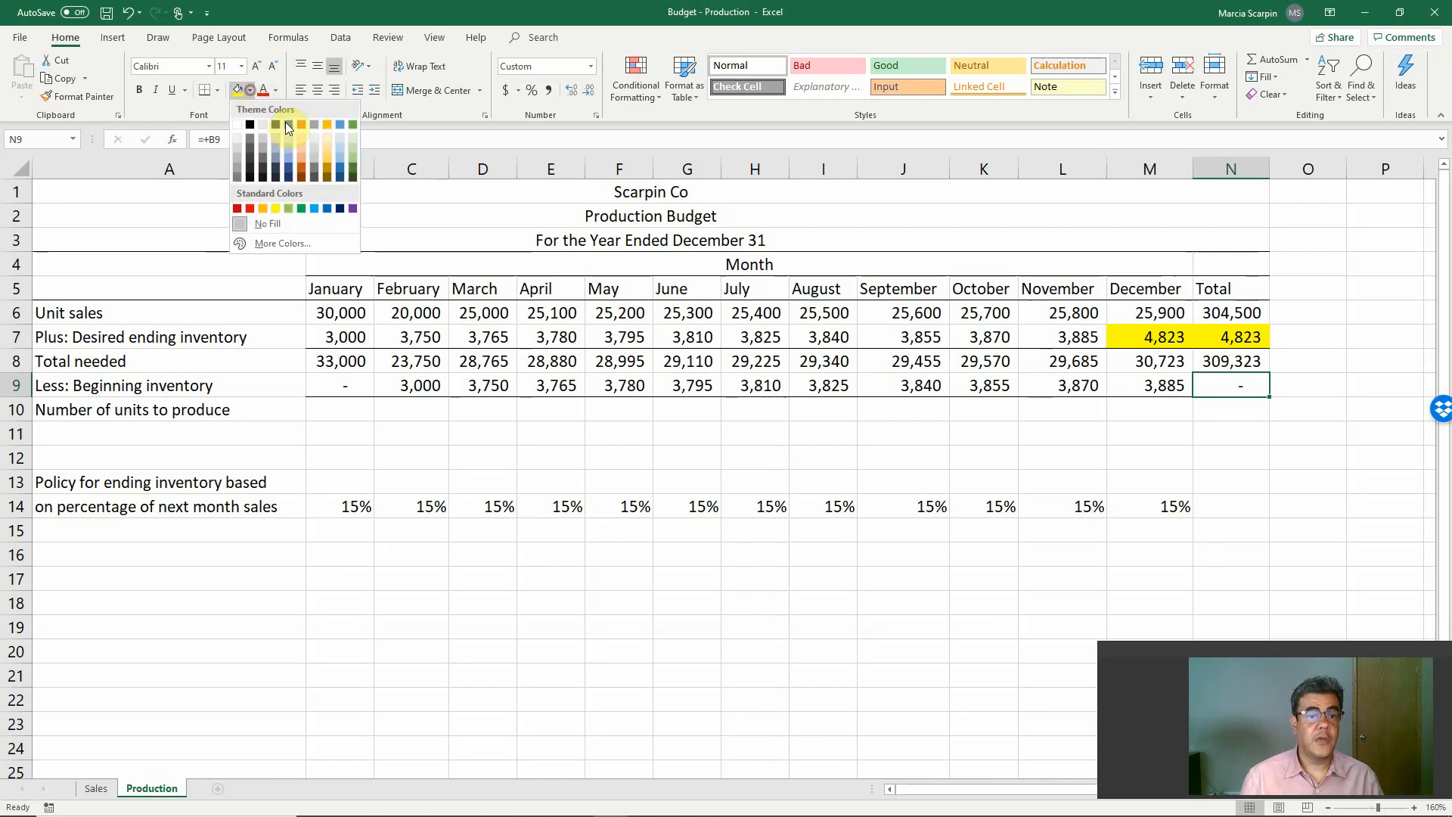
left_click(288, 125)
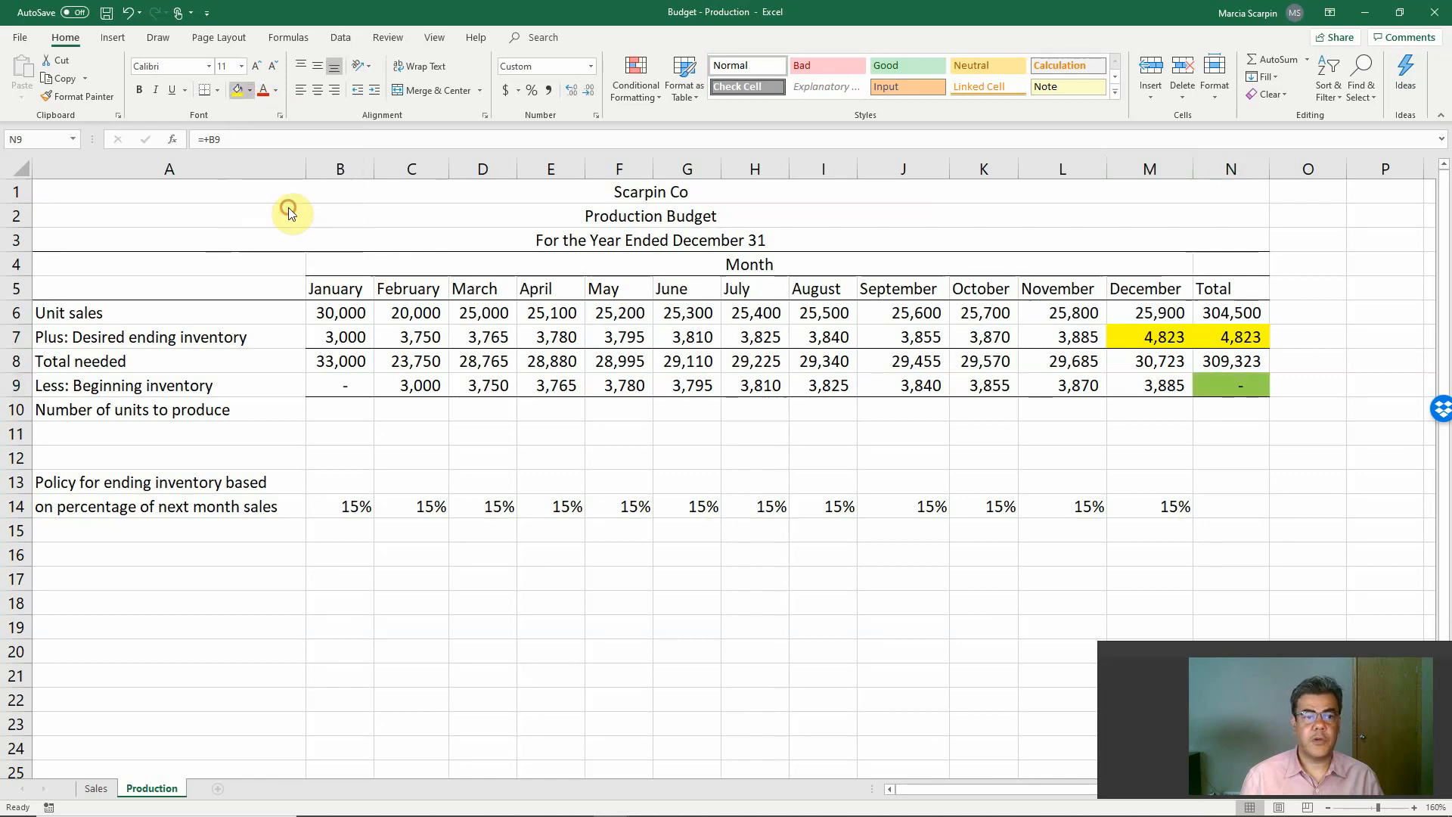
left_click(340, 385)
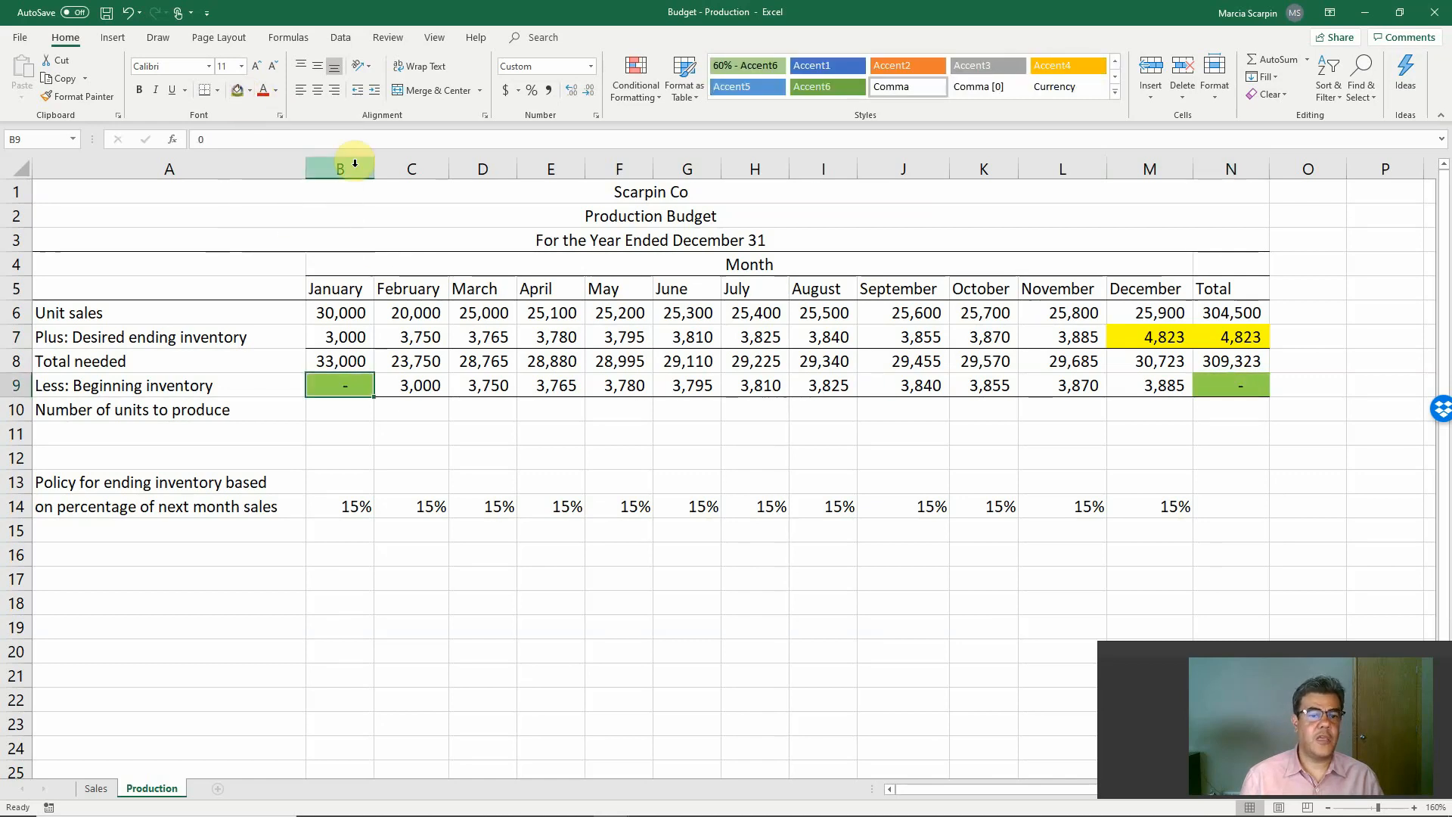
mouse_move(328, 415)
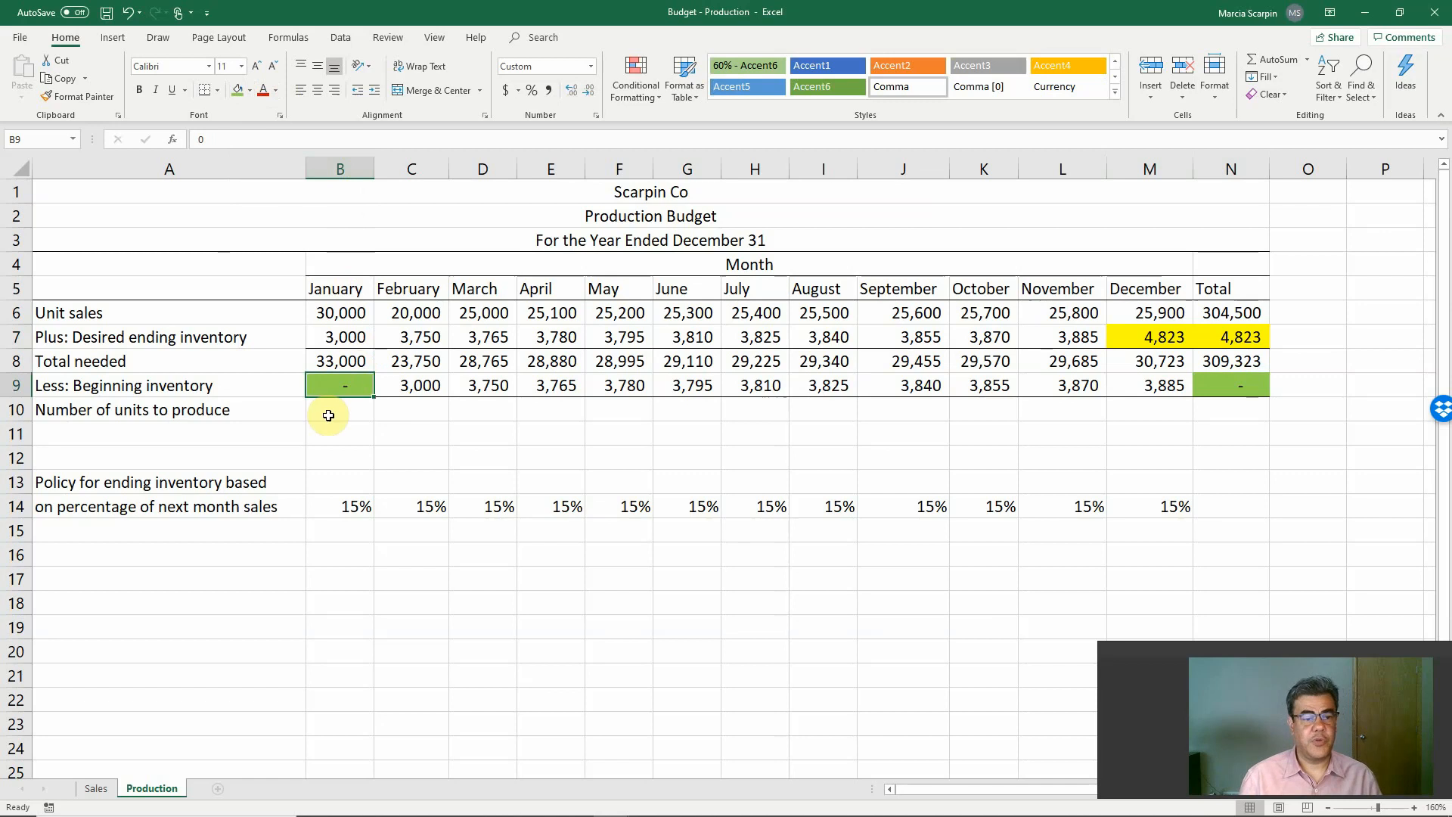
Enter units to produce =B8-B9 in B10, fill through December and check February's formulas.
type("=")
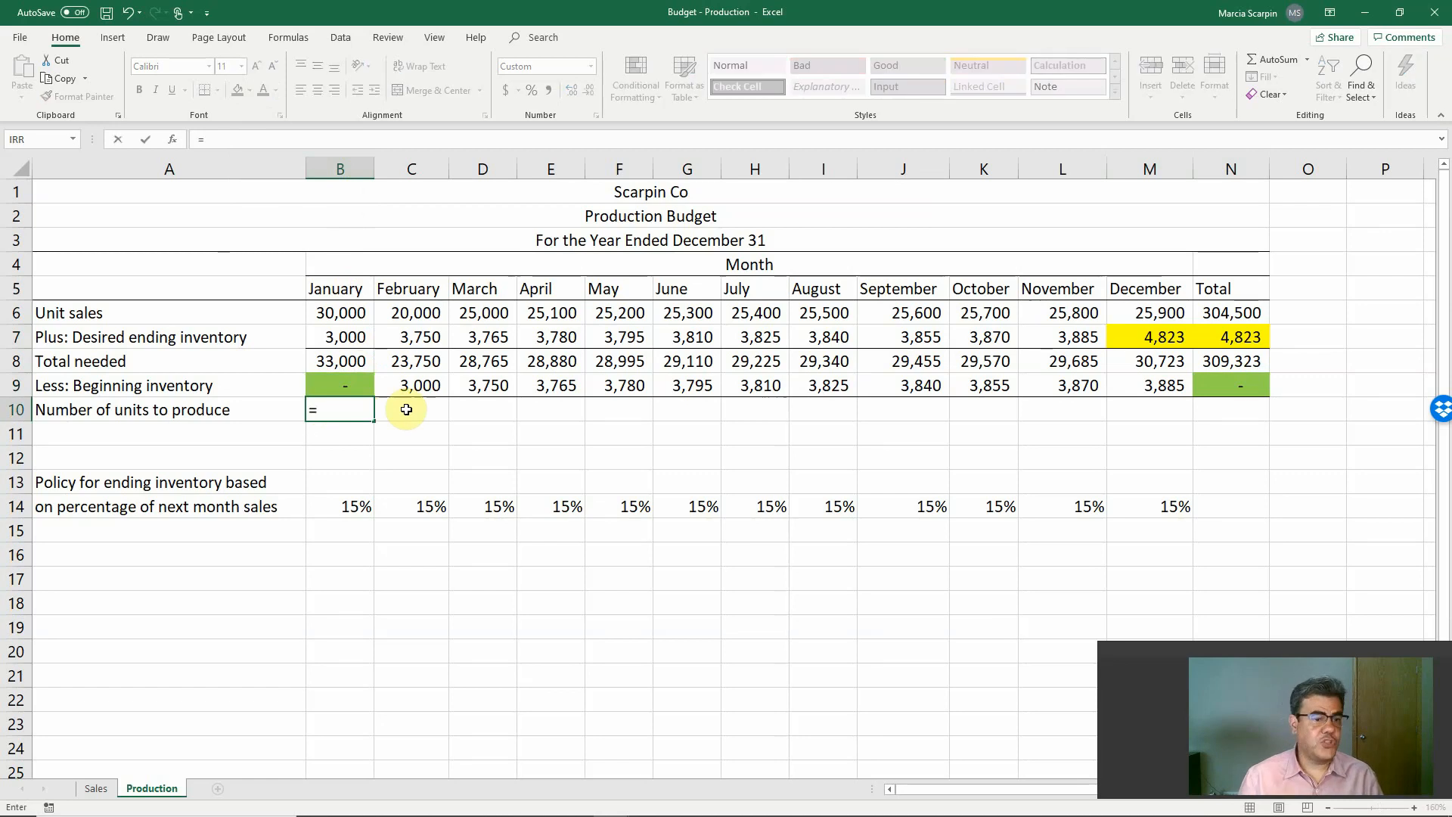
left_click(340, 362)
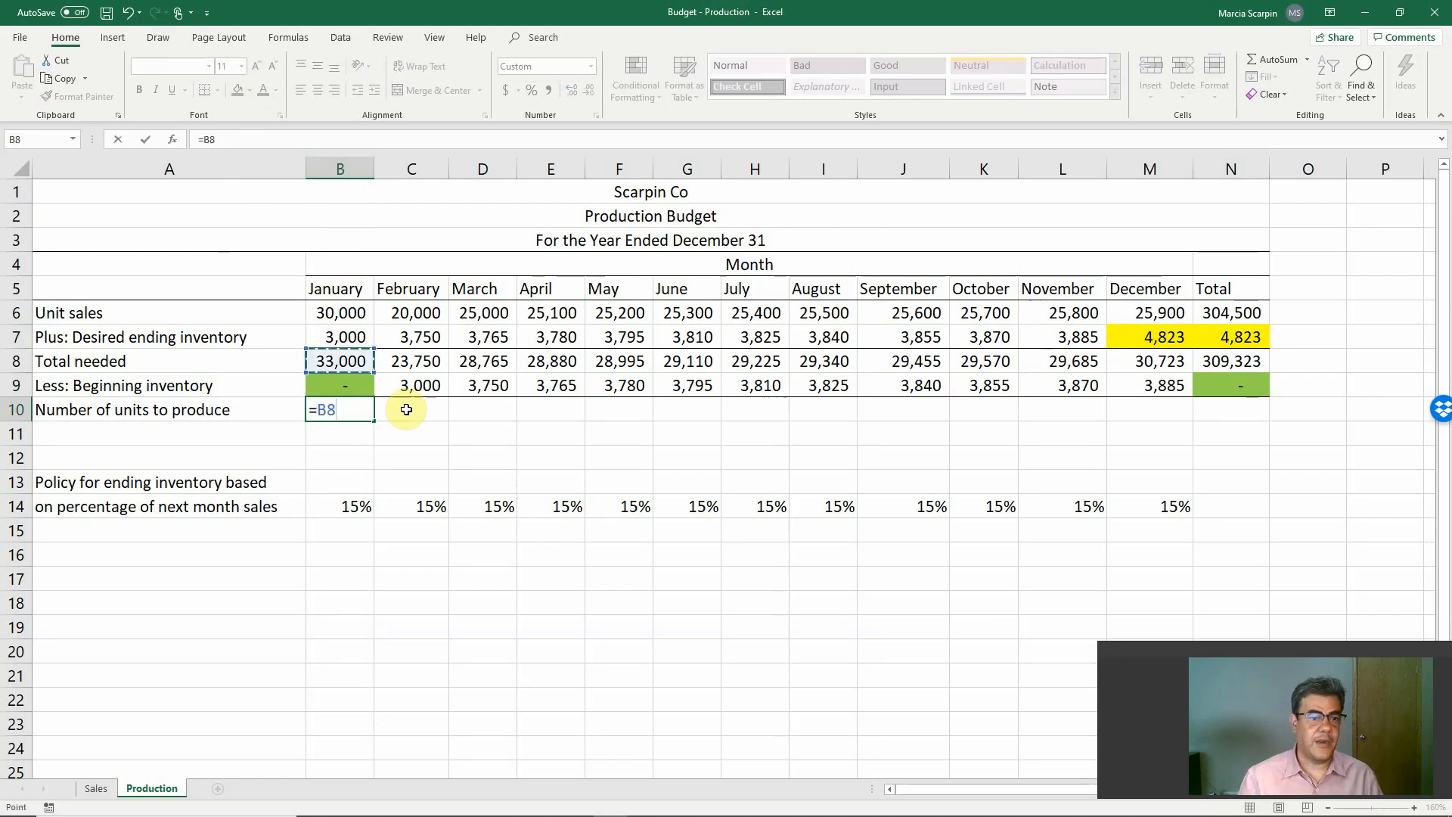
type("-B9")
key("Return")
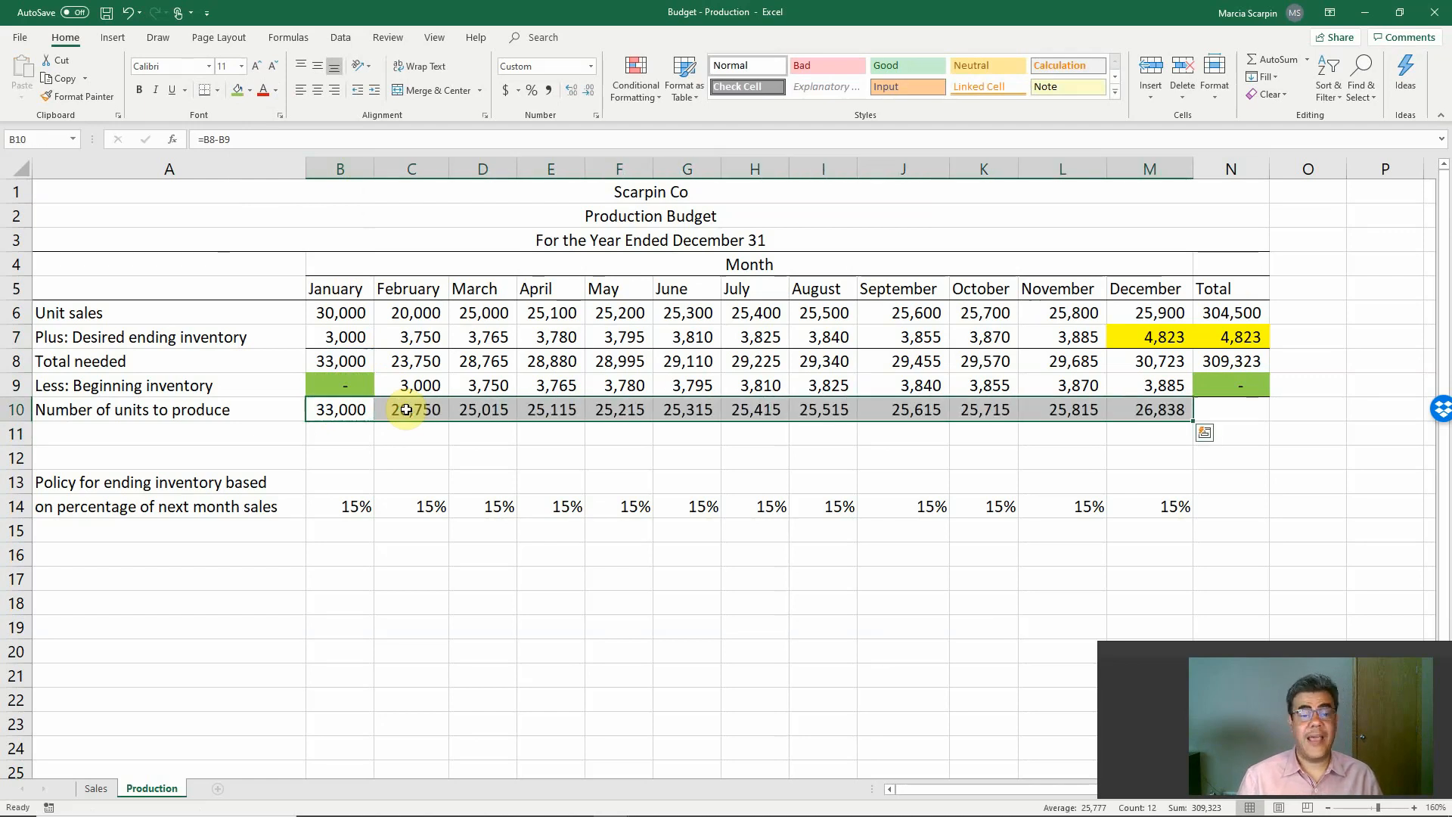
left_click(411, 410)
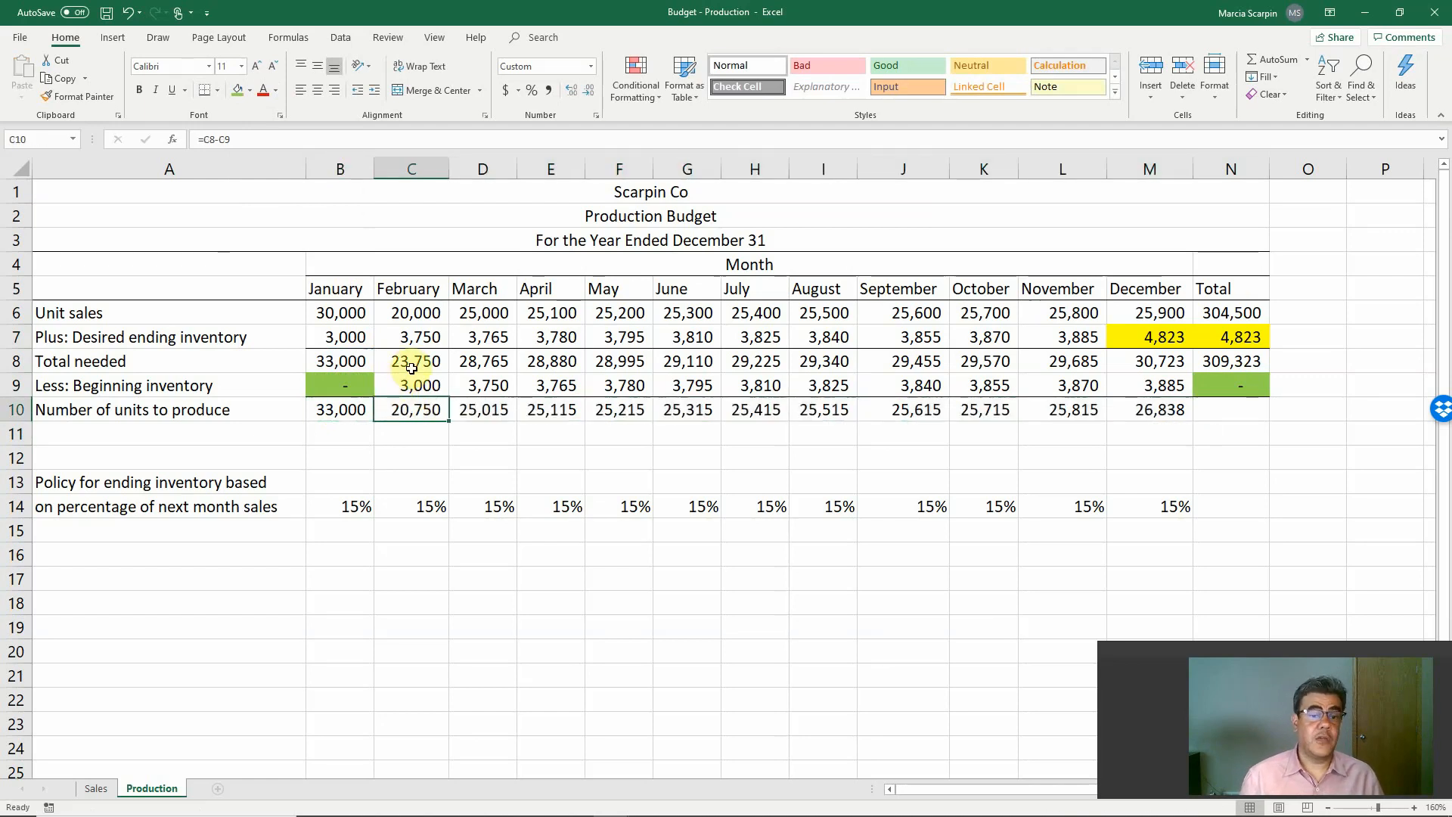
left_click(412, 362)
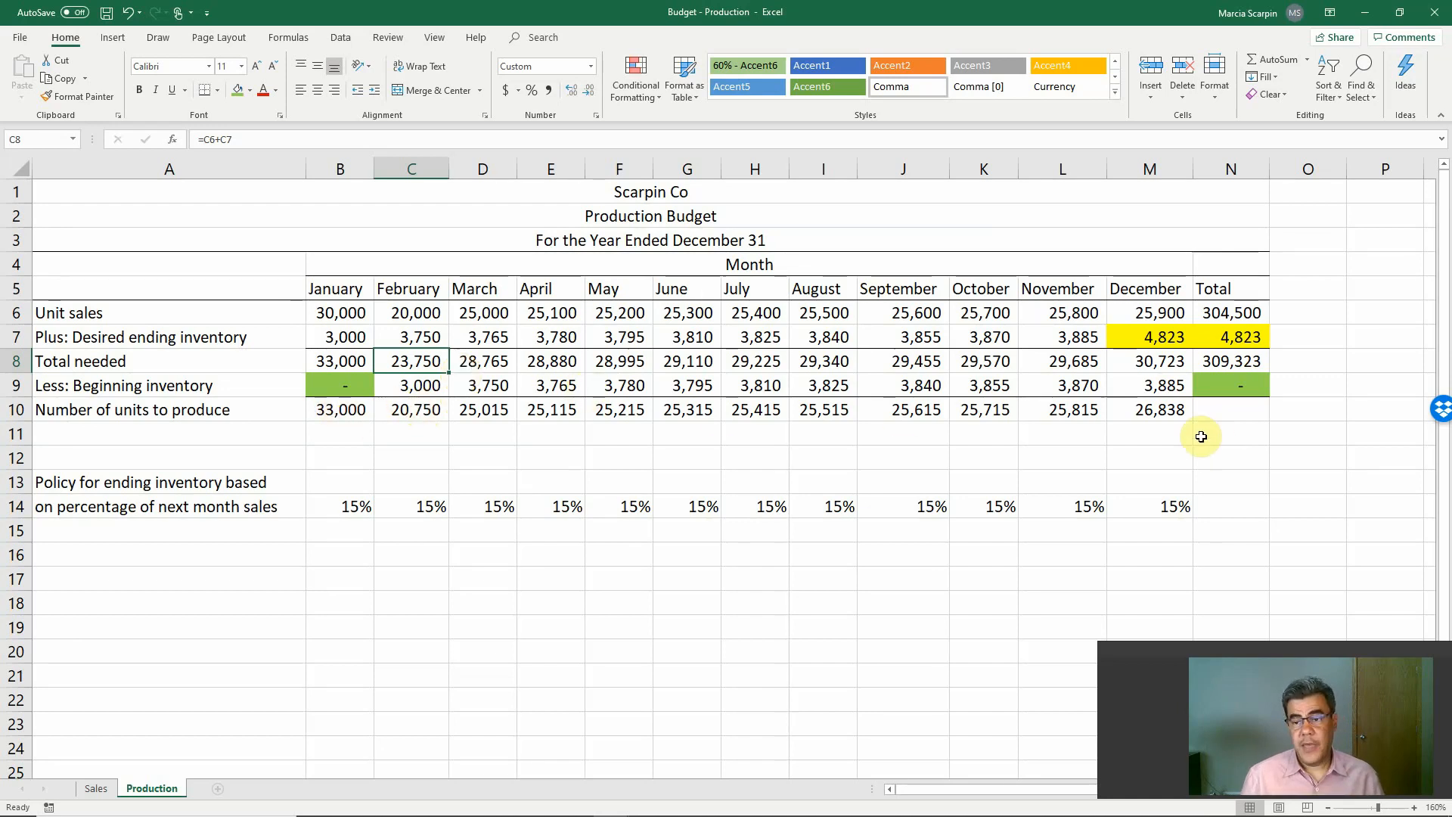
Compute the yearly units to produce in N10 (309,323) and start a SUM of the monthly figures.
left_click(1231, 410)
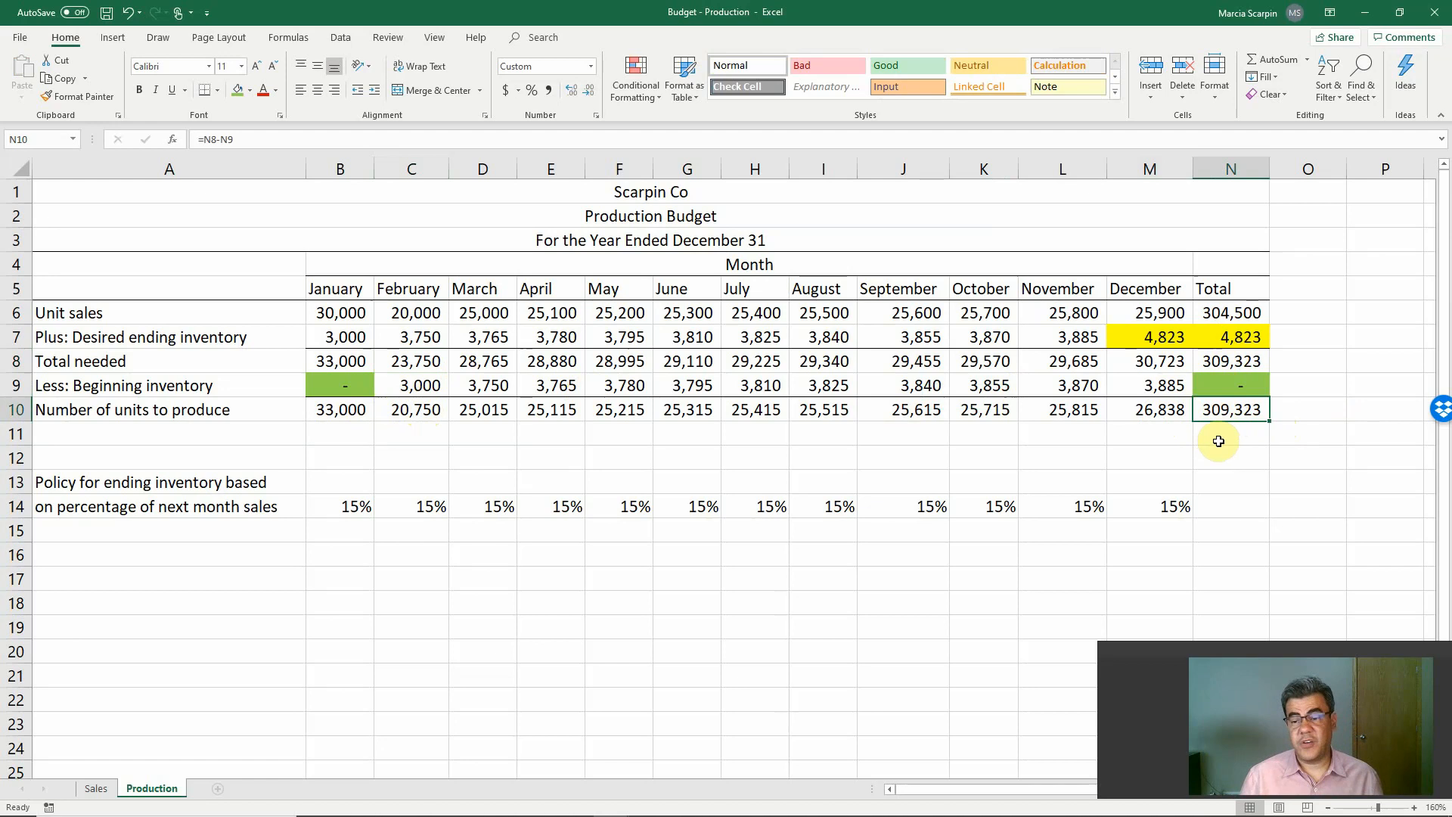
type("=sum(F10:M10")
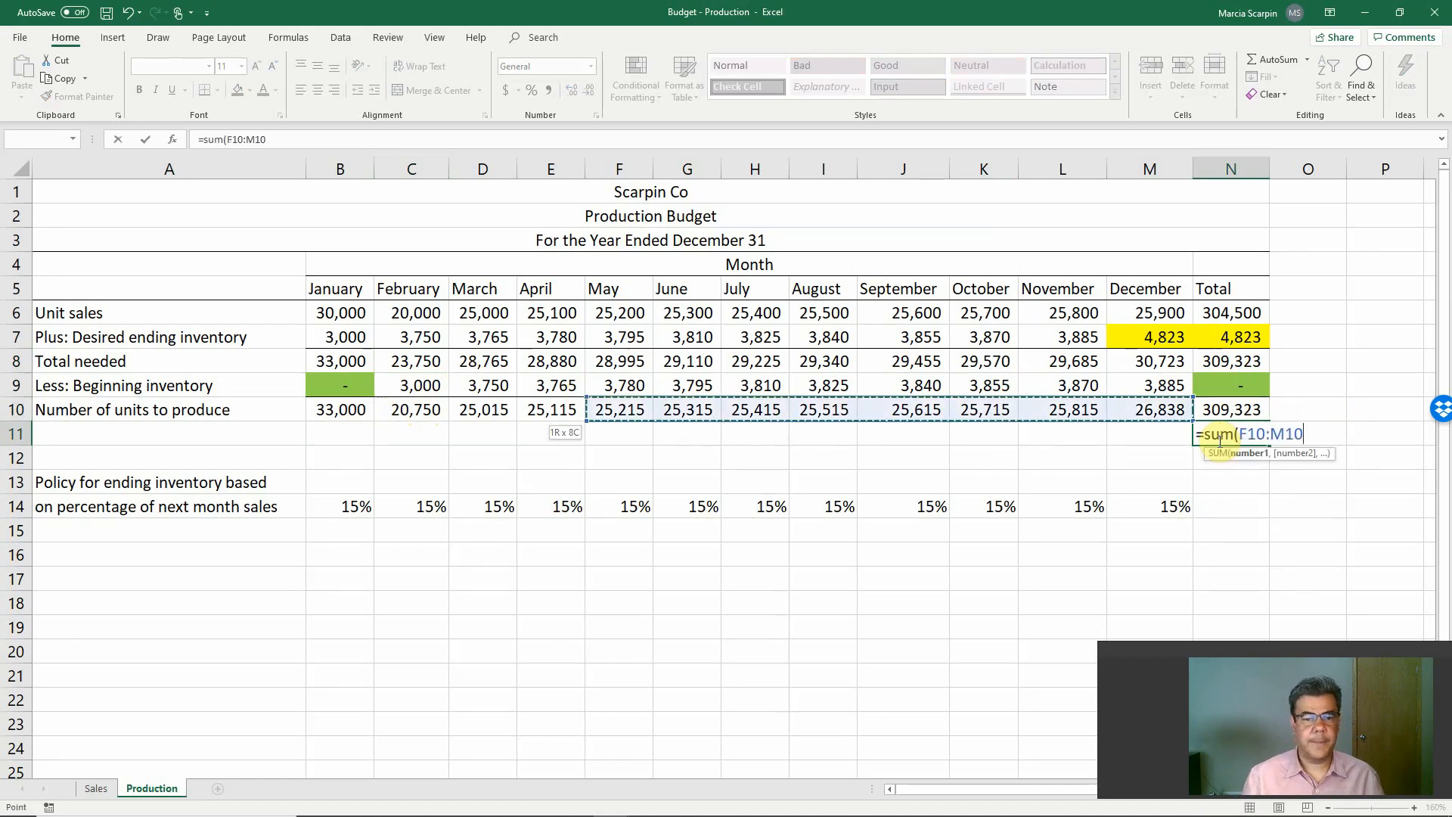
key("Return")
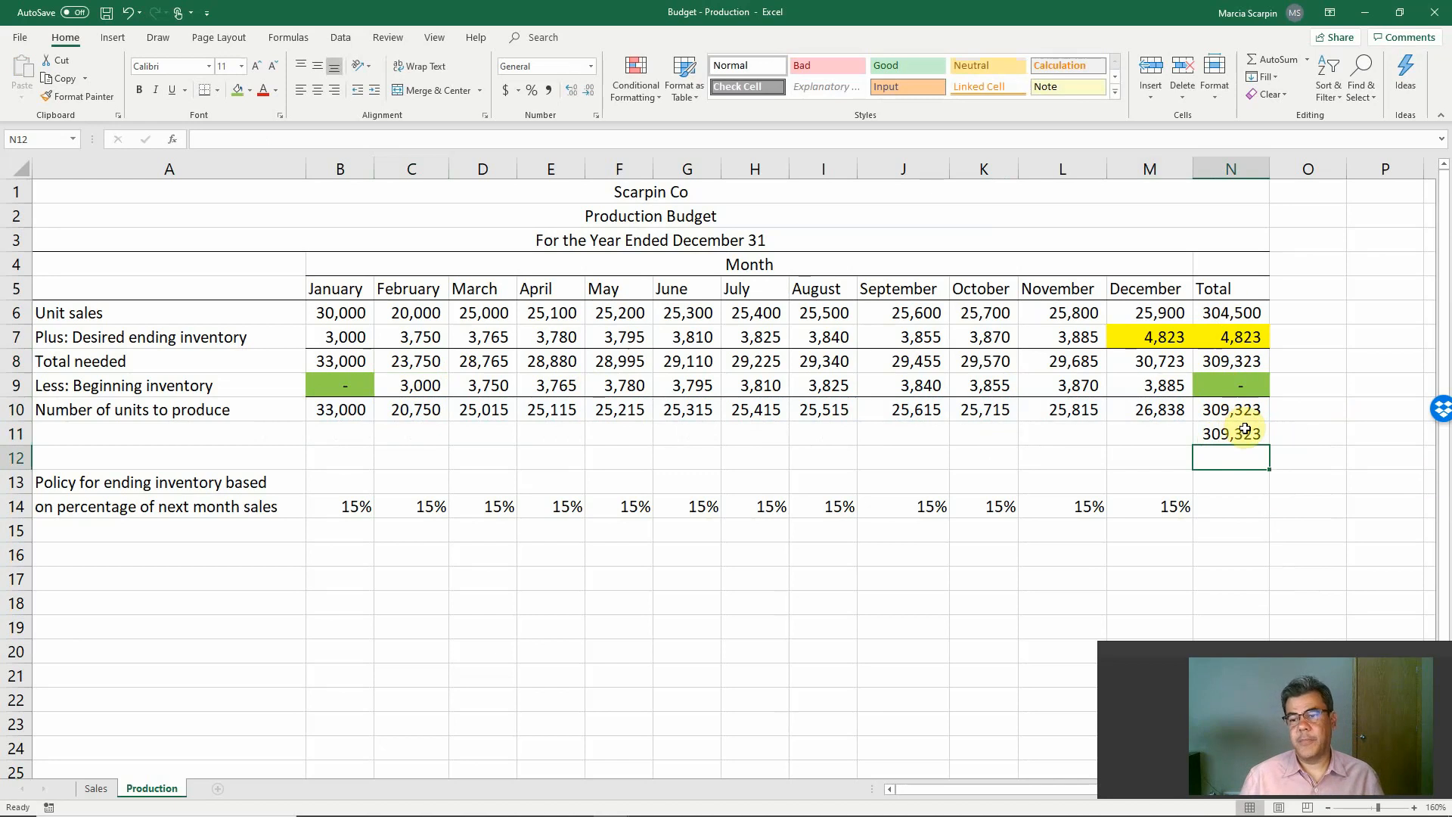
left_click(1231, 432)
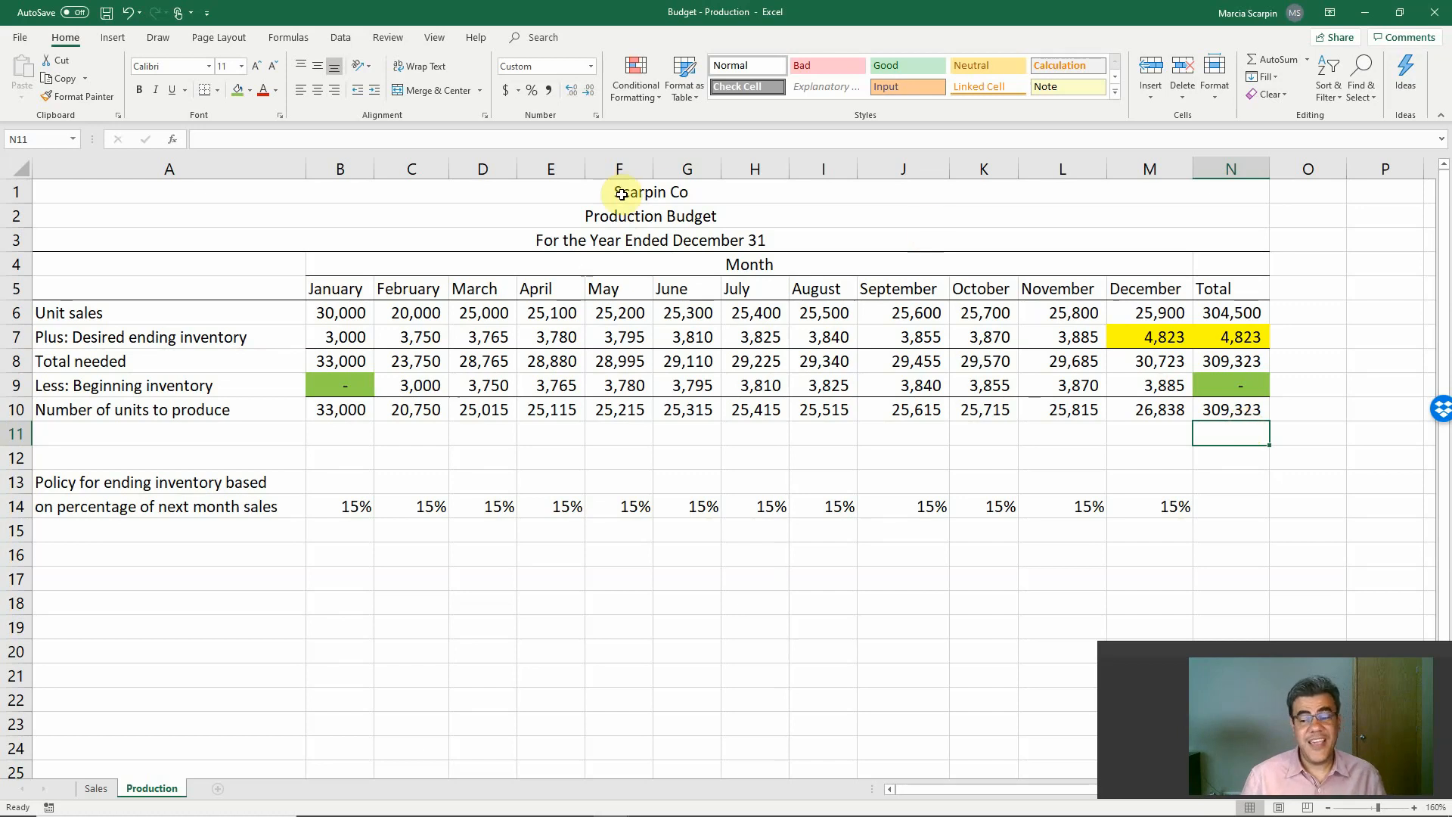
left_click(170, 288)
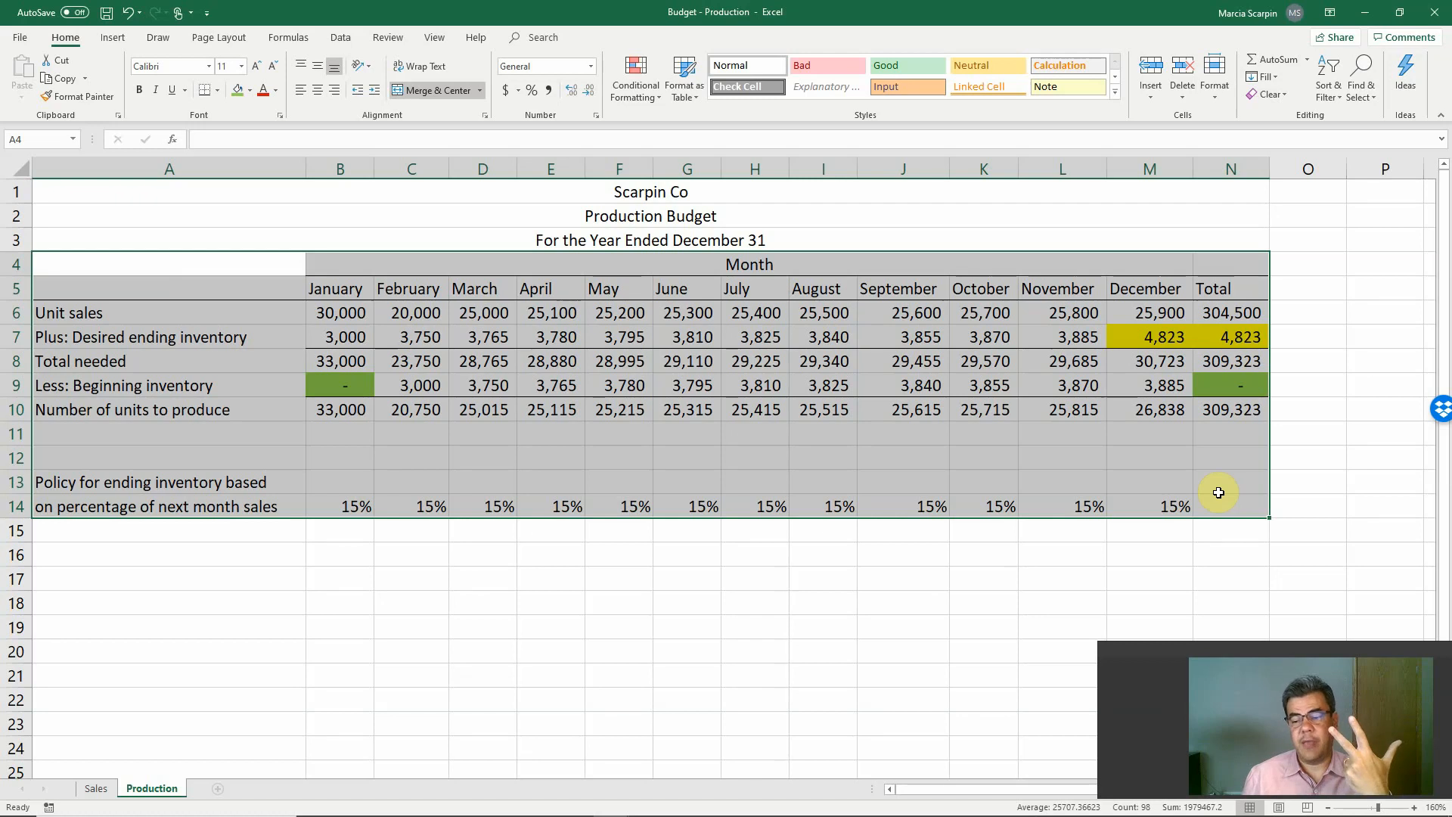
mouse_move(619, 312)
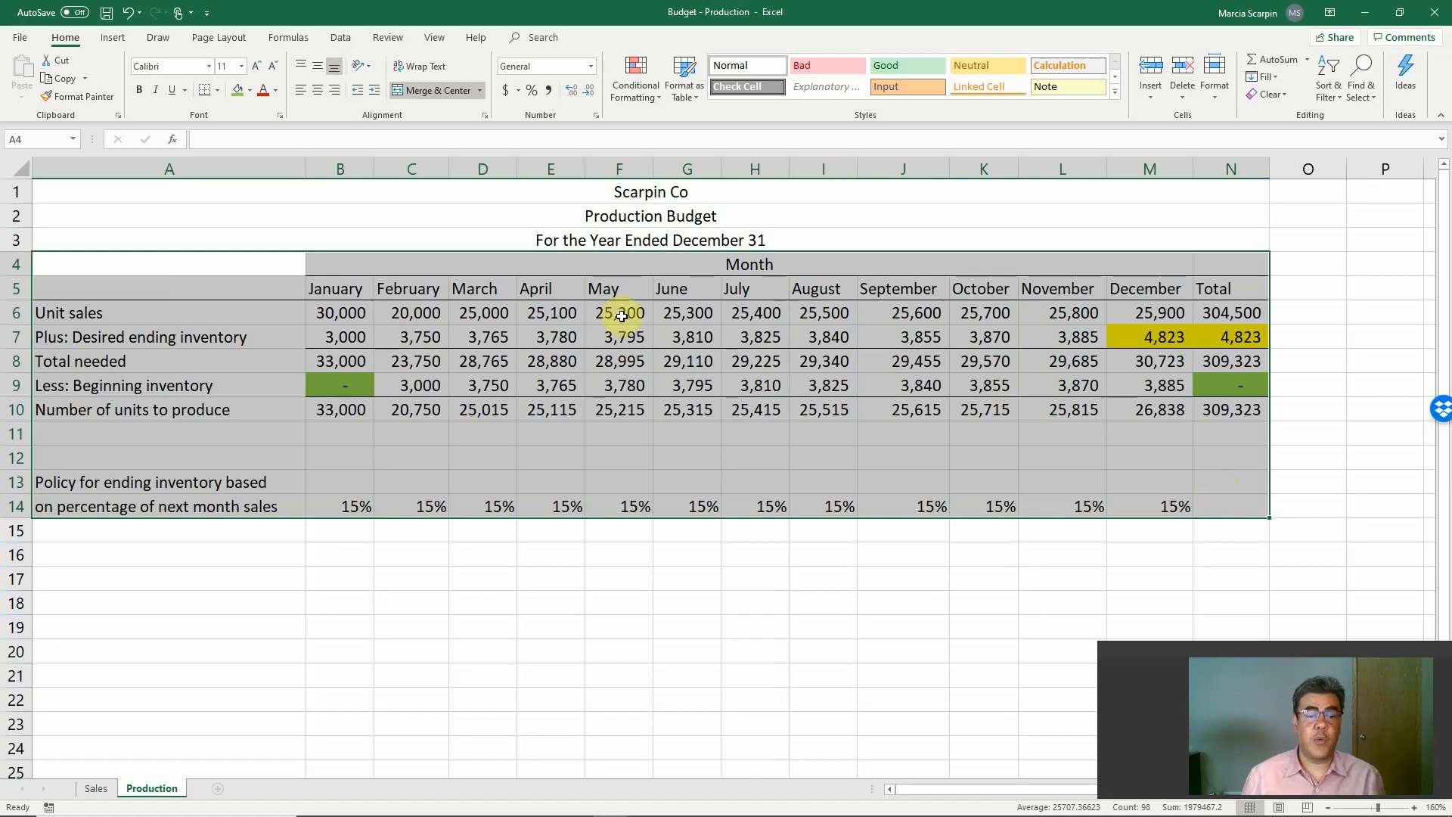
left_click(551, 410)
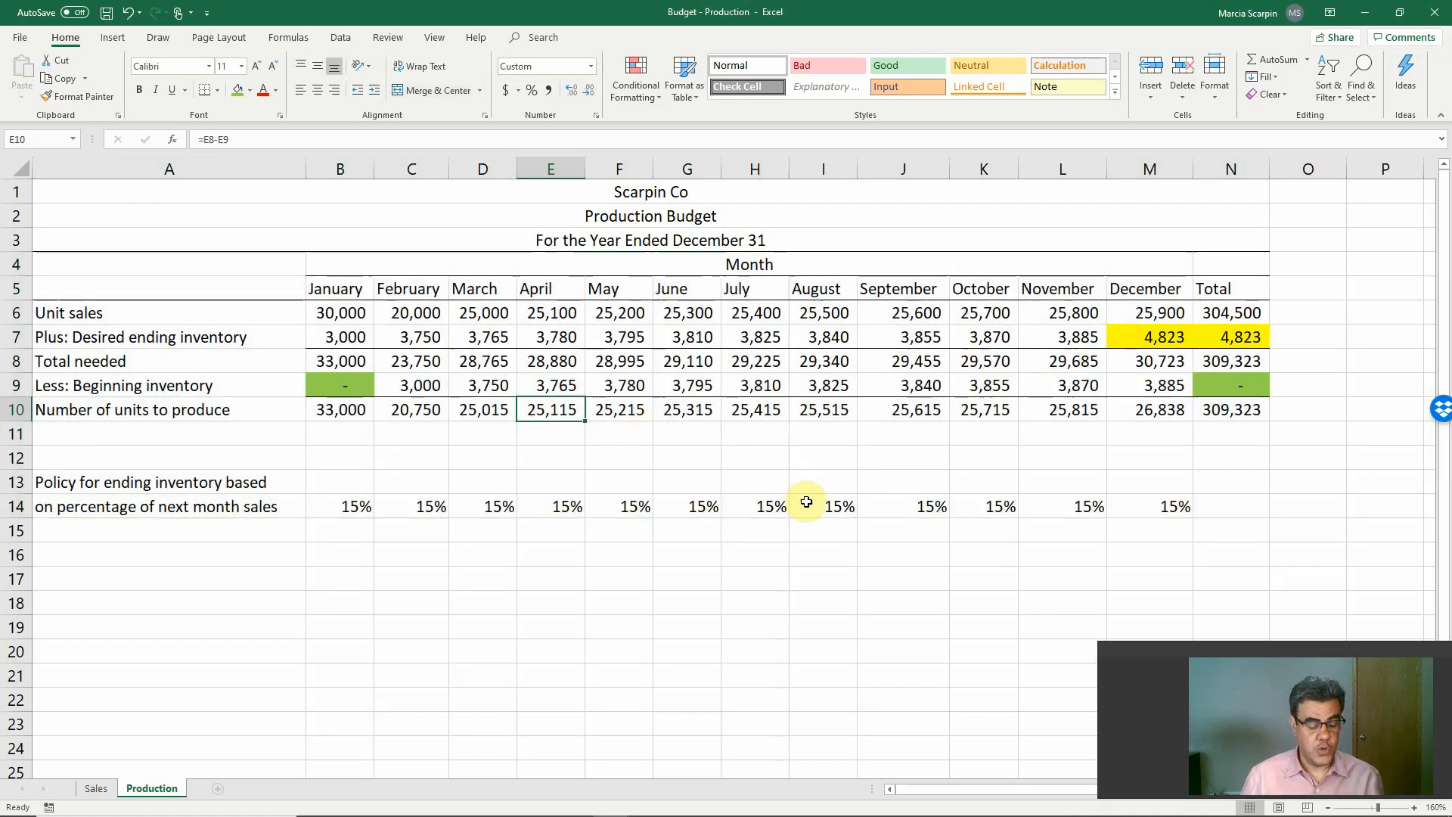